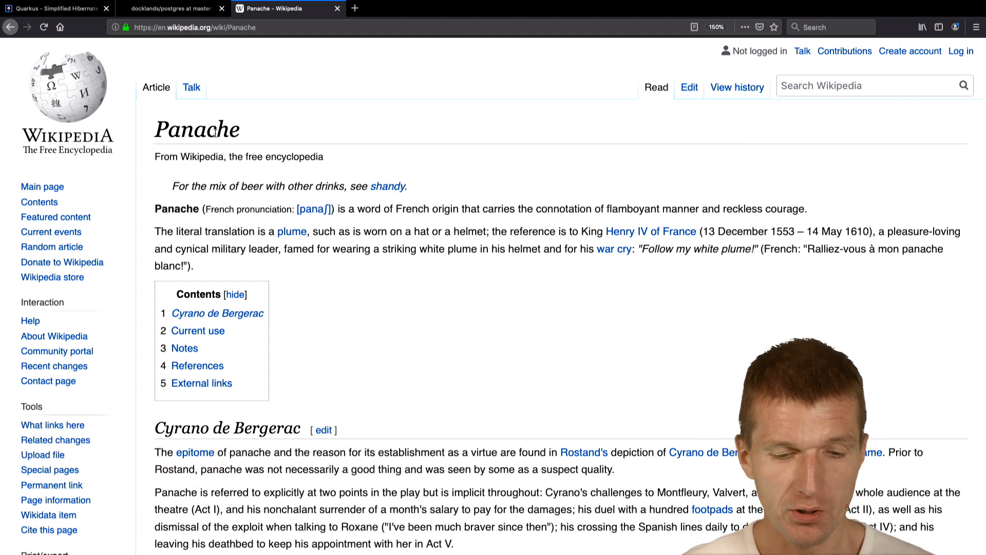
- Switch Firefox to the 'Quarkus - Simplified Hibernate ORM with Panache' guide tab
click(54, 9)
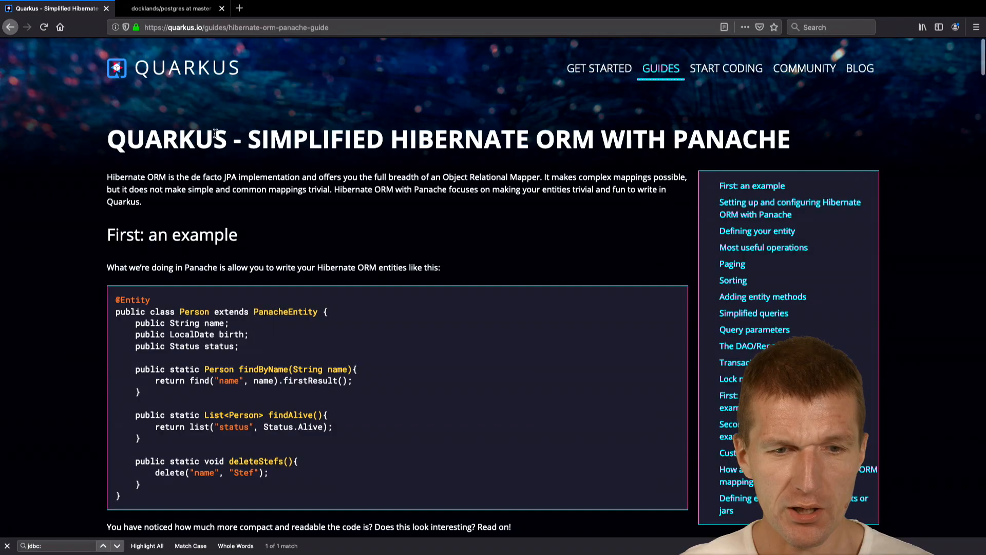
mouse_move(180, 213)
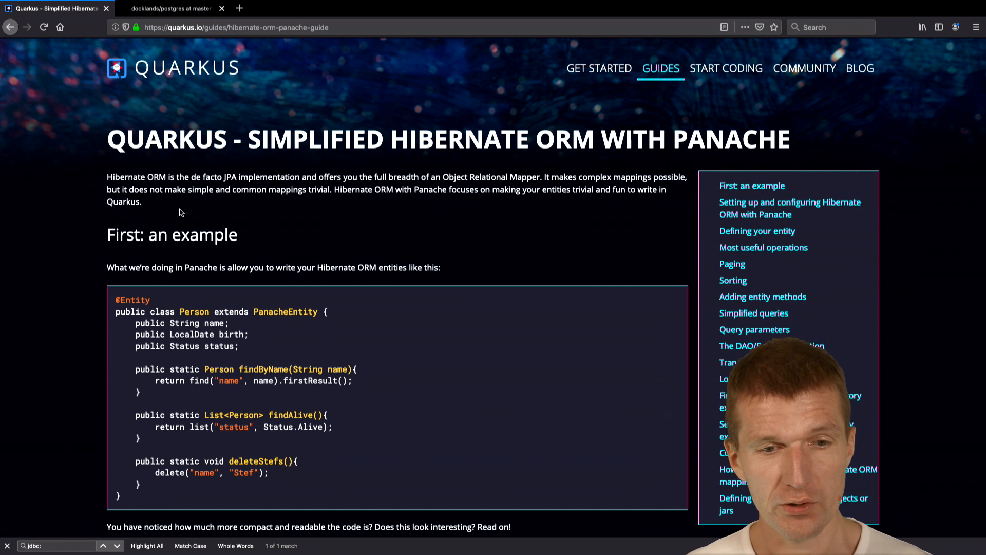
click(170, 8)
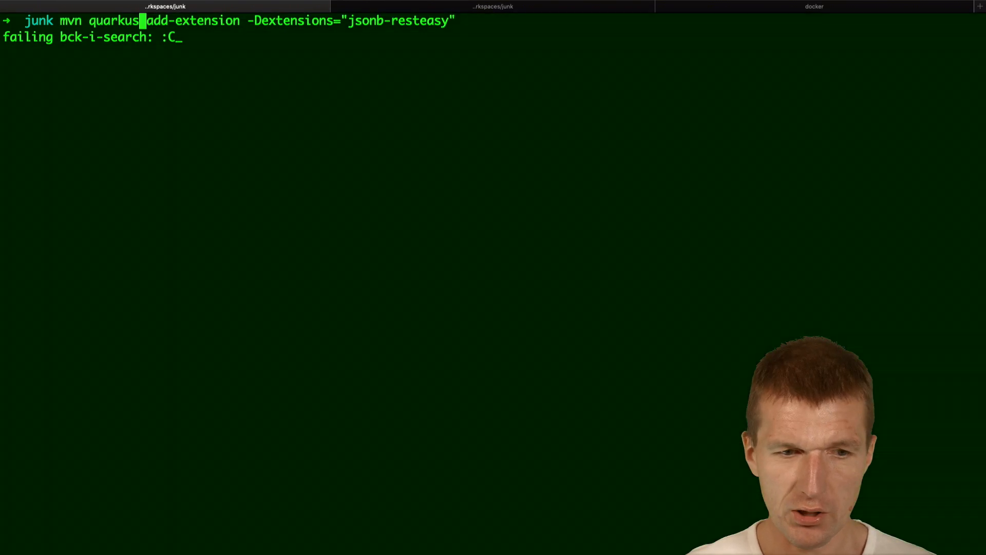
- Generate the workshops Quarkus project with a REST resource and open it via code -n
text(reate)
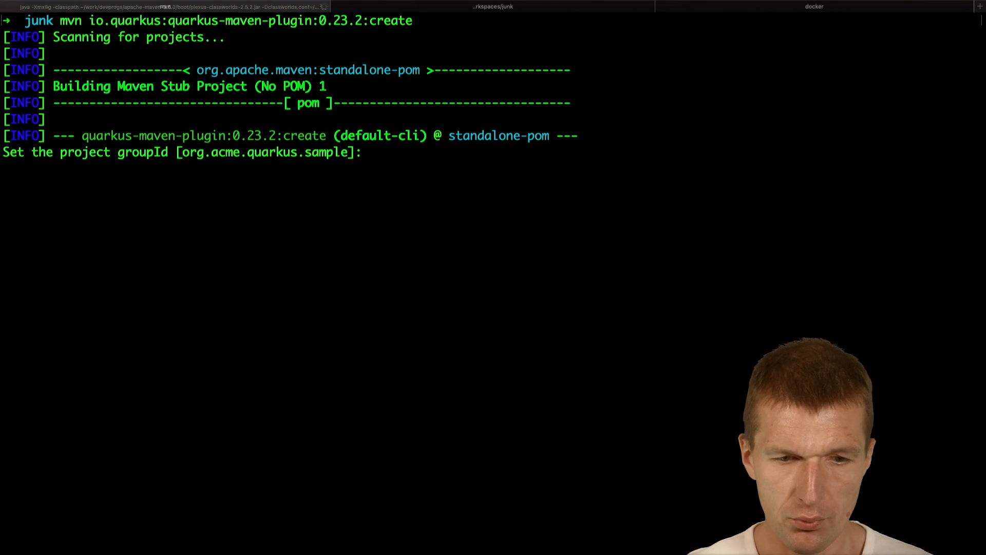
text(workshops)
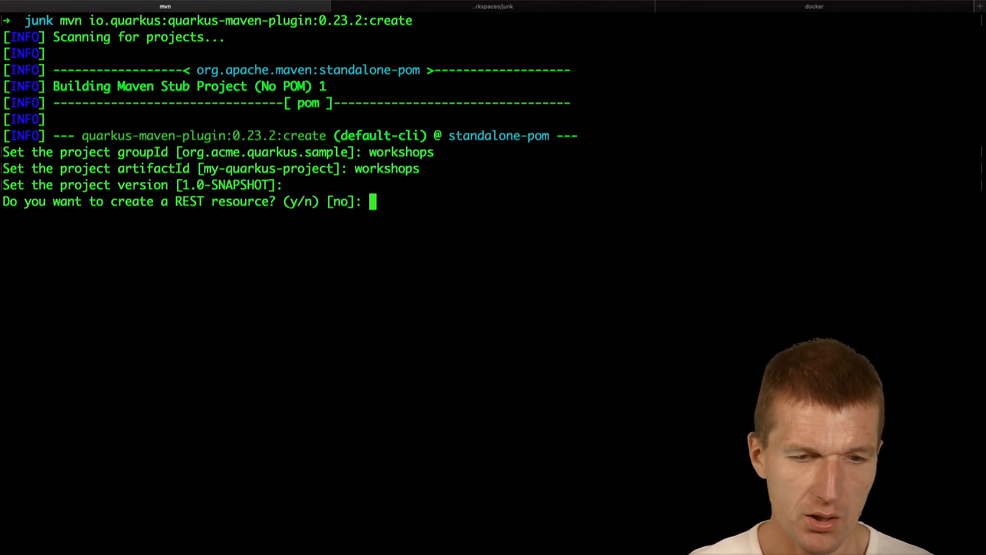
text(y)
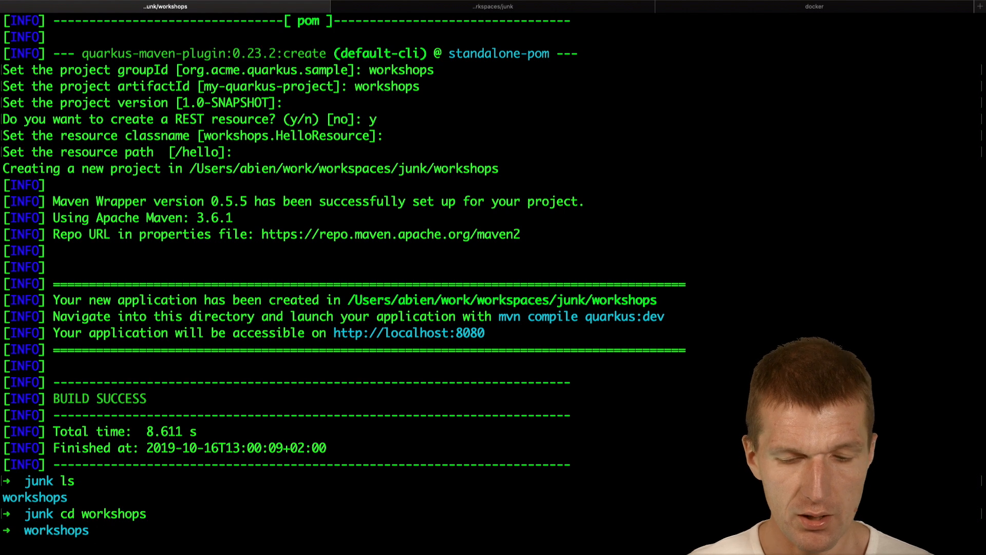
text(code -n)
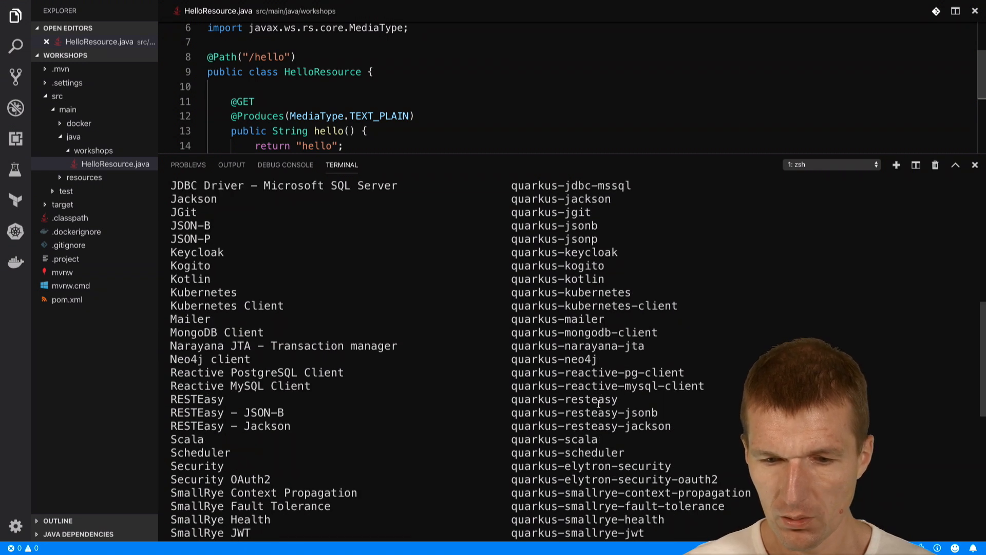
- Reuse the sample add-extension command to add the resteasy-jsonb extension
double_click(563, 412)
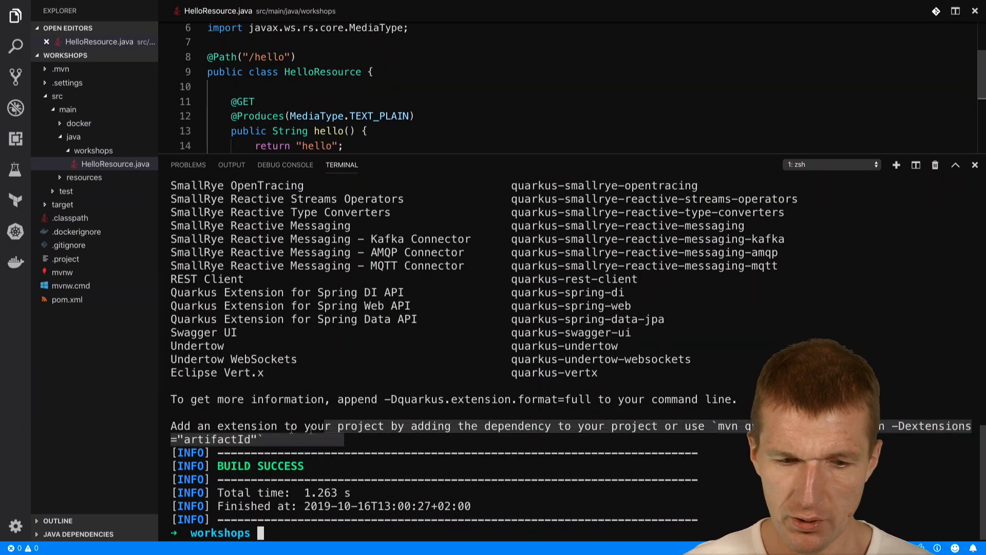
text(mvn quarkus:add-extension -Dextensions="artifactId"`)
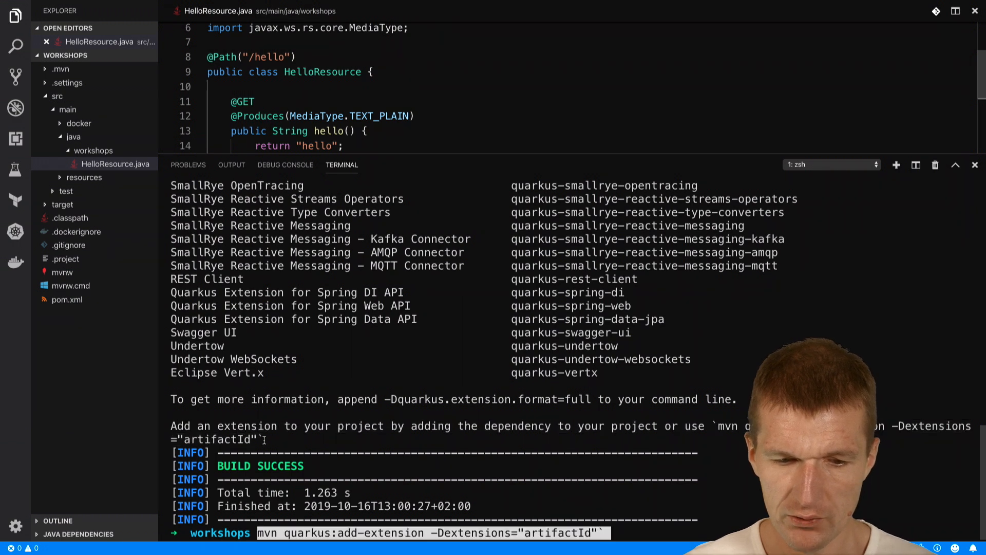
text(mvn quarkus:add-extension -Dextensions="artifa)
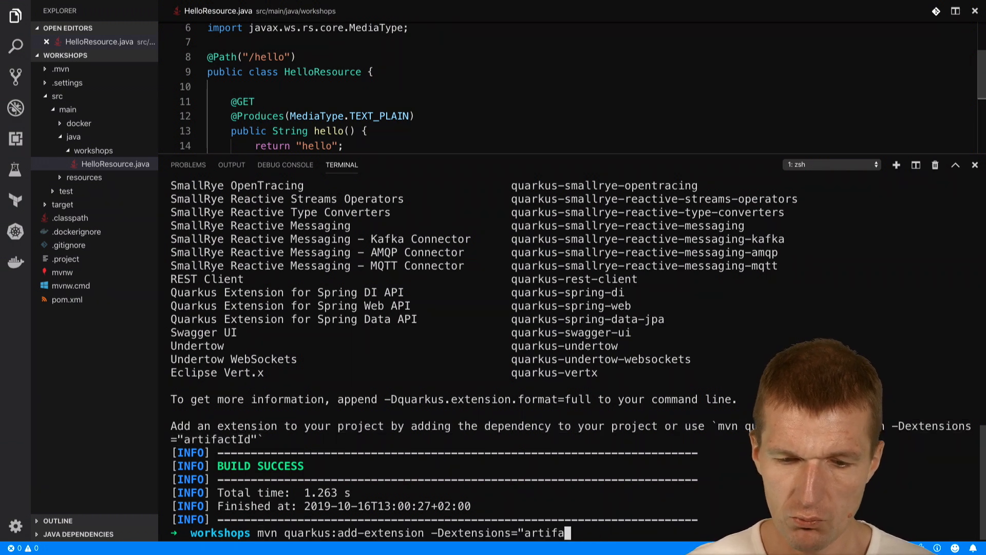
key(BackSpace)
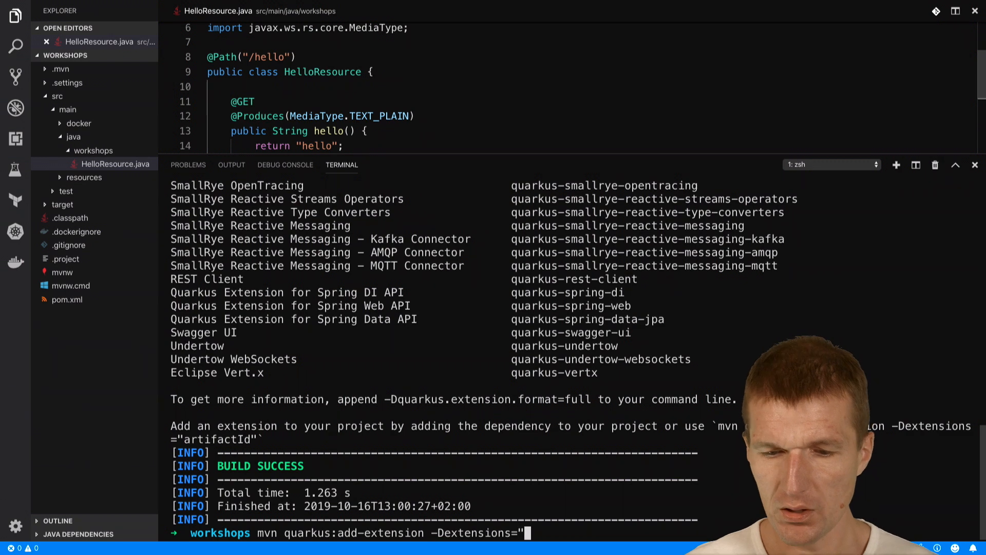
text(resteasy-jsonb")
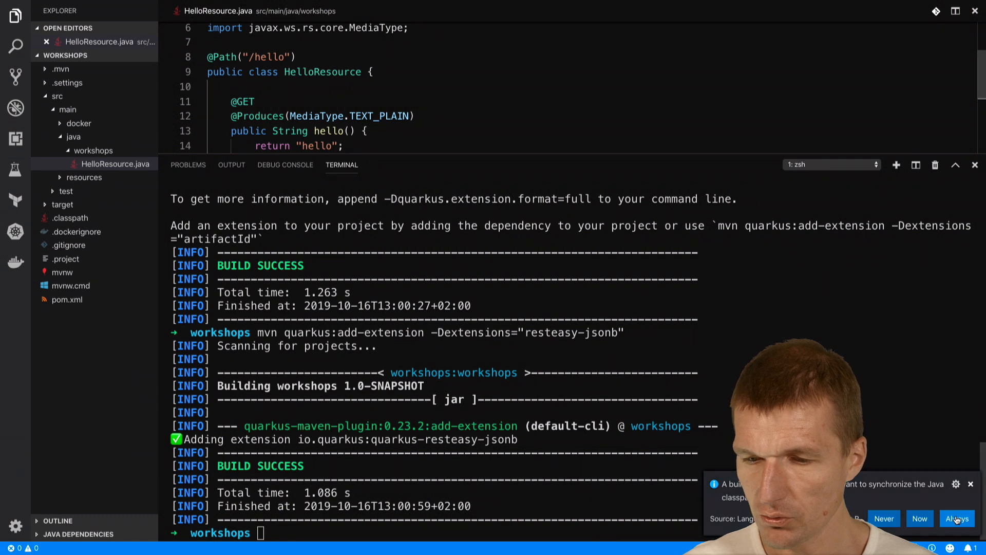
- Always sync the Java classpath and add the hibernate-orm-panache extension
click(956, 519)
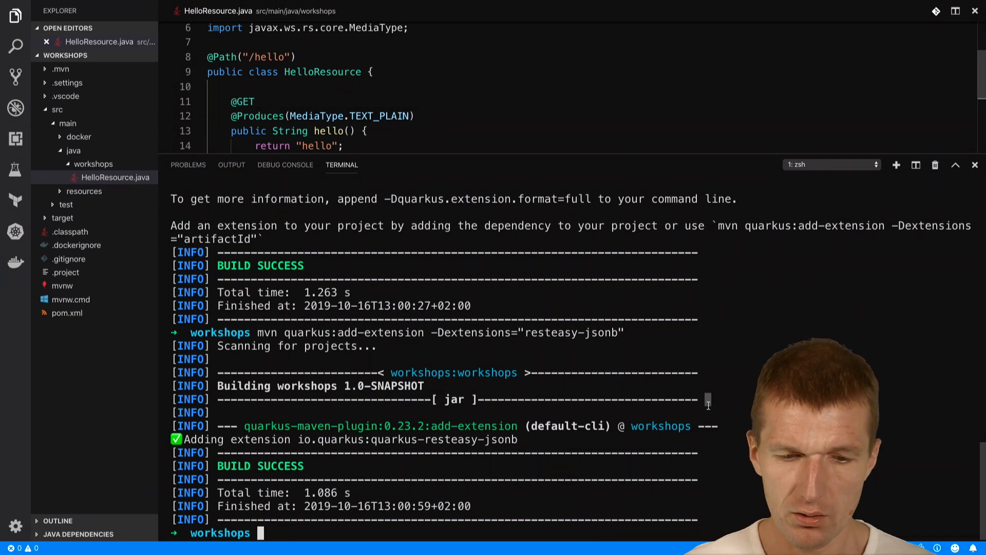
text(mvn quarkus:add-extension -Dextensions="r)
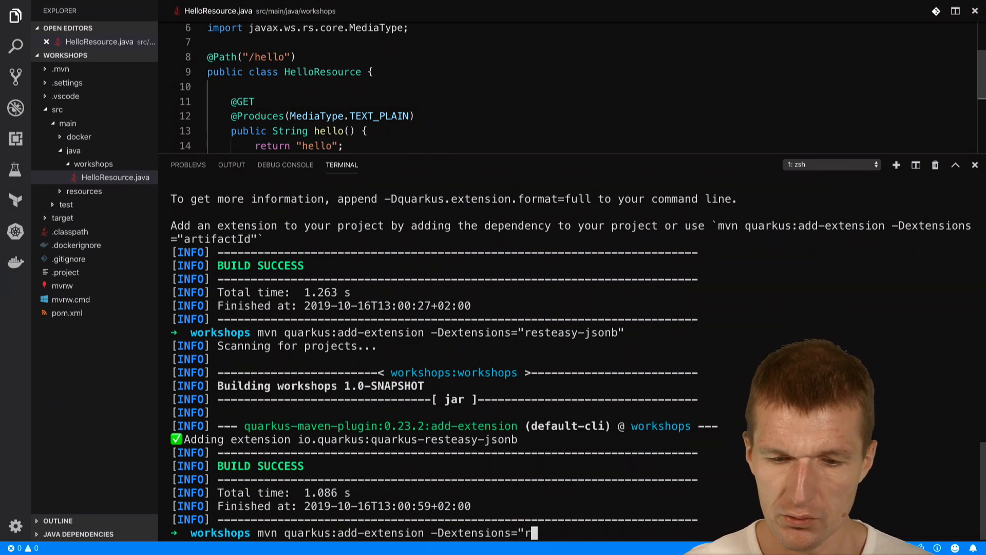
text(paa)
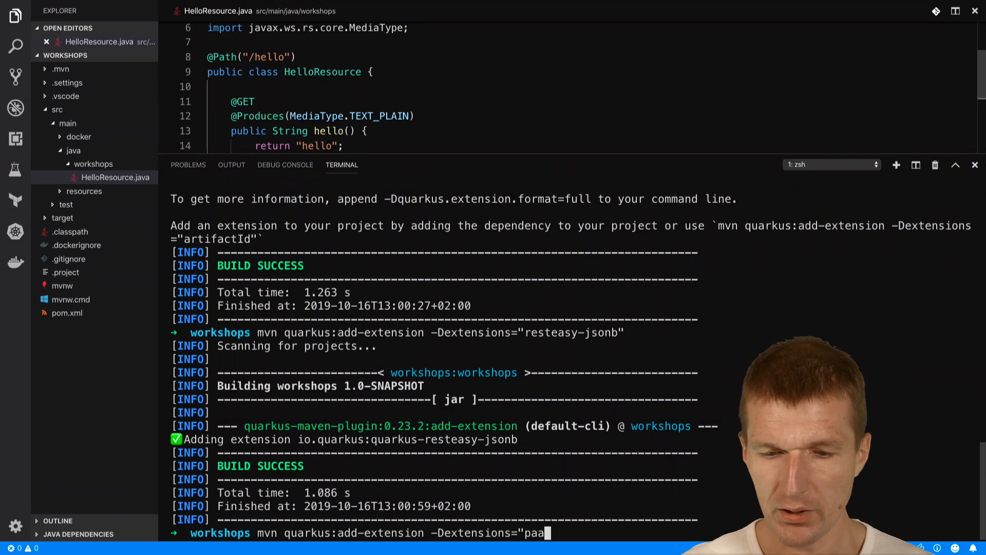
text(nache)
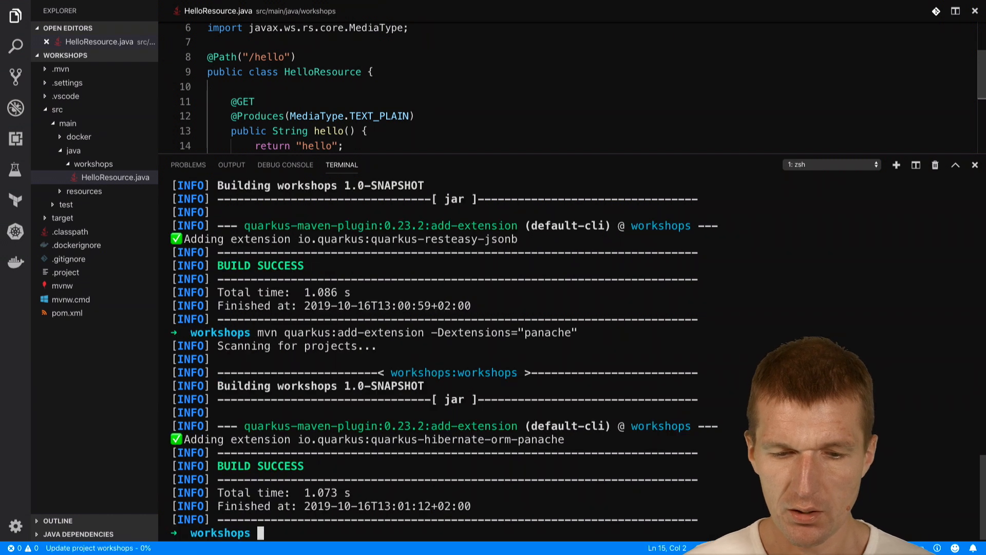
- Try adding the PostgreSQL JDBC extension as postgres-jdbc, then as jdbc-postgresql
text(mvn quarkus:add-extension -Dextensions=")
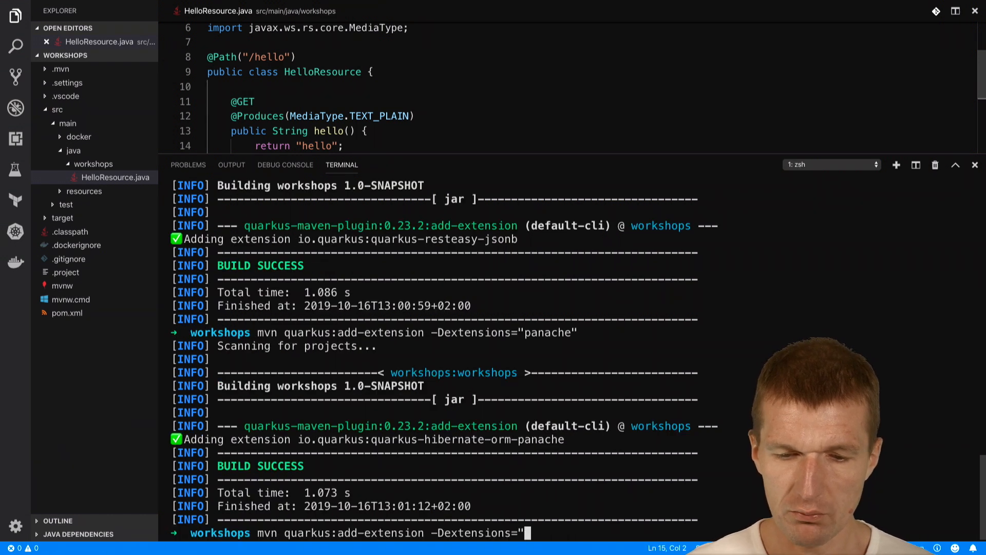
text(postgres-jdbc")
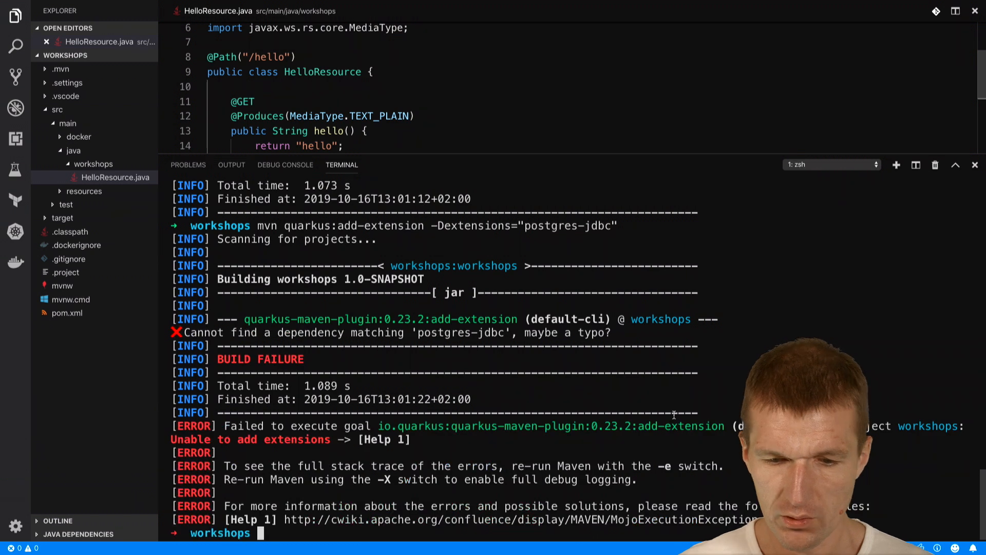
text(mvn quarkus:add-extension -Dextensions=")
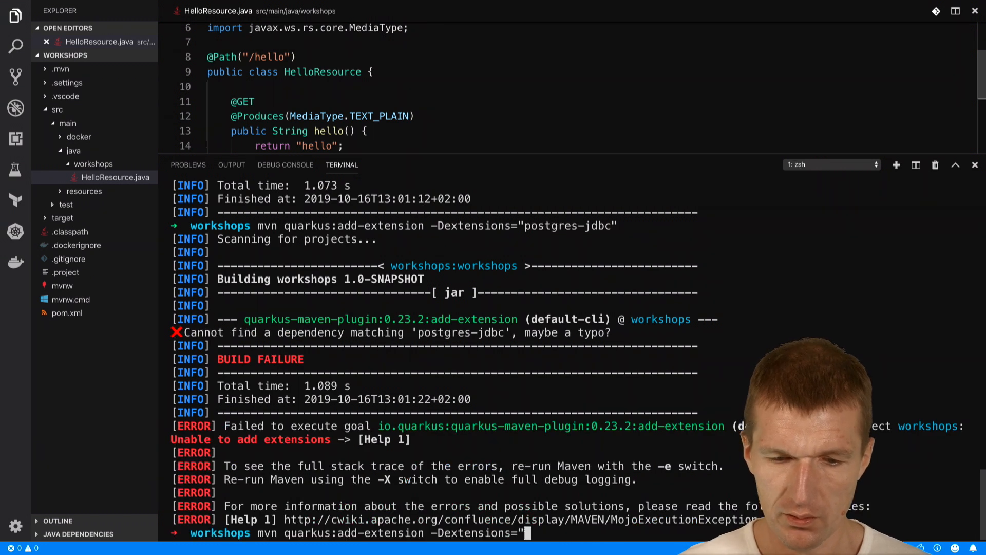
text(jdbc-pos)
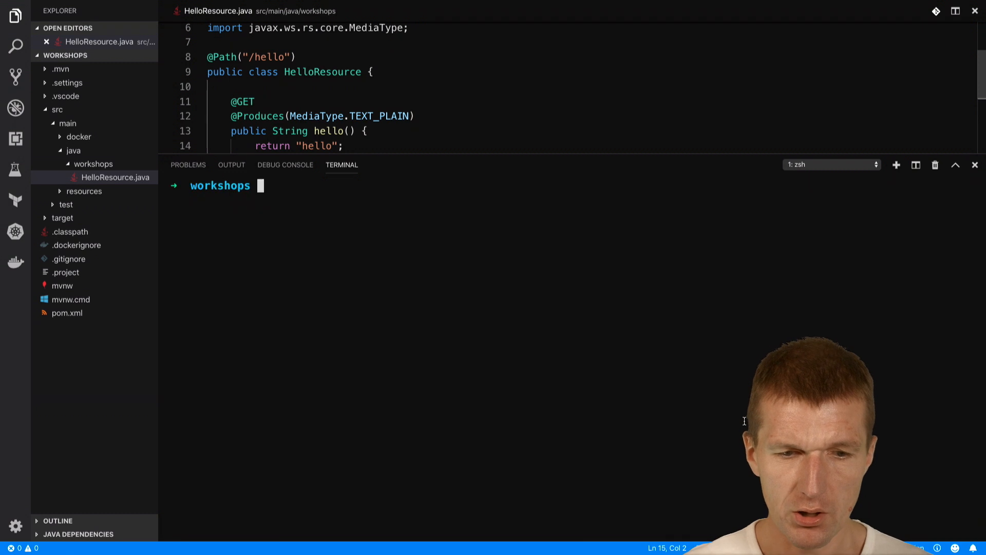
text(m)
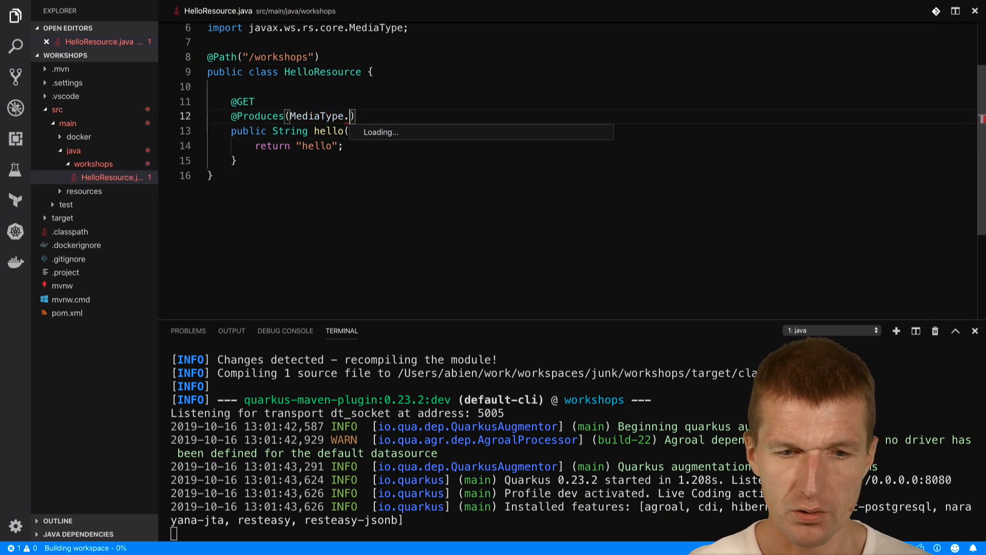
text(MediaType)
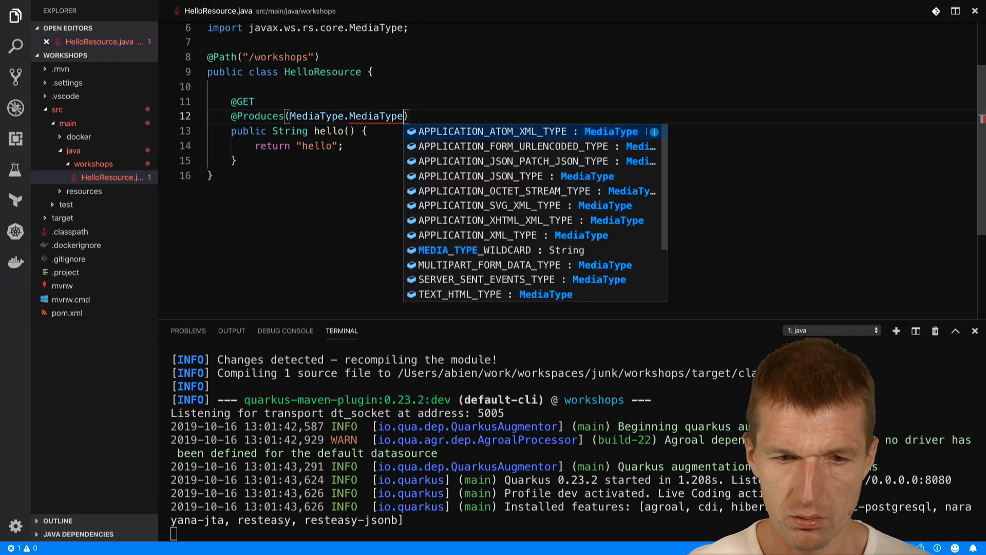
key(Backspace)
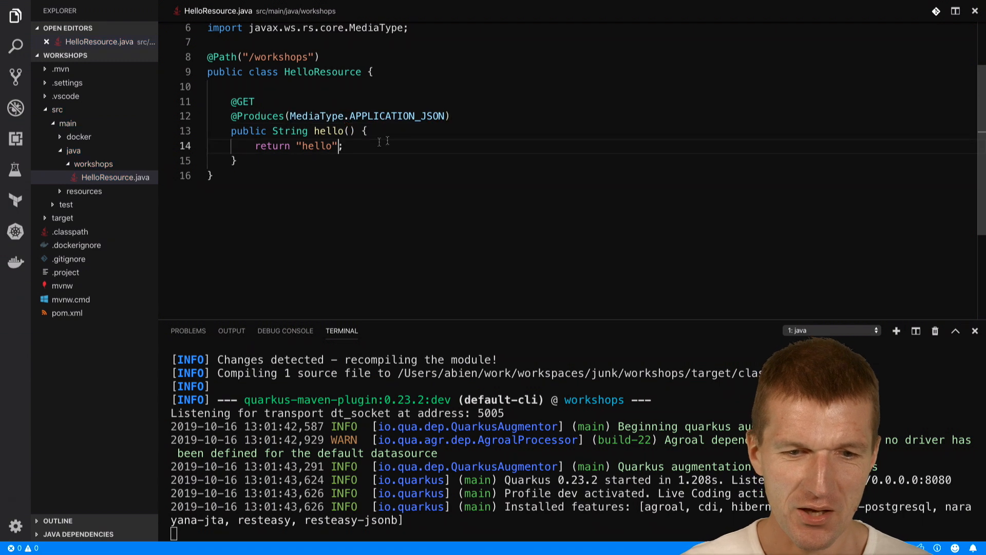
- Create a new Workshop class file in the workshops package
click(99, 56)
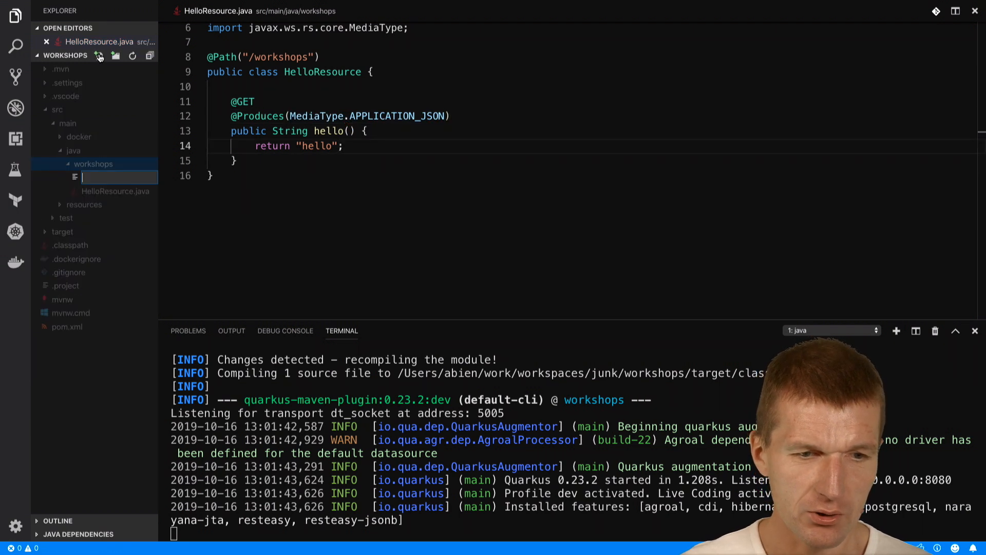
text(Workshop)
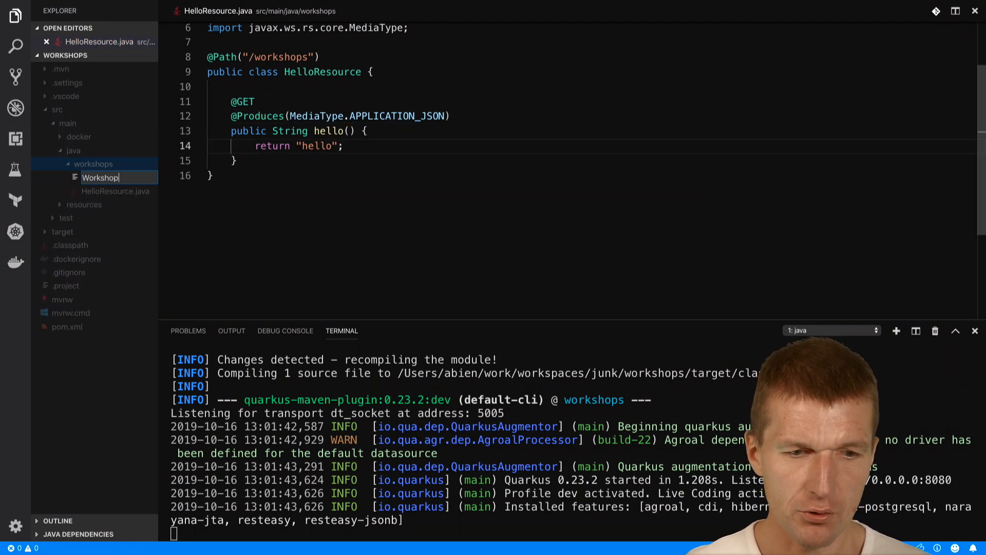
key(Enter)
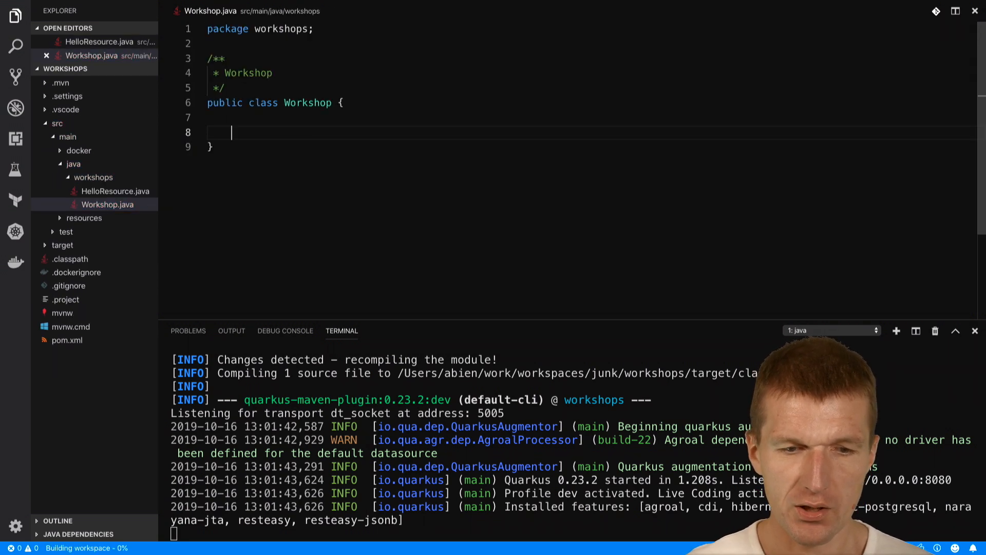
- Give Workshop public String name and LocalDate date fields, then switch to HelloResource.java
text(public Stringname;)
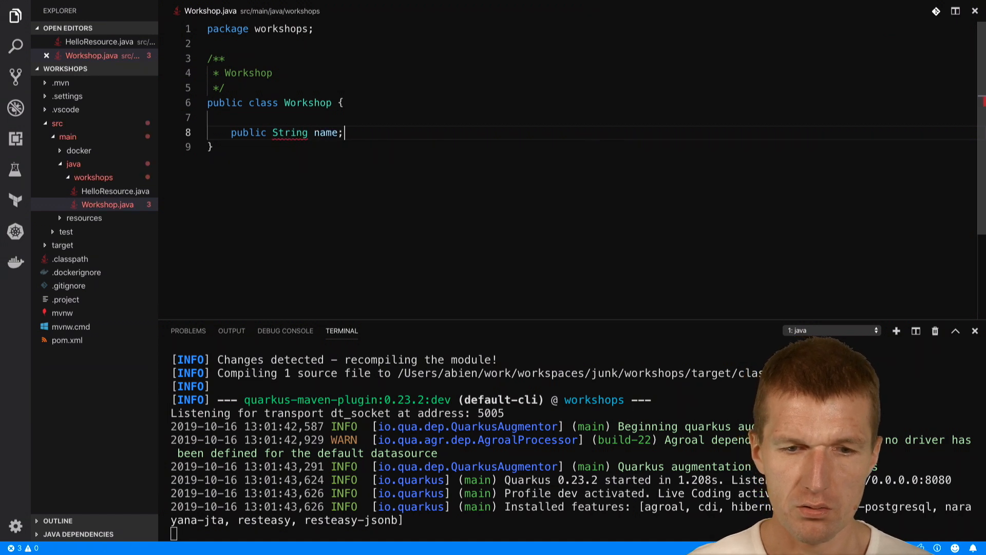
text(public)
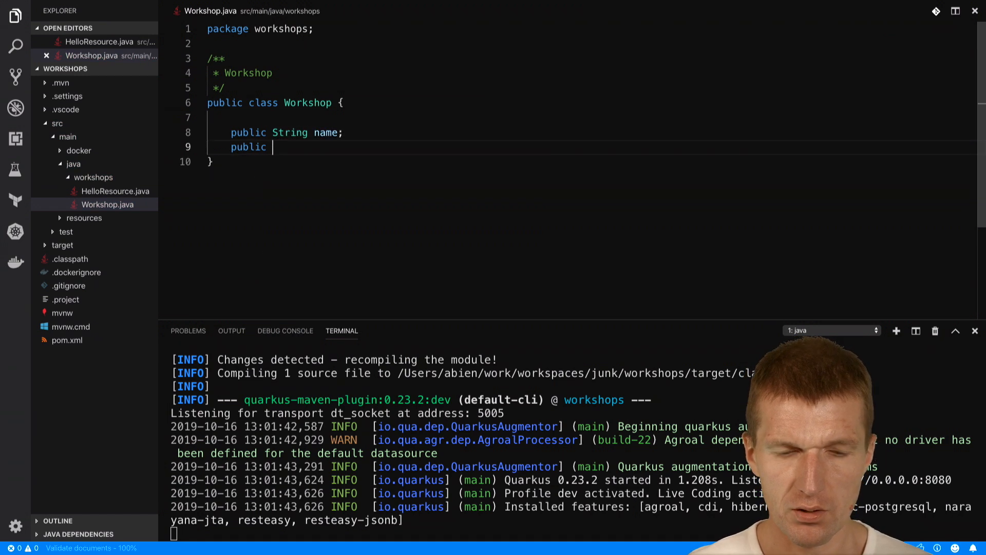
text(LocalDate)
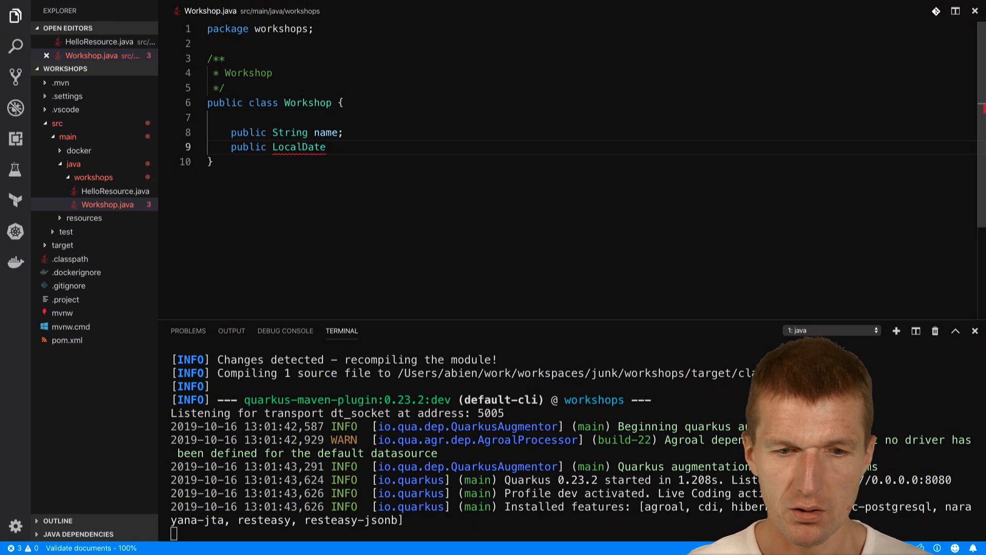
text(date;)
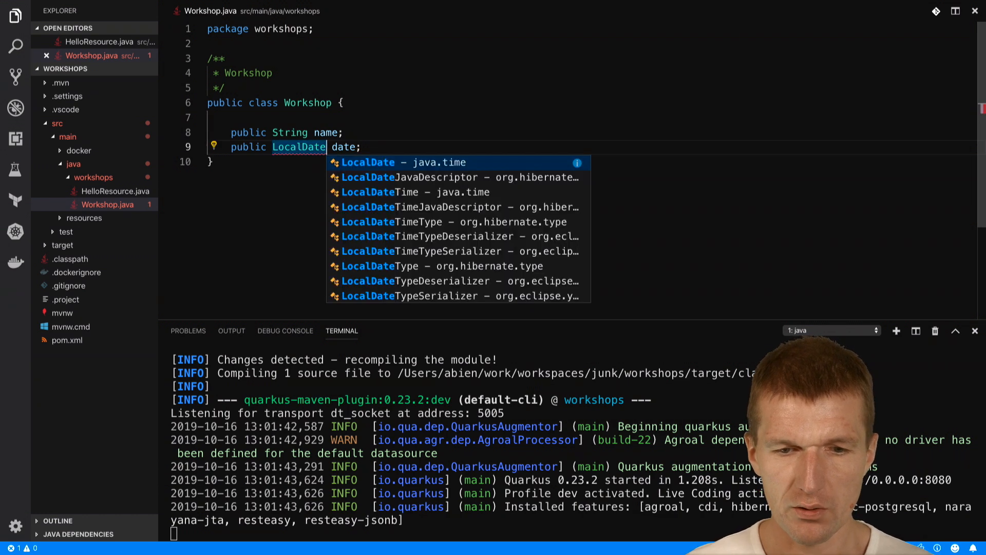
click(368, 162)
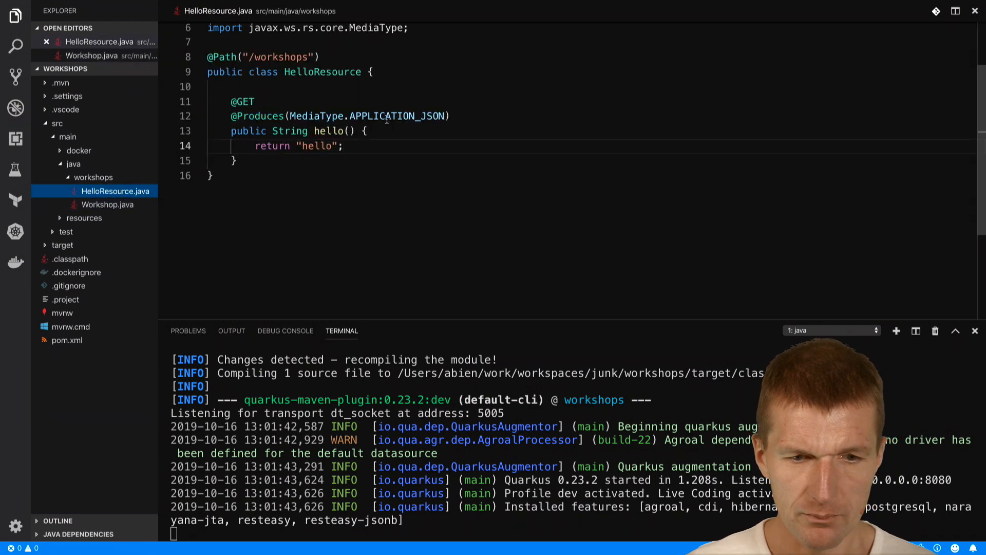
- Change hello() to workshop() returning Workshop and add a new body line
double_click(289, 131)
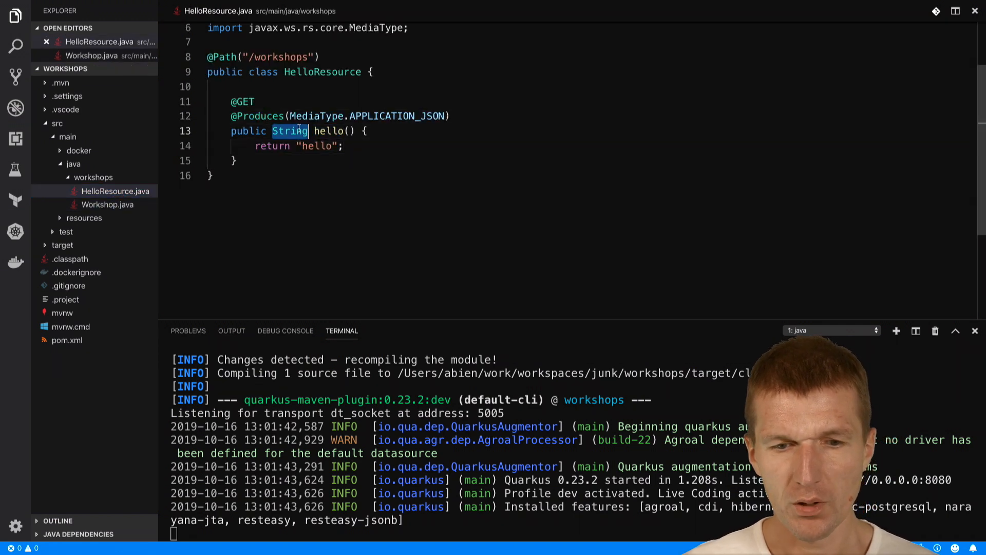
text(Workshop)
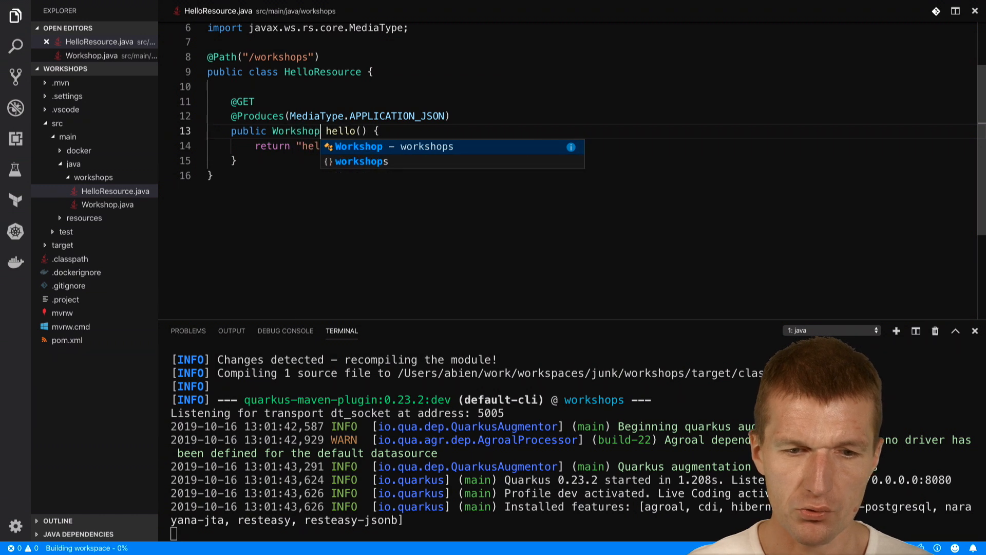
text(w)
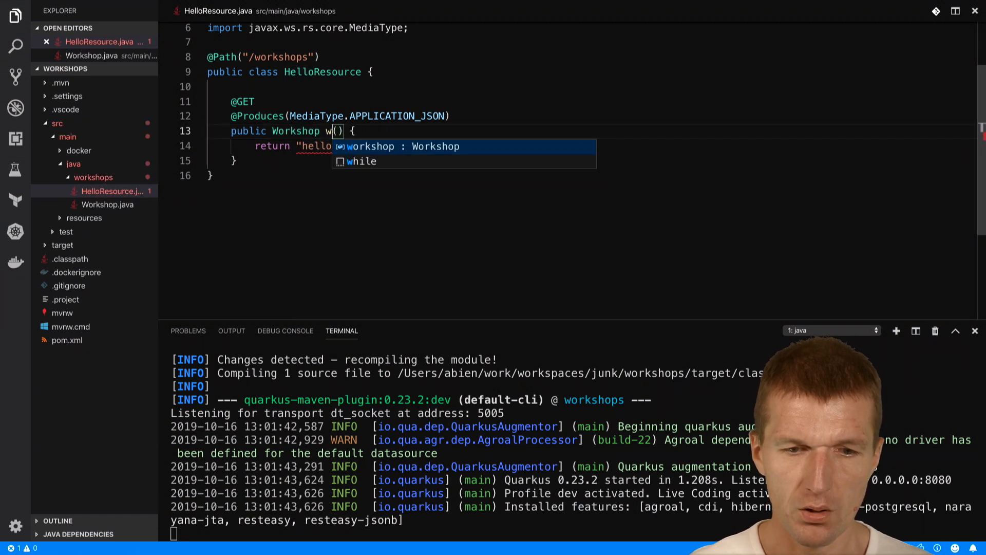
key(Tab)
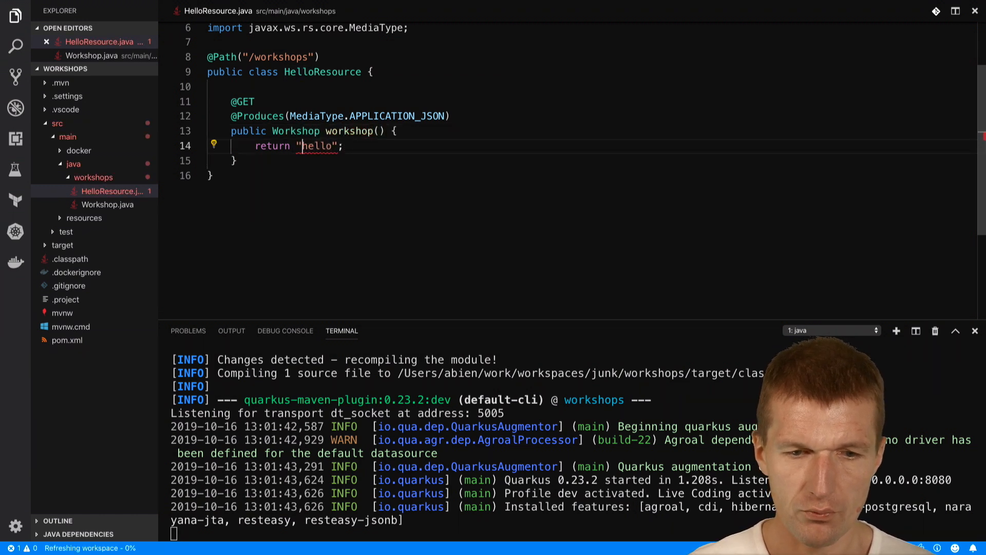
key(Enter)
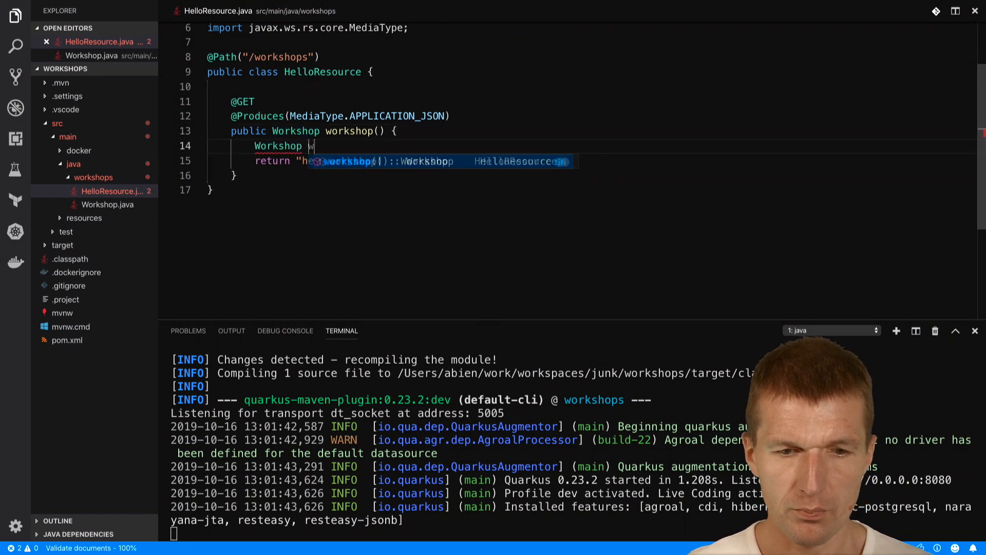
- Create a new Workshop with date LocalDate.now() and name "Cloud Native"
text(workshop =)
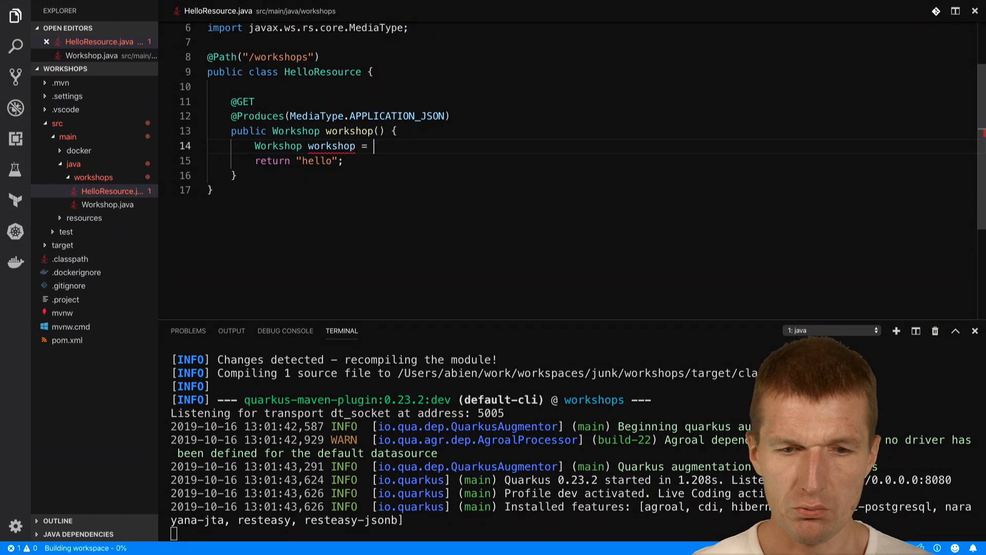
text(new Workshop();)
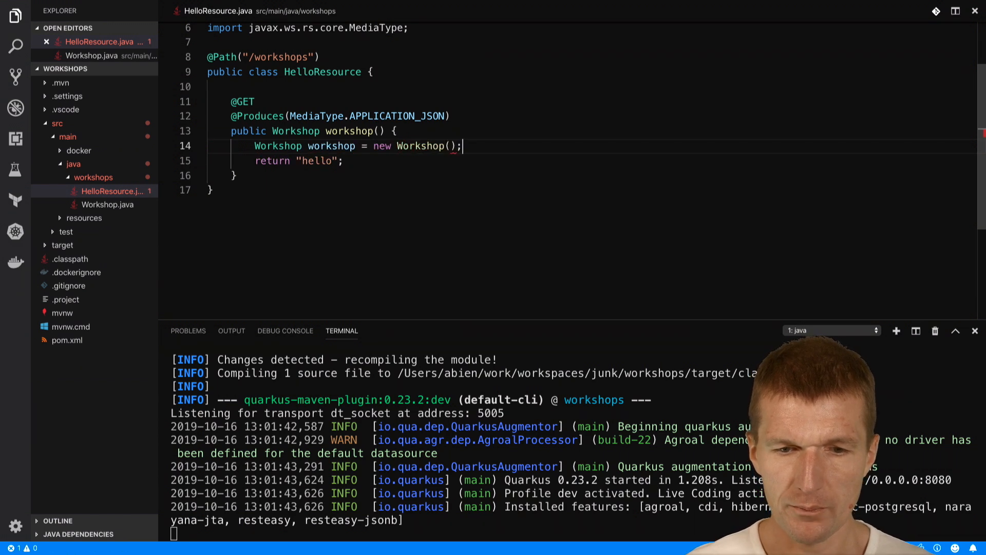
text(workshop)
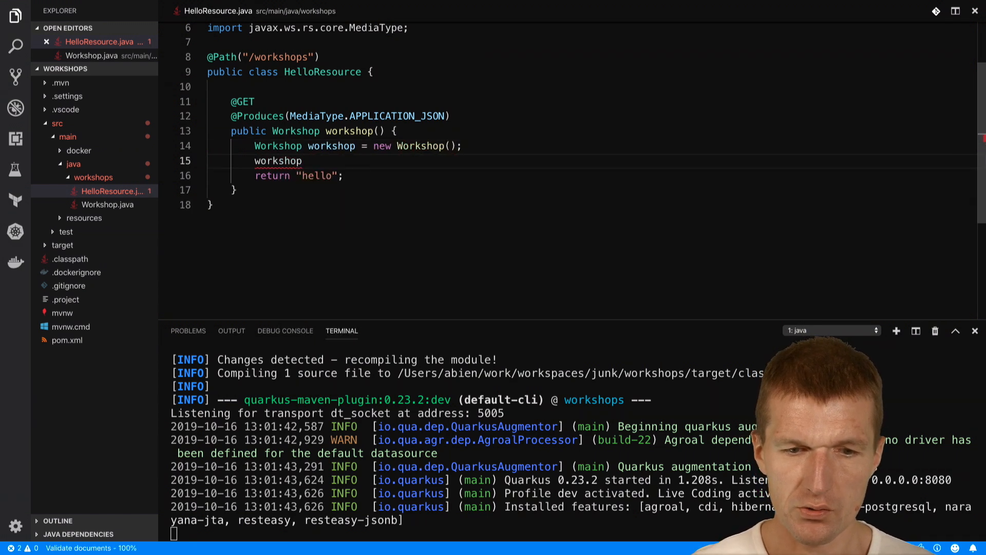
text(.date =)
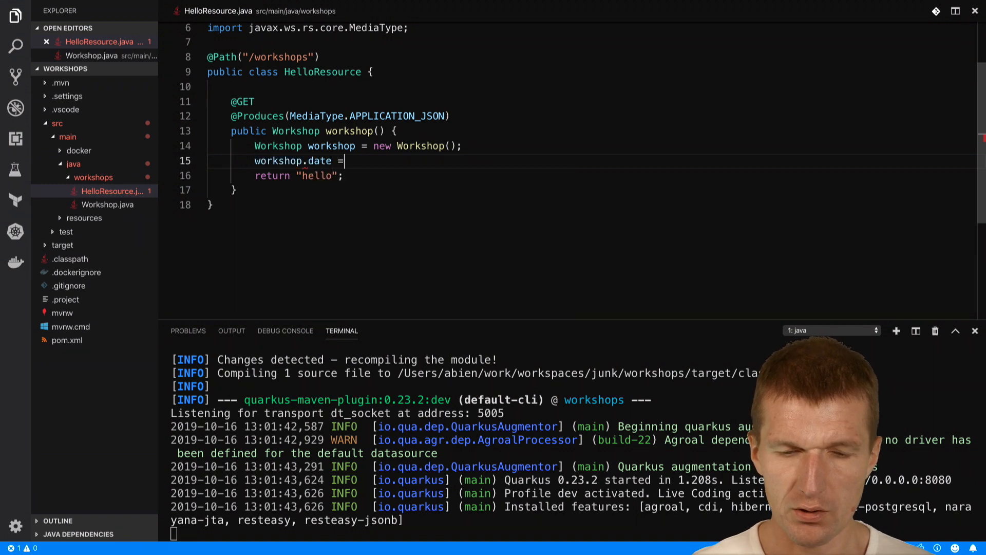
text(LocalDate.now();)
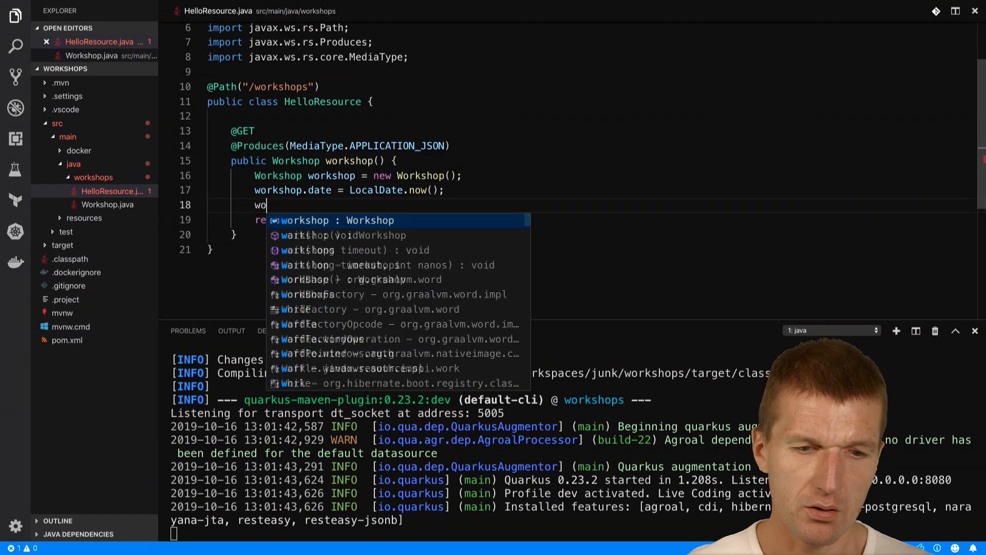
text(rkshop.)
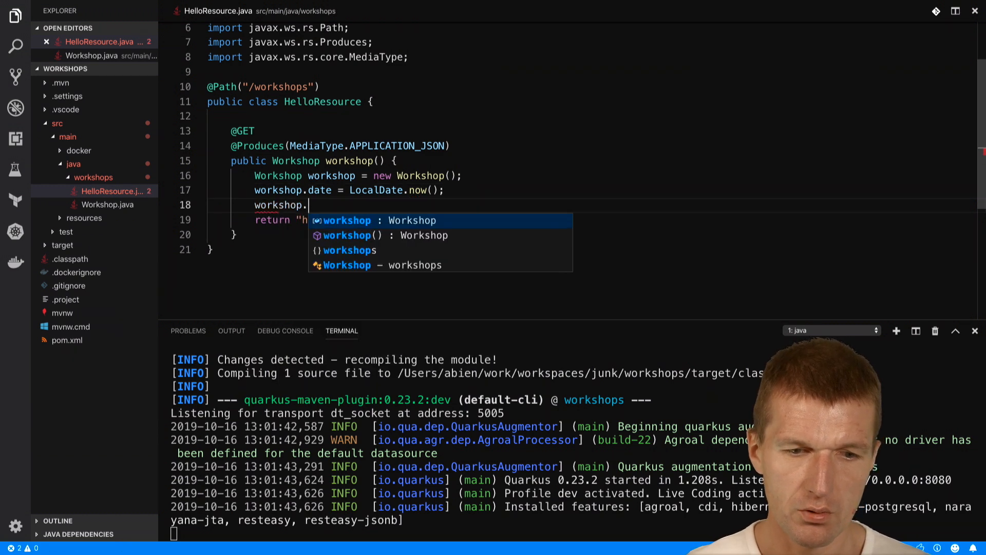
text(name =)
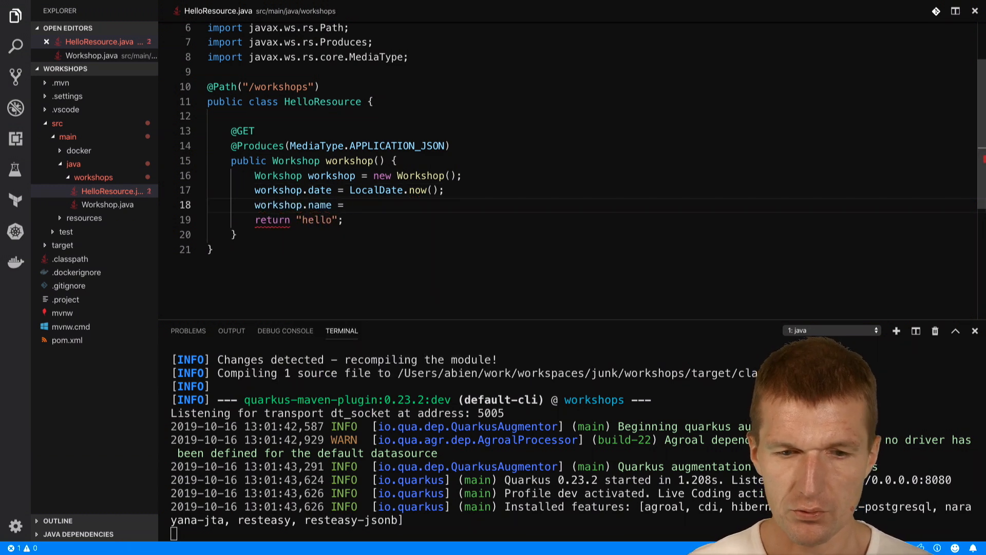
text("Cloud N)
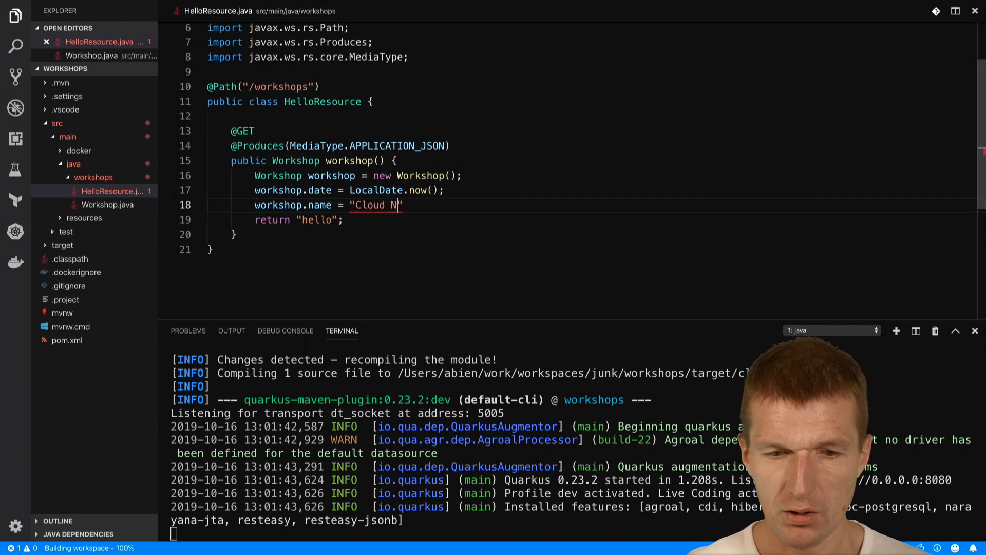
text(ative";)
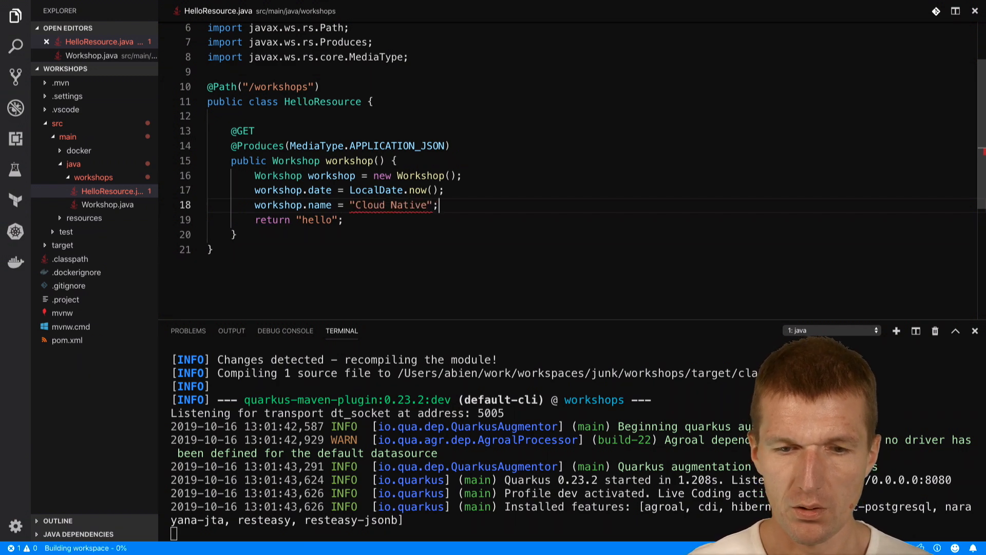
- Rename the workshop to "quarkification" and return the workshop object
double_click(390, 204)
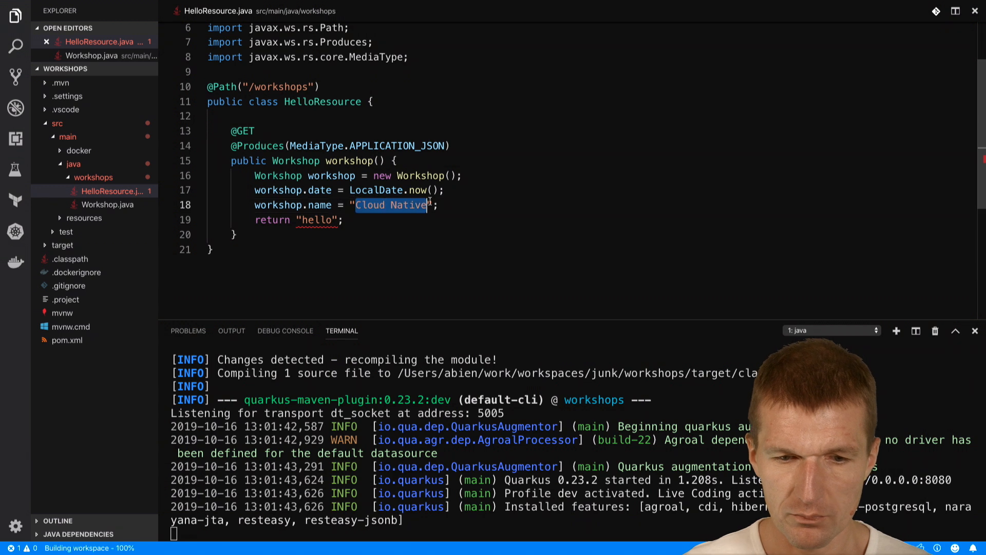
text(quark)
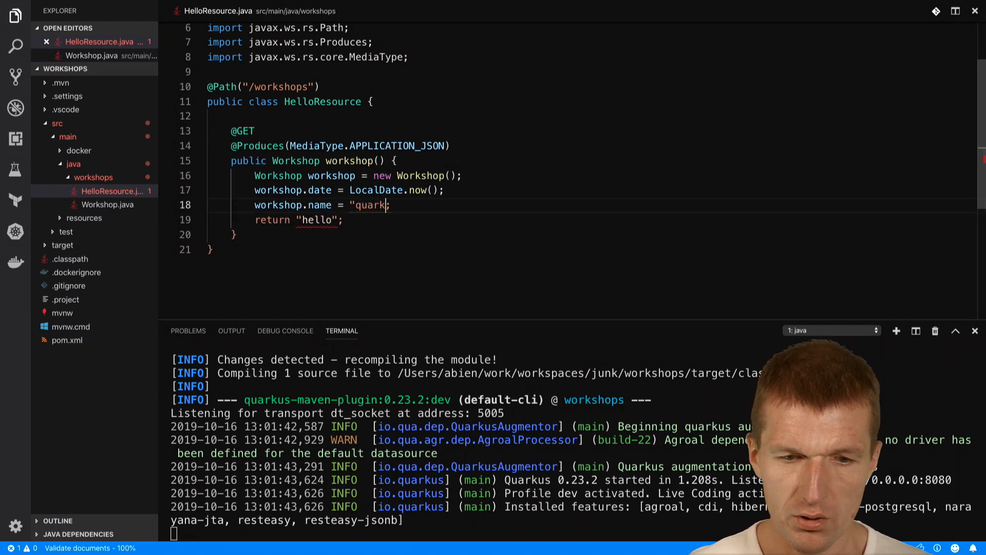
text(ification")
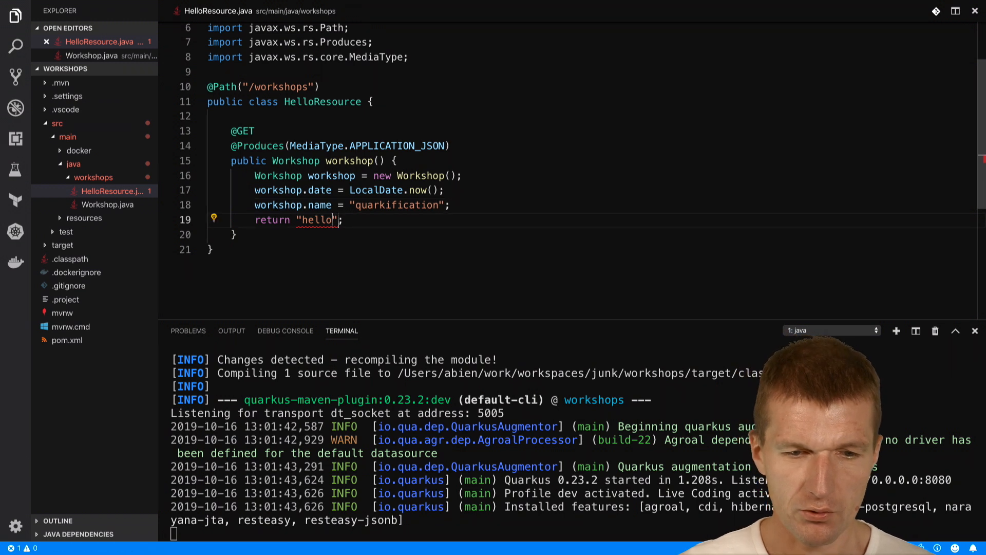
text(worksho)
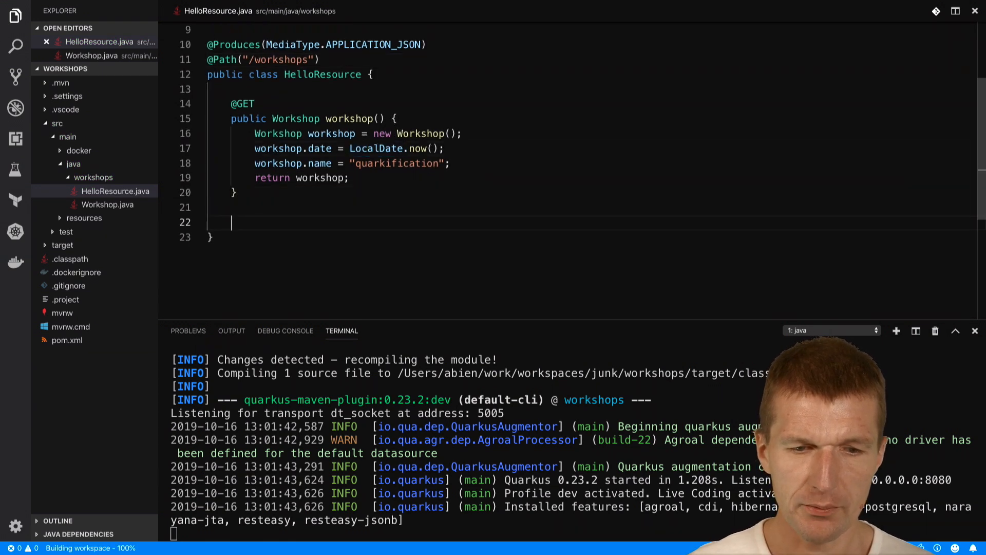
- Write a public void save(Workshop workshop) method
text(public void)
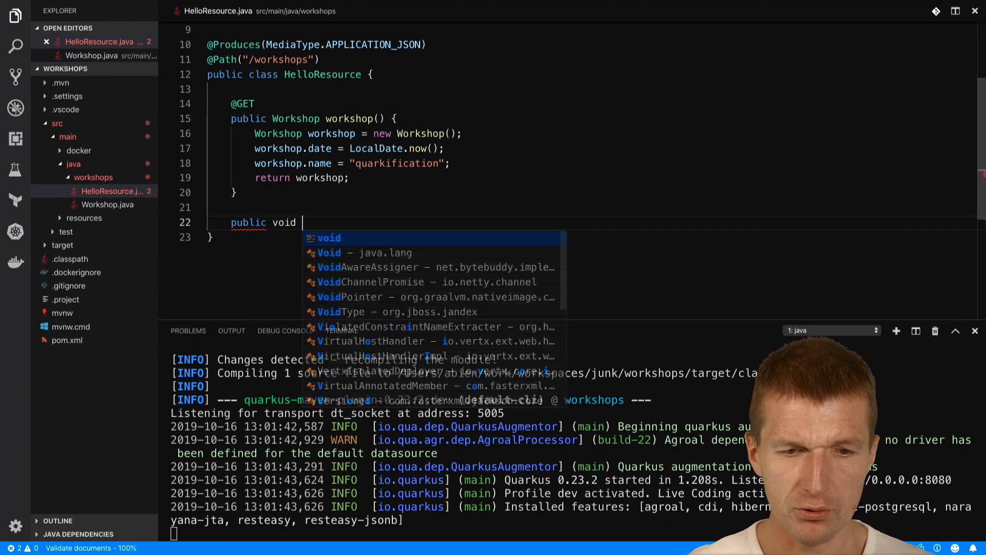
text(save())
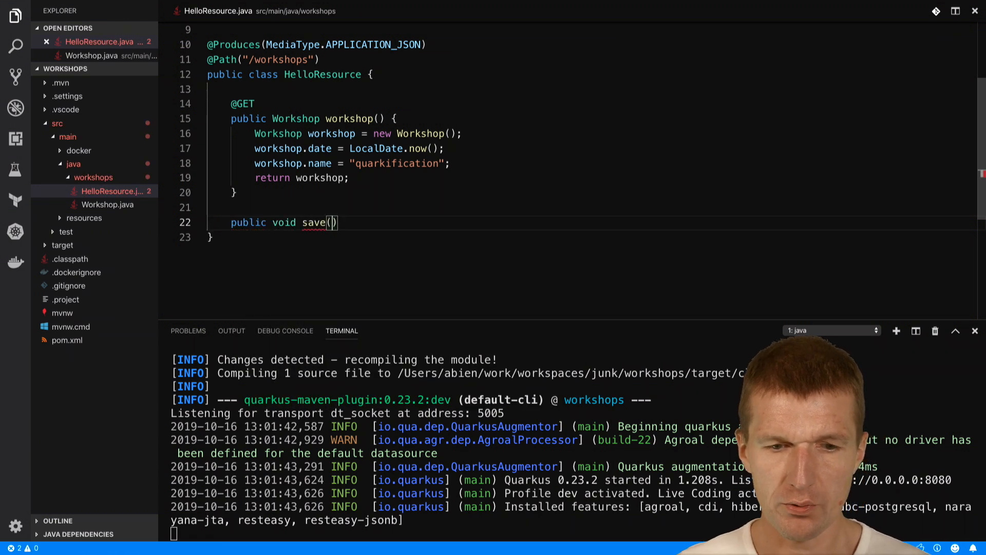
text(Workshop work)
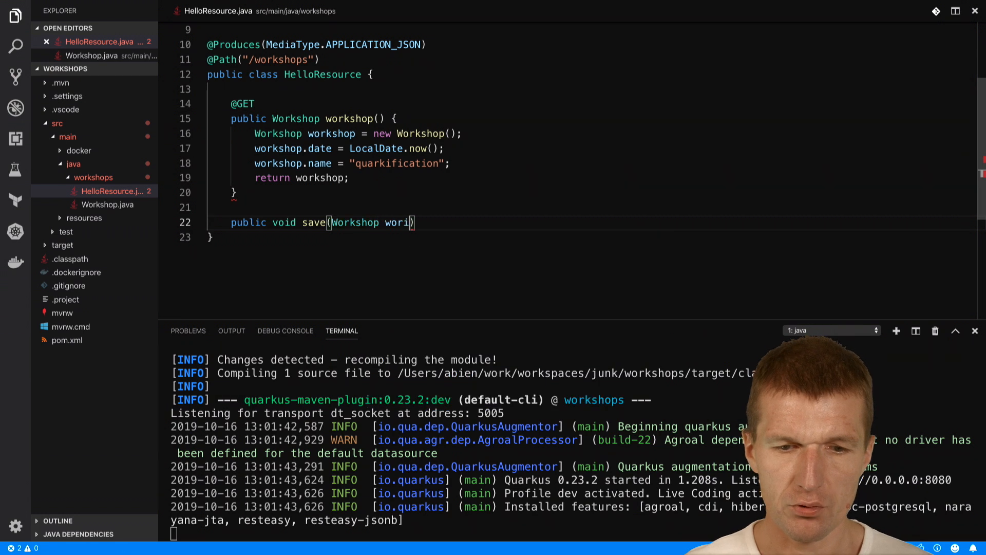
text(shop)
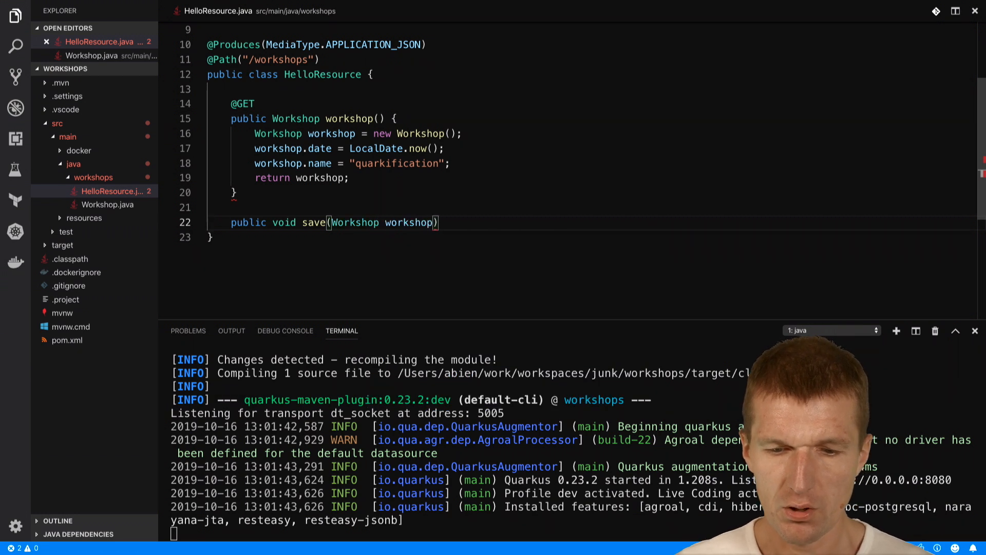
text({)
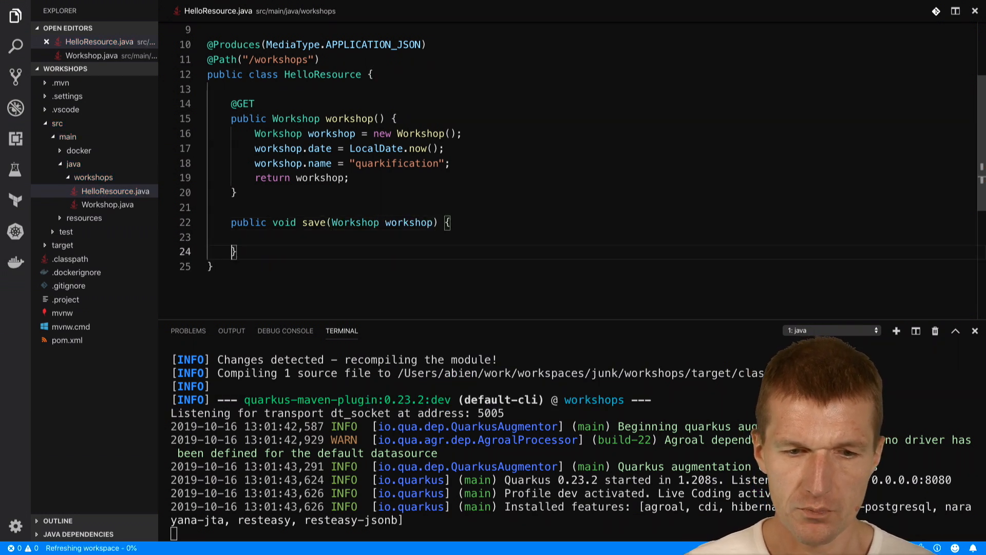
text(@POST)
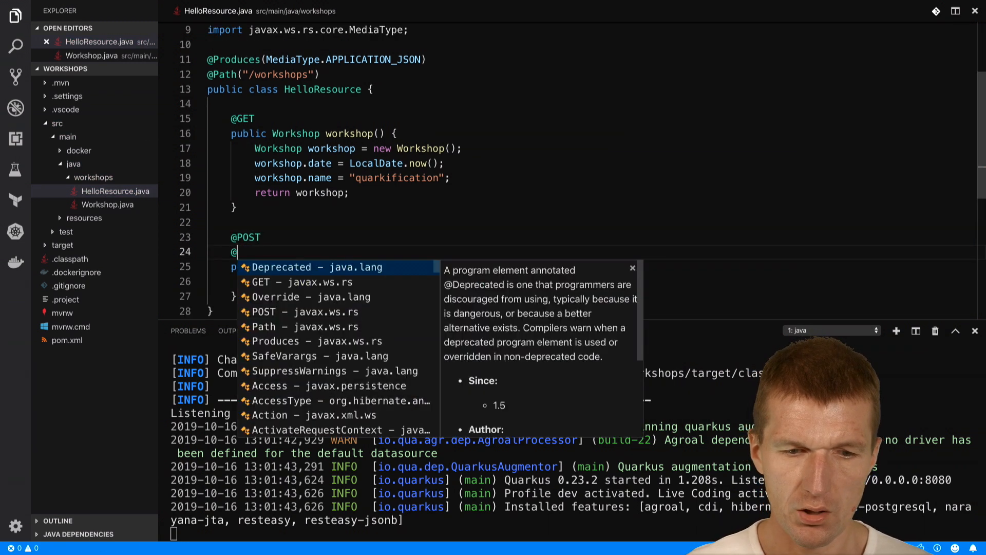
text(Consumes)
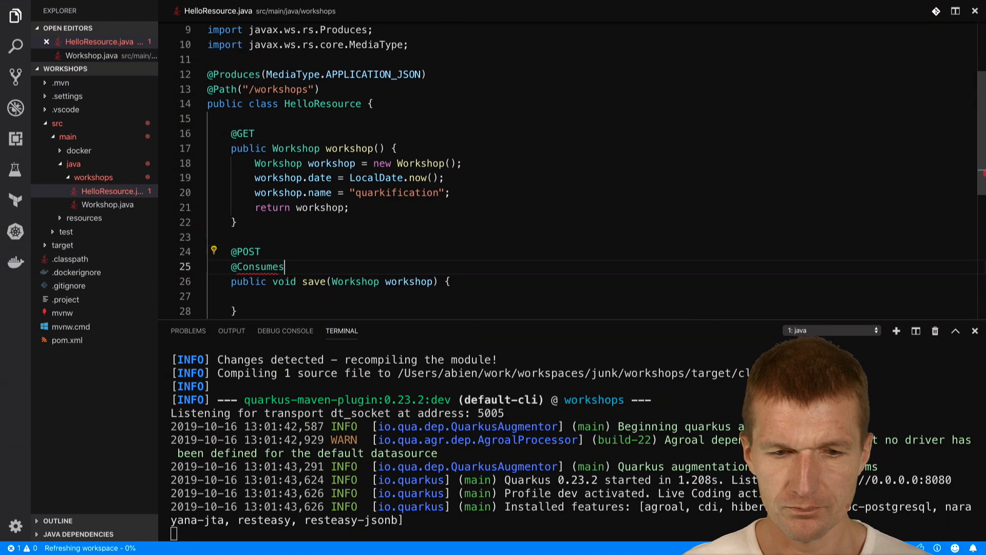
text(())
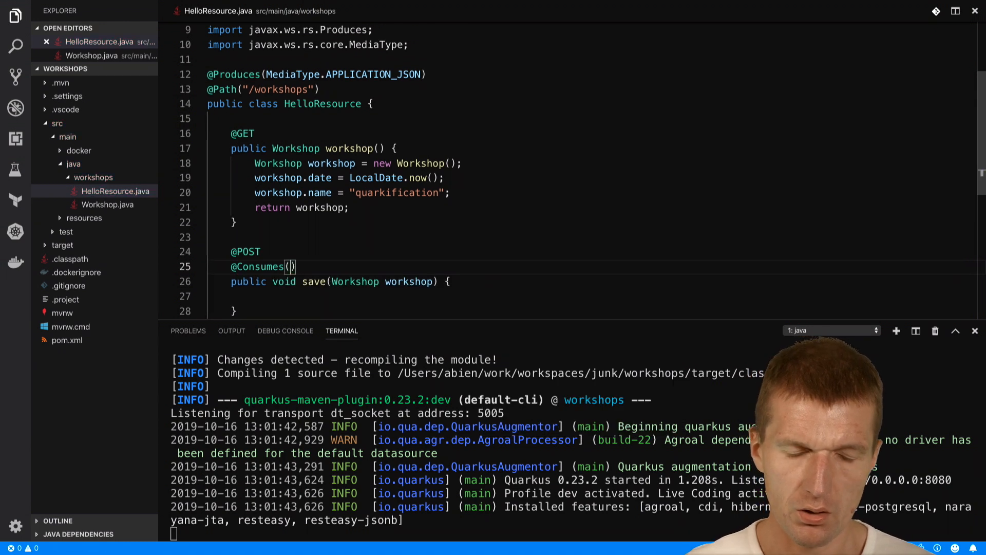
text(MediaType)
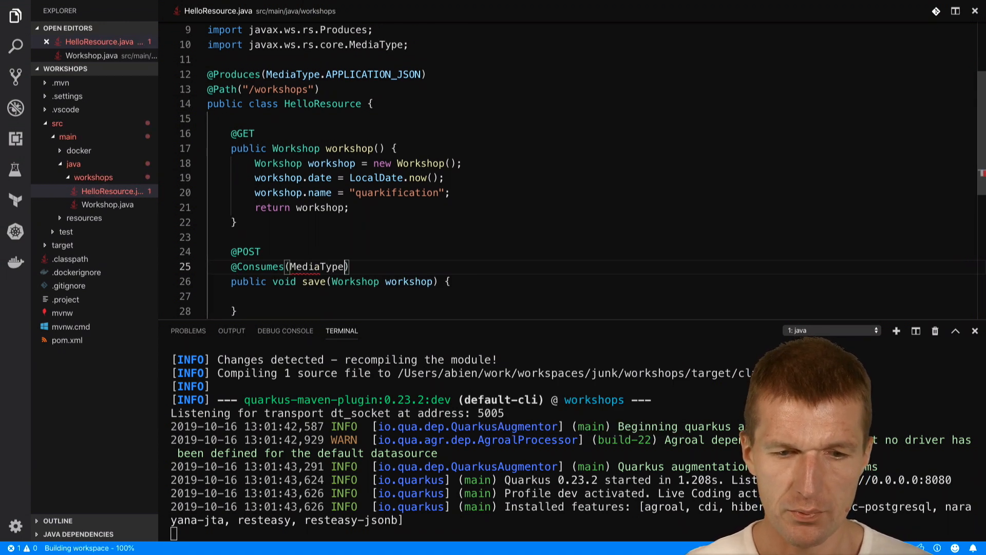
text(.APPLICATION_JSON)
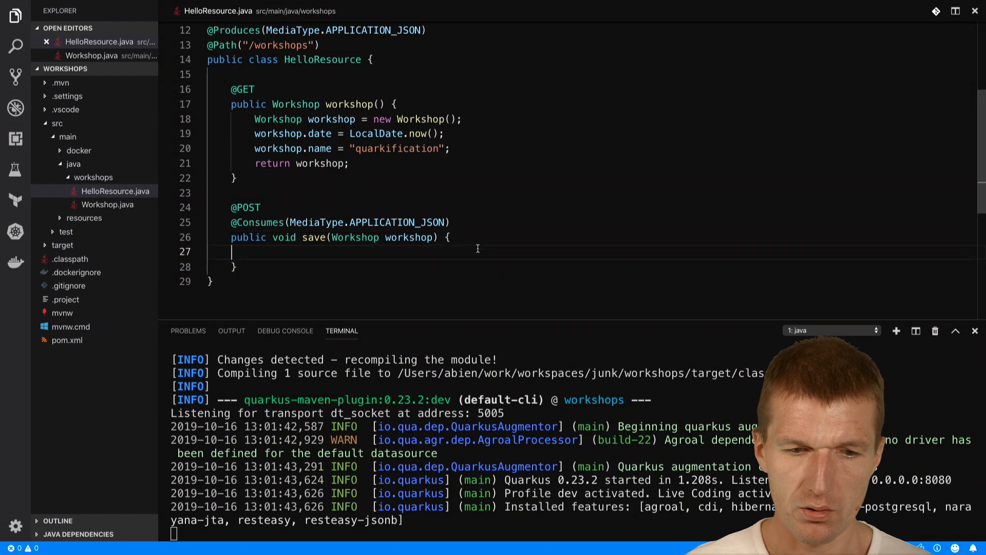
text(syso)
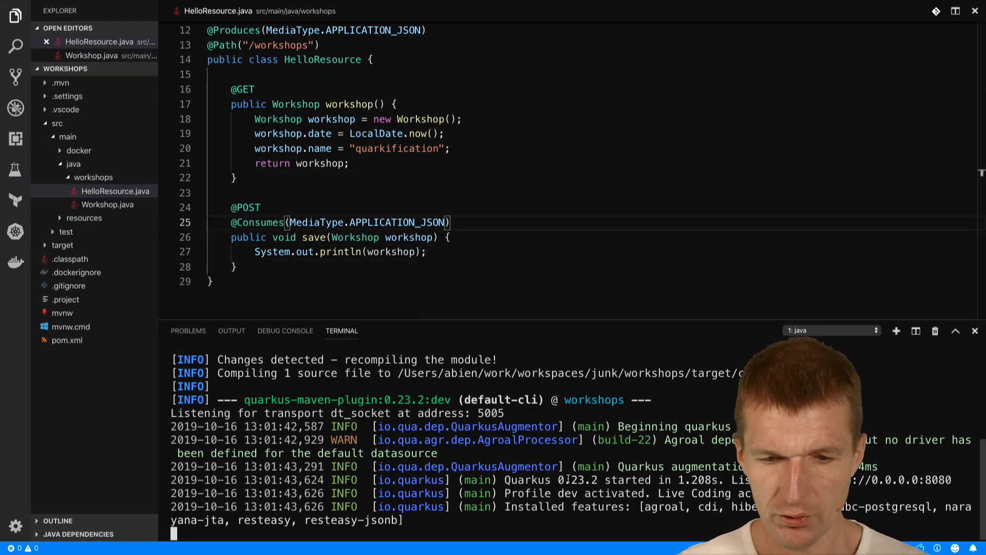
- Switch to the zsh terminal and curl localhost:8080/workshops
click(896, 330)
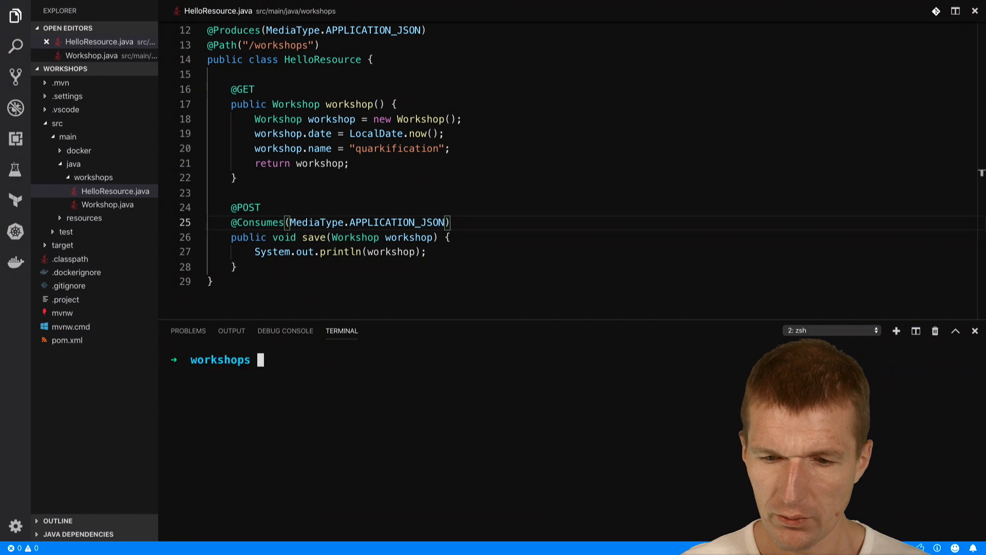
text(curl)
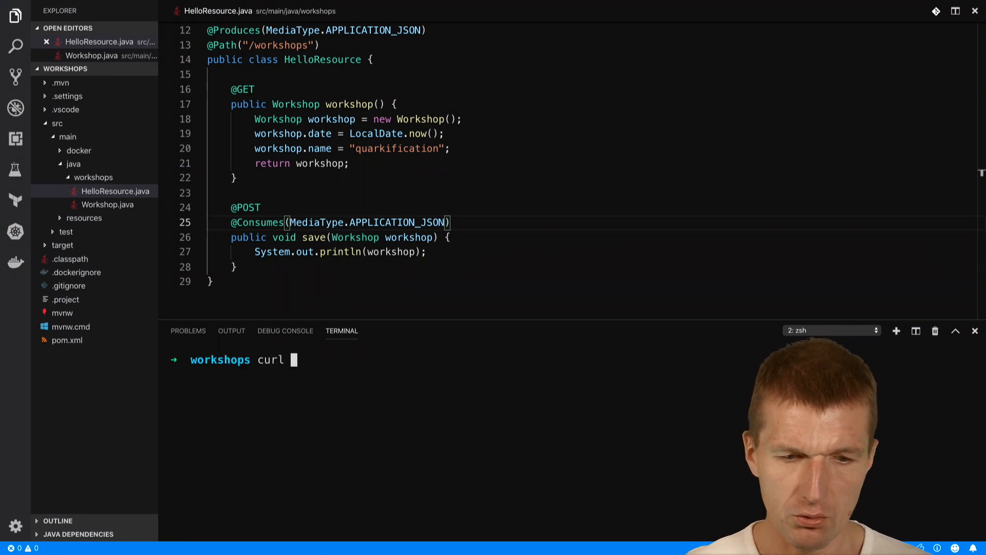
text(-X)
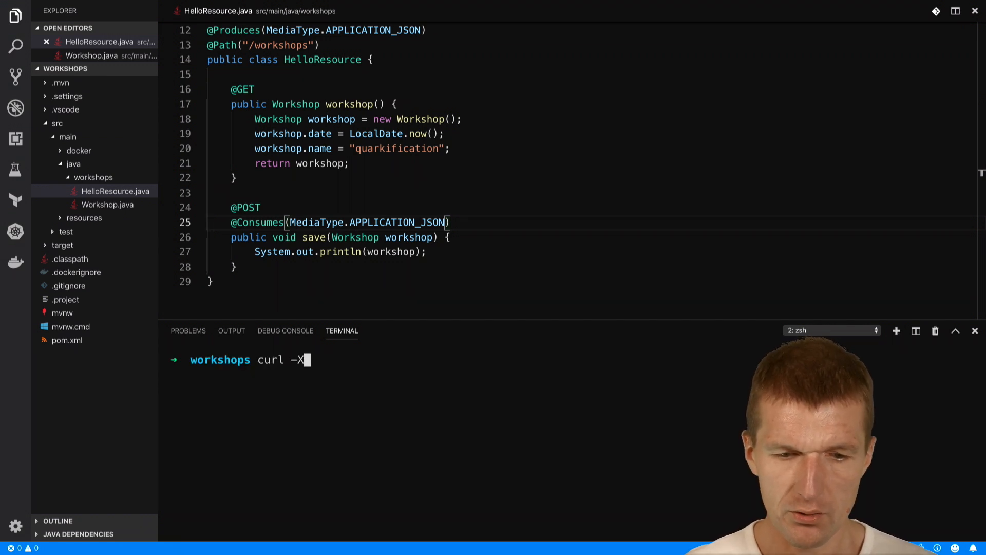
text(POST)
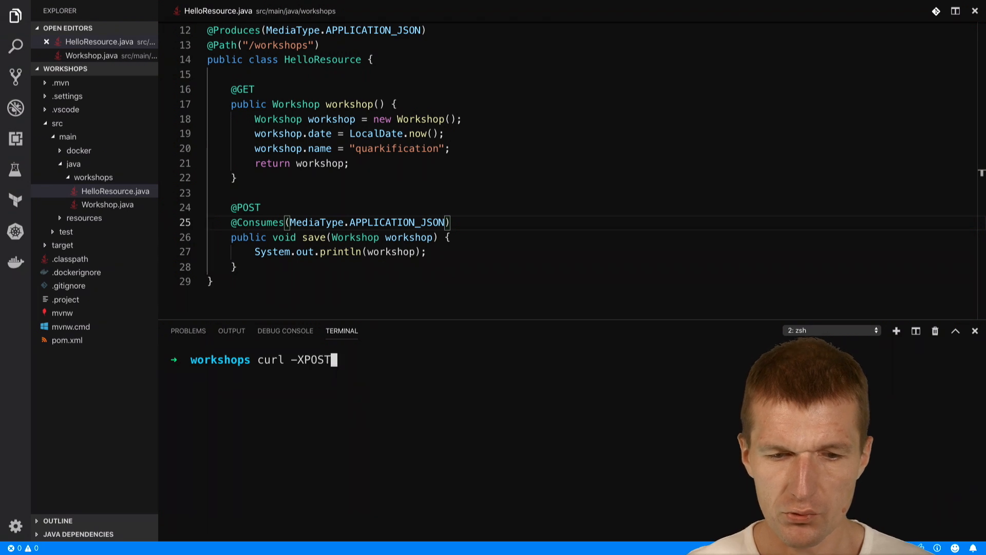
text(local)
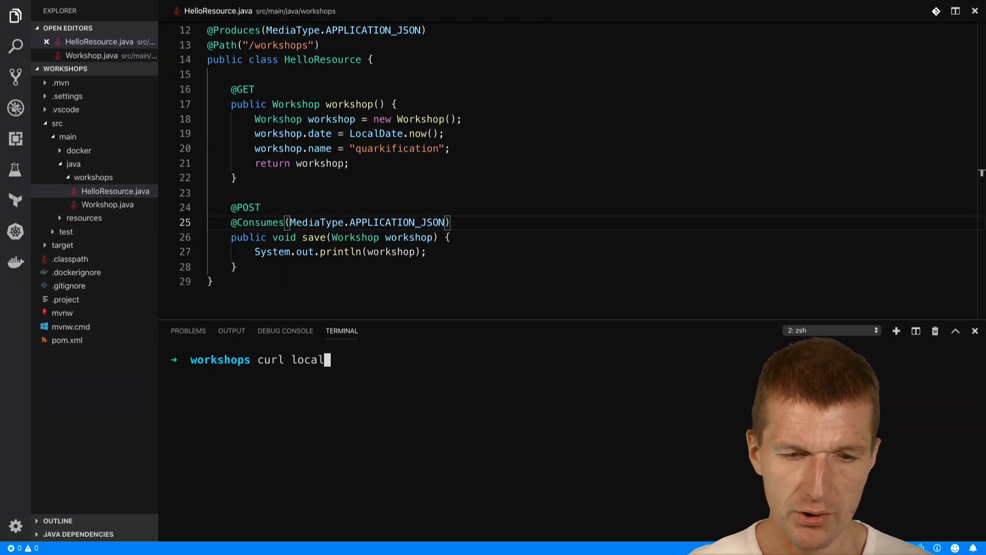
text(host:8080)
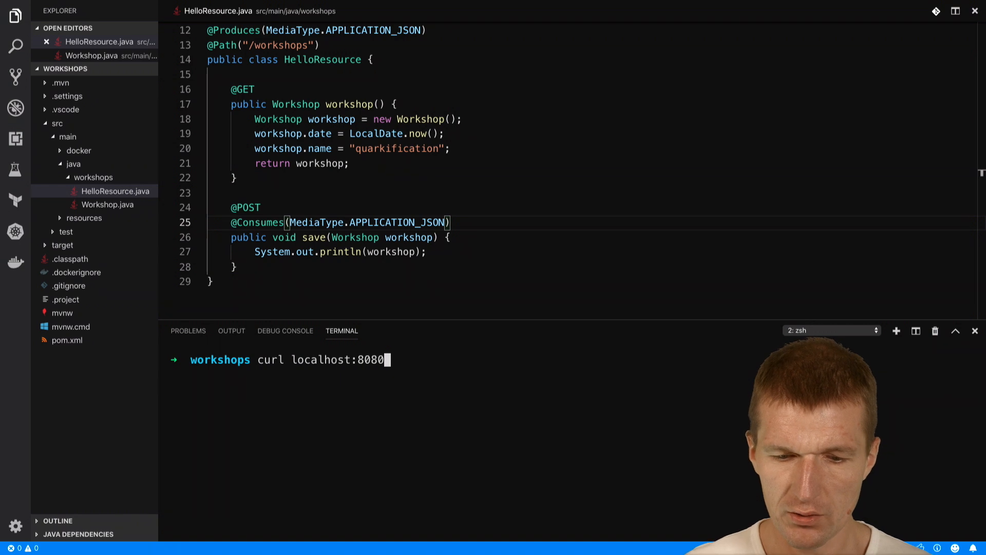
text(/workshops)
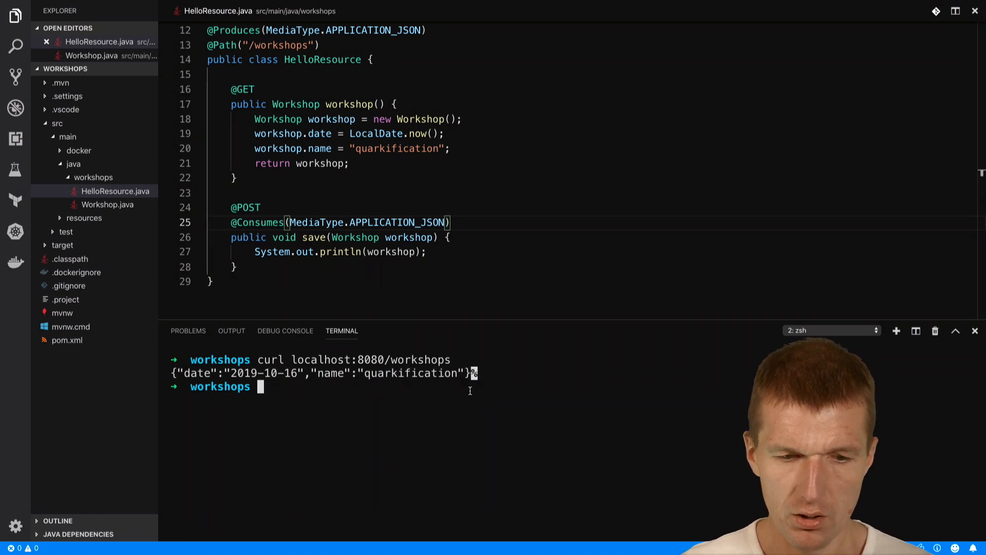
- POST a JSON workshop to localhost:8080/workshops via curl, then resend with -i
text(curl -X)
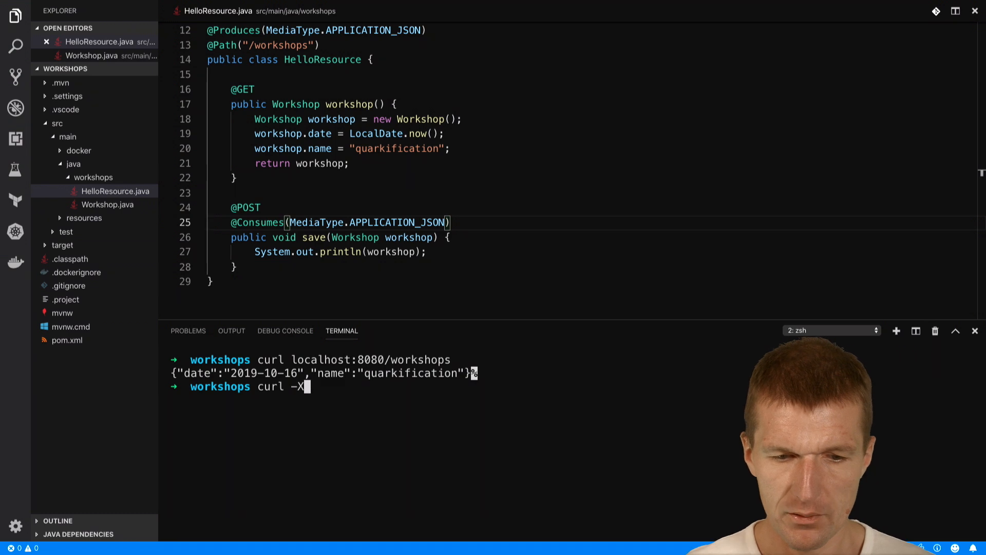
text(POST)
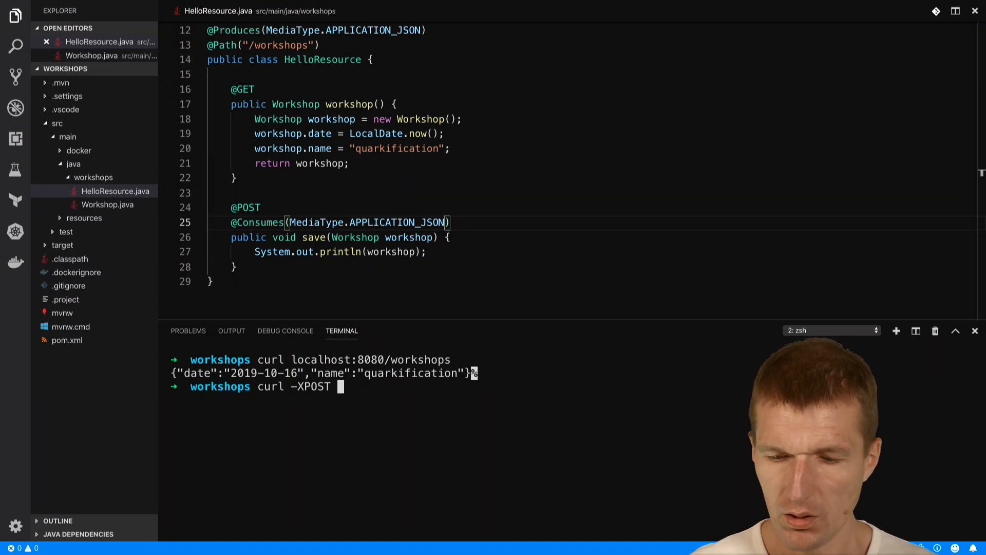
text(-H")
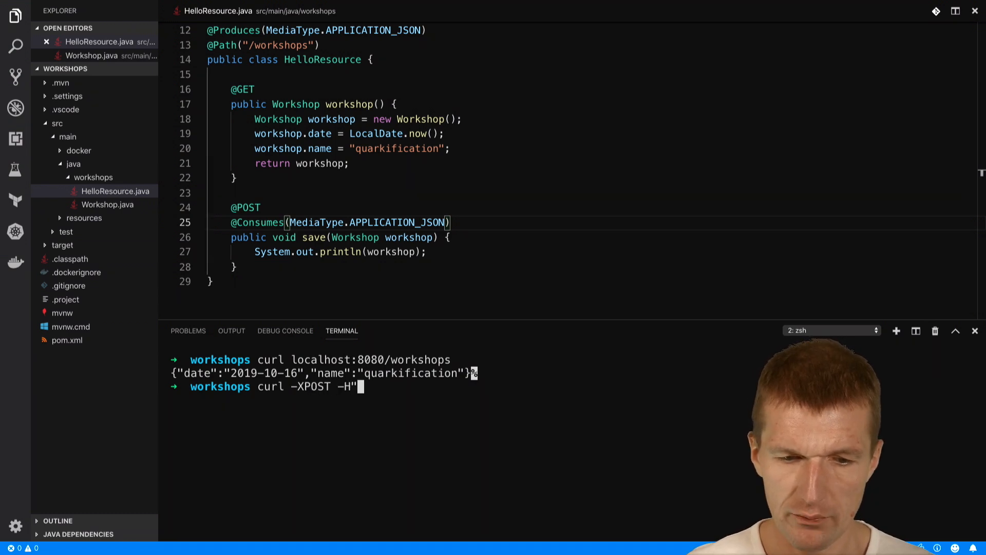
text(Content-)
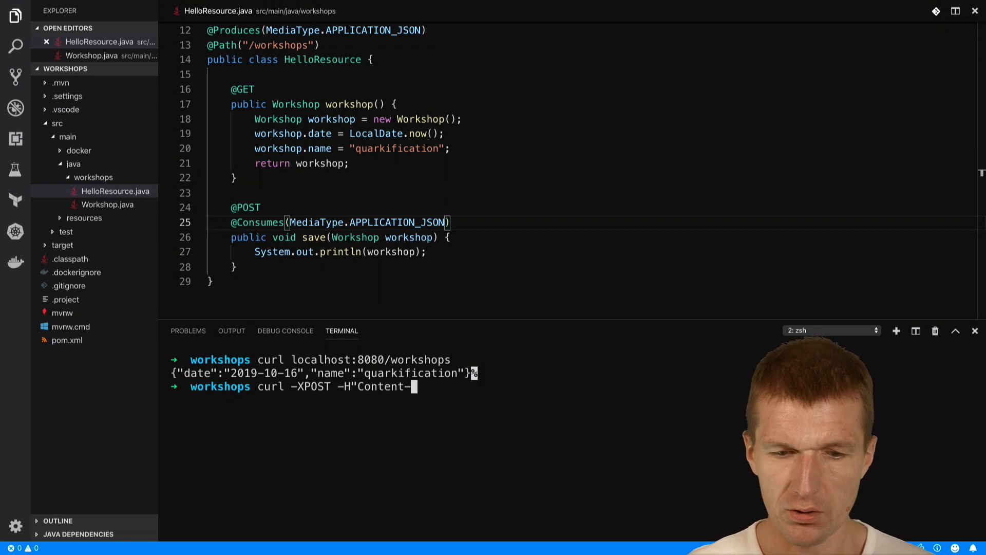
text(type:)
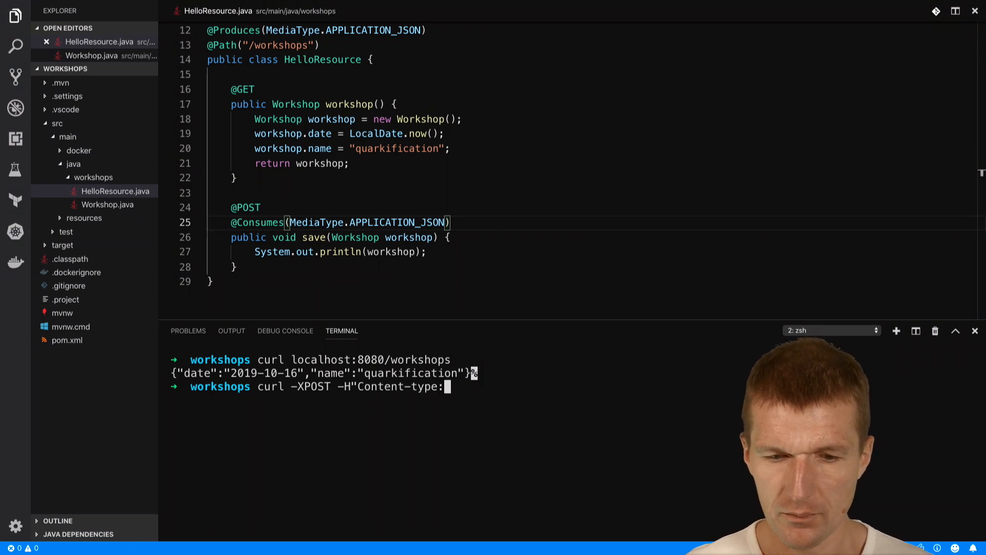
text(applica)
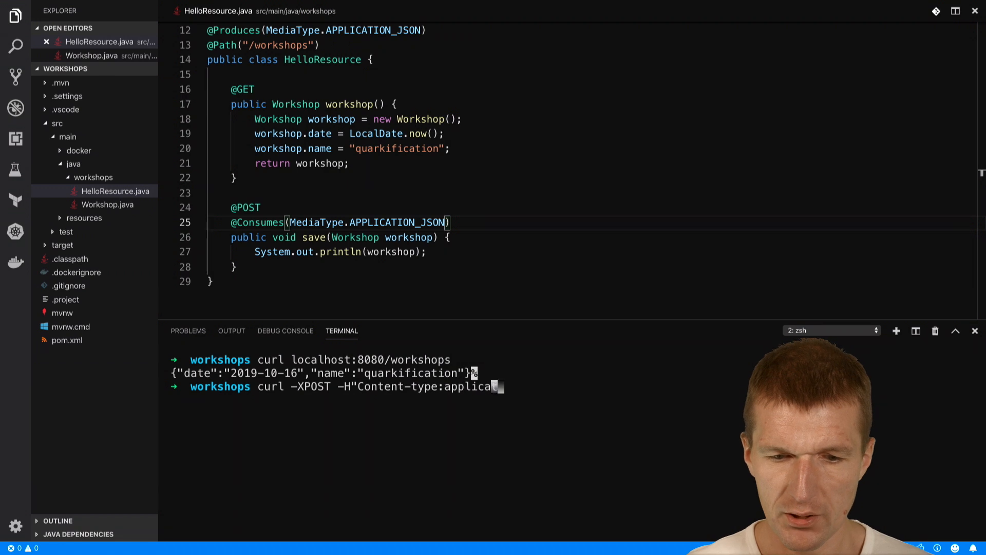
text(tion/json" -d'{"date":"2019-10-16","nam…"}' localhost:8080)
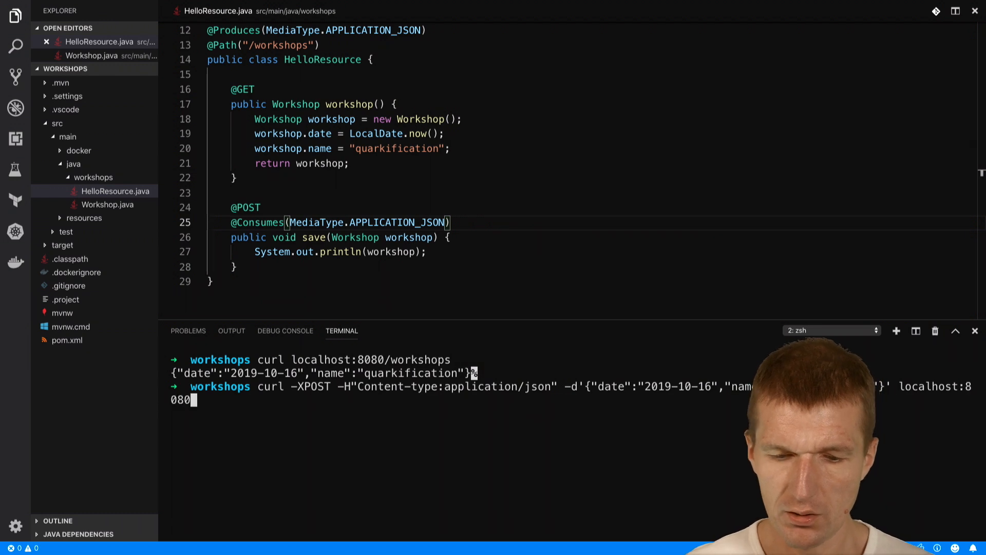
text(/workshops)
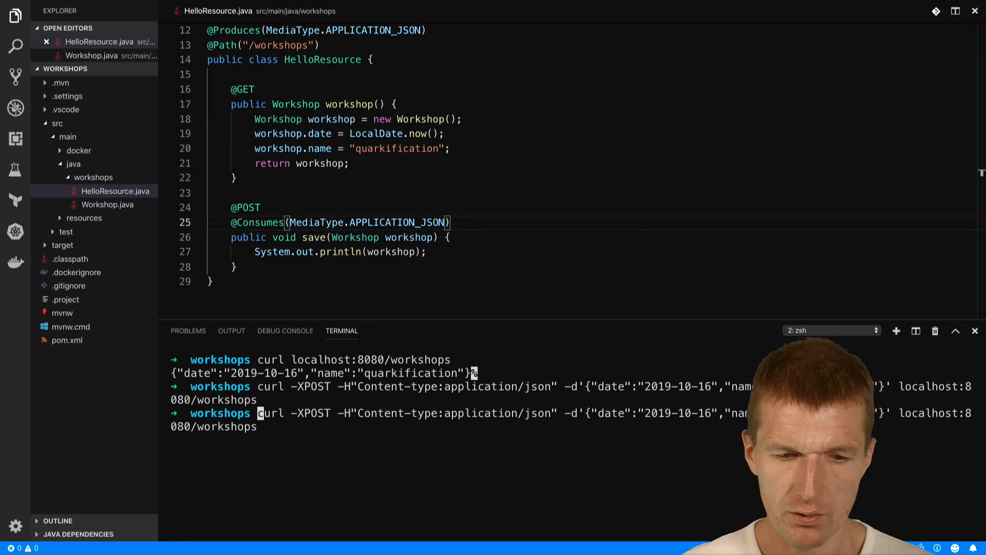
text(-i)
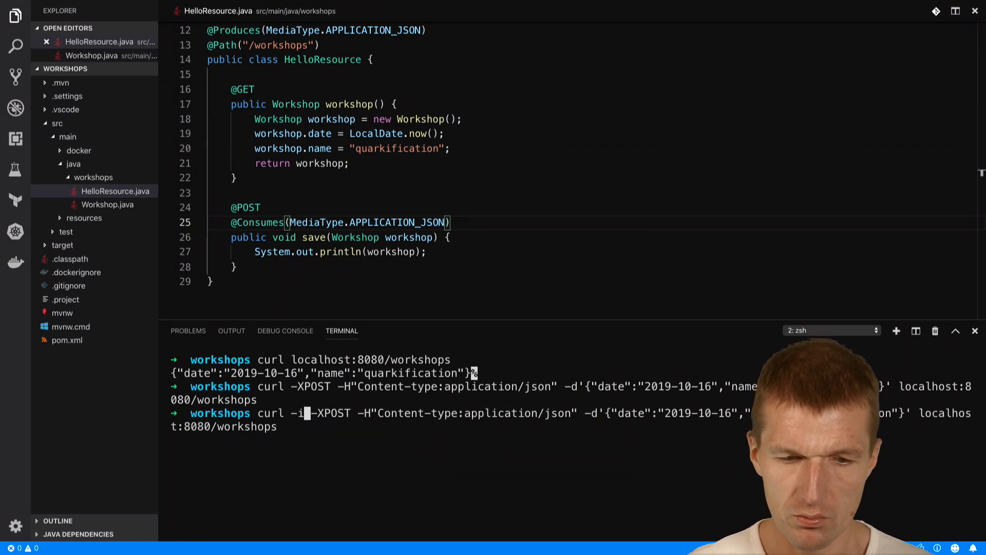
key(Enter)
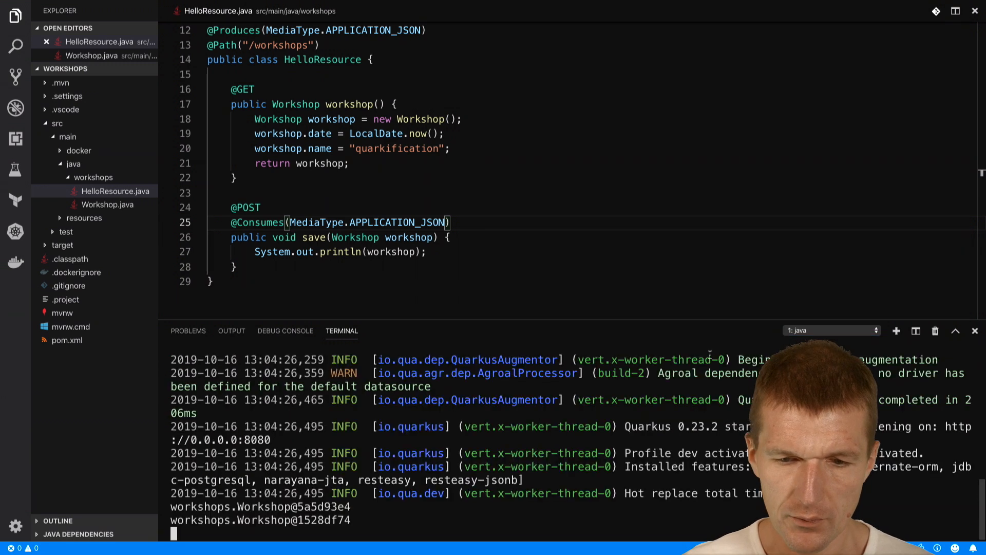
- Check the Workshop println output in the java terminal, then switch back to zsh
click(830, 330)
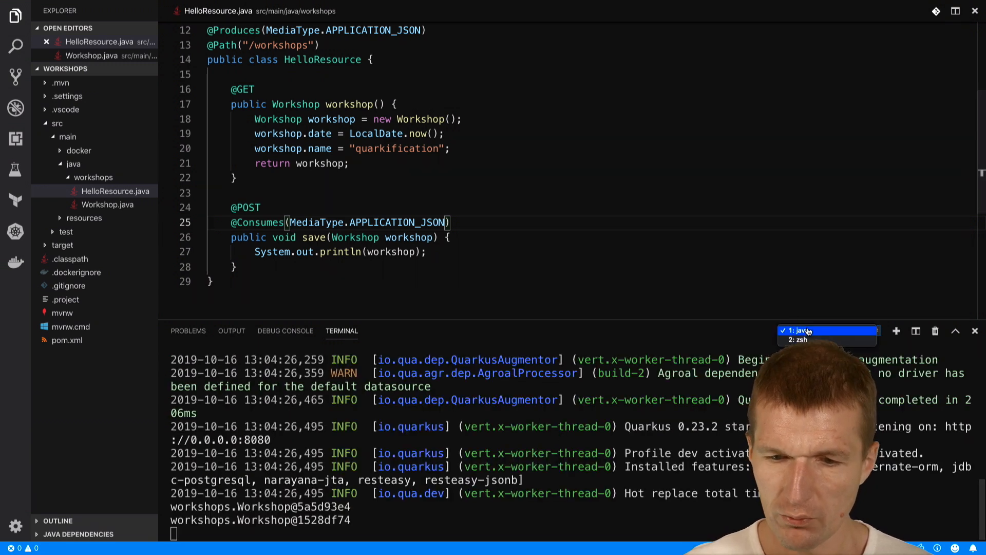
click(801, 339)
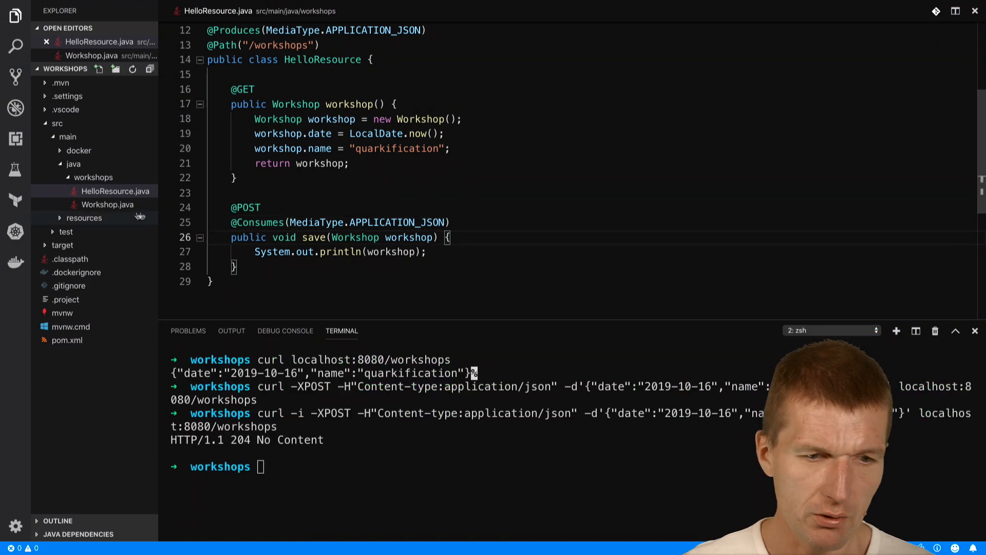
click(108, 204)
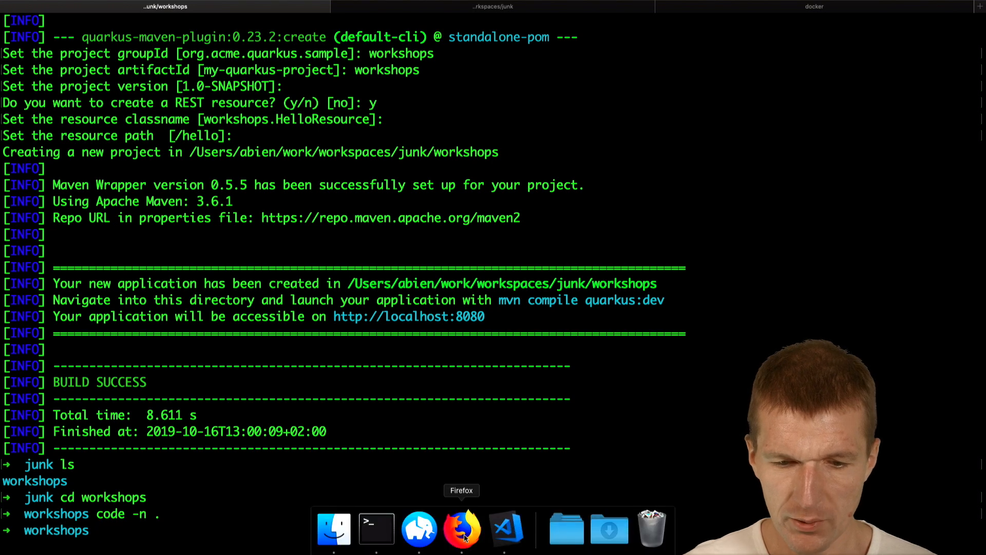
click(417, 529)
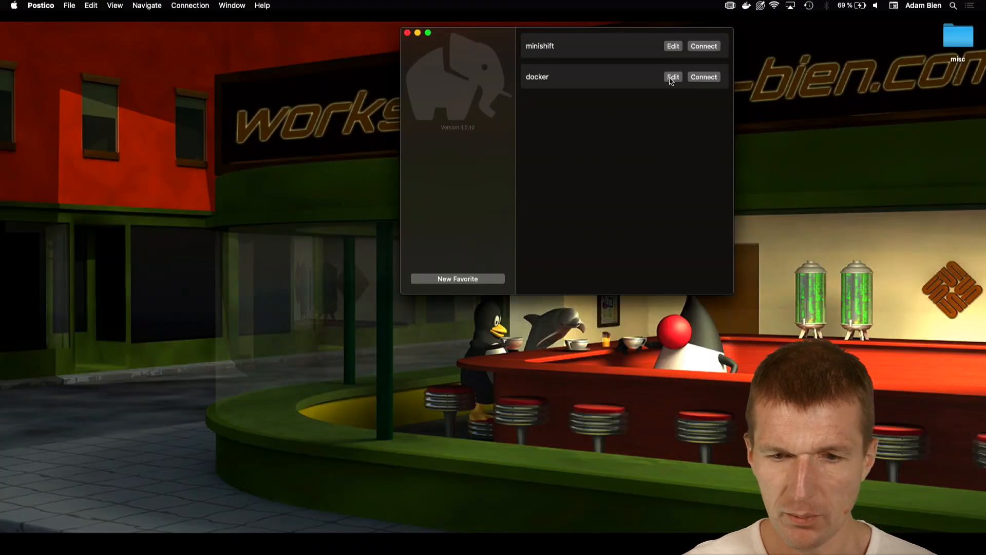
click(672, 76)
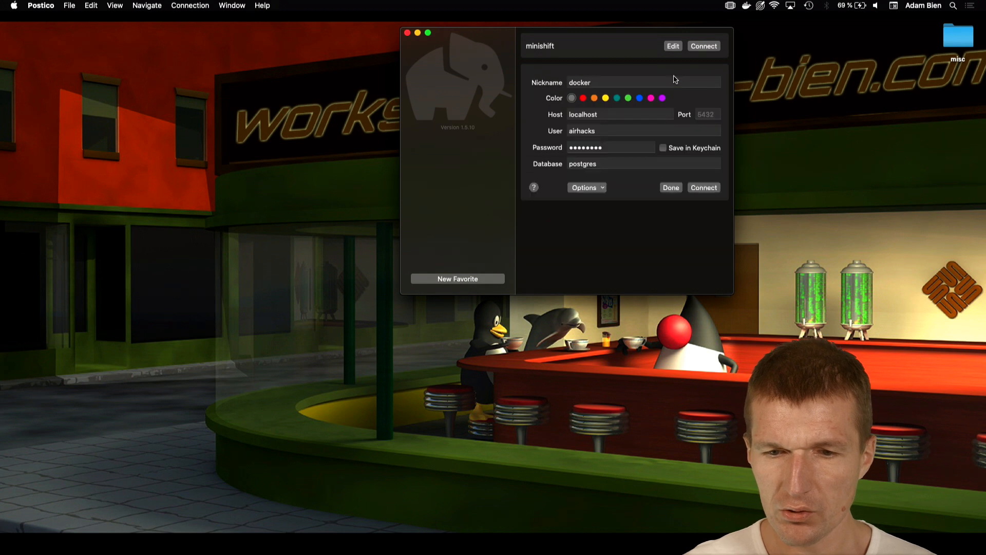
click(643, 82)
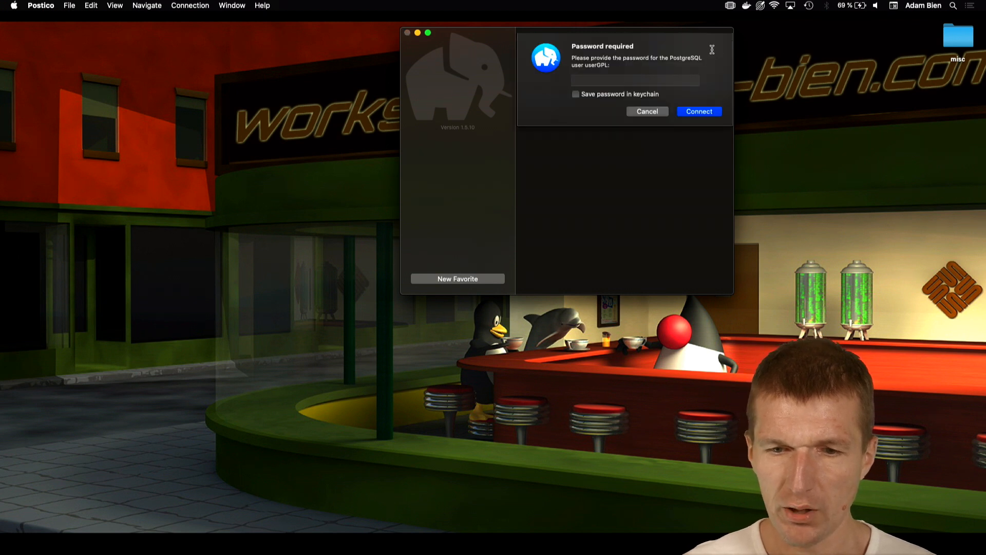
click(635, 81)
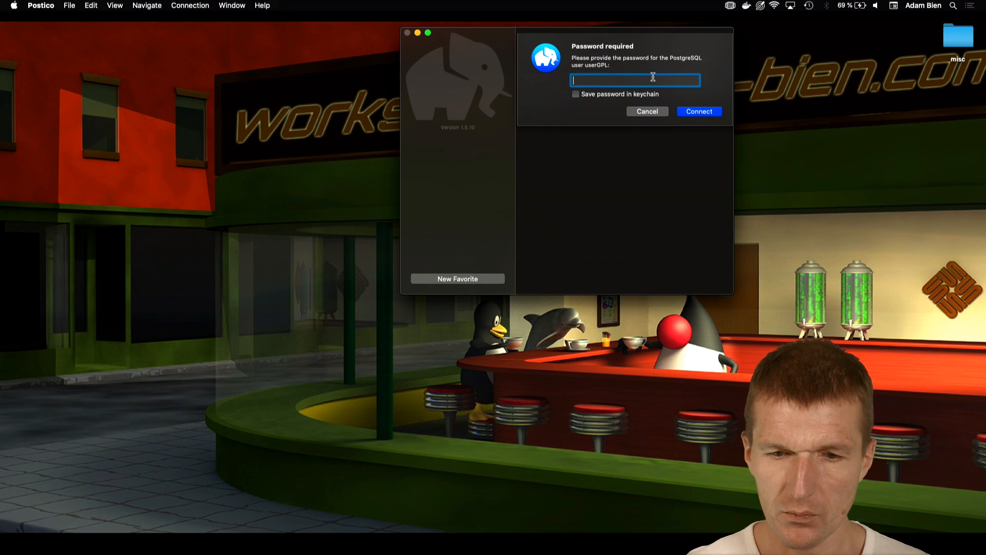
text(password)
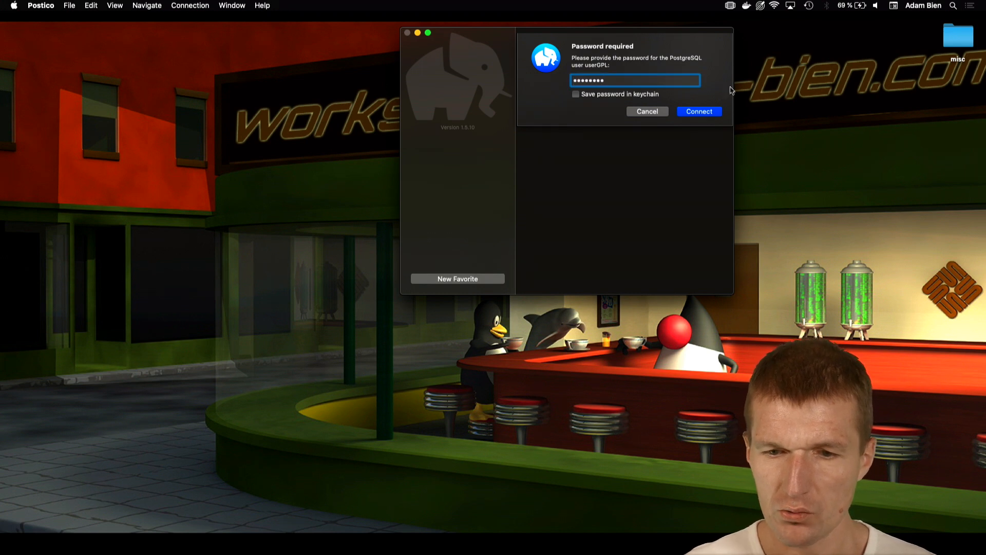
click(698, 112)
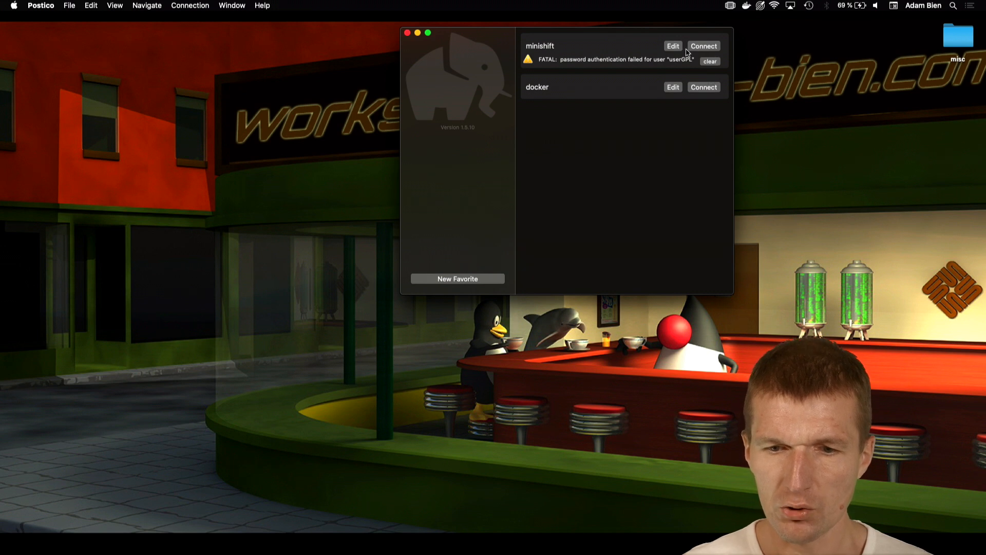
- Review the minishift settings, then connect to the docker favorite's postgres database
click(672, 45)
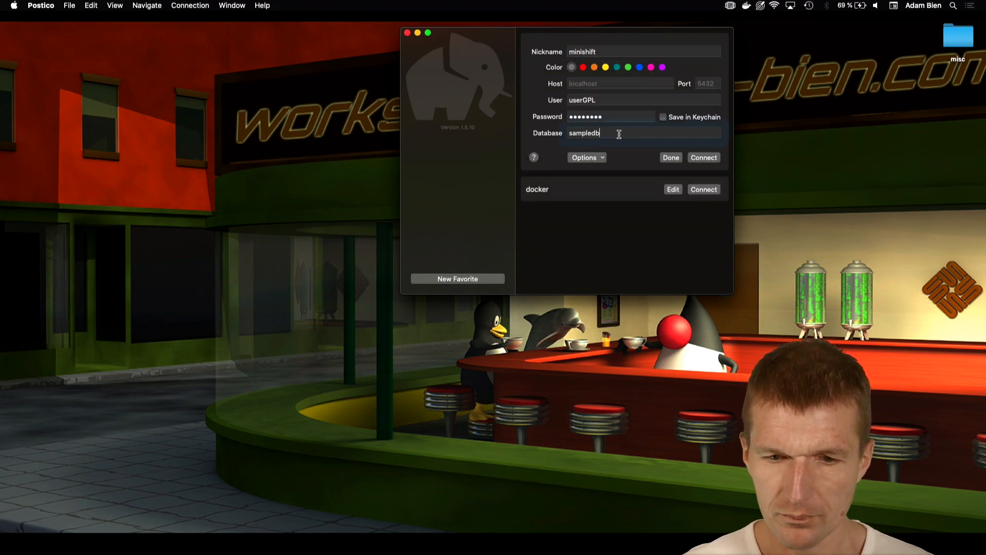
click(644, 133)
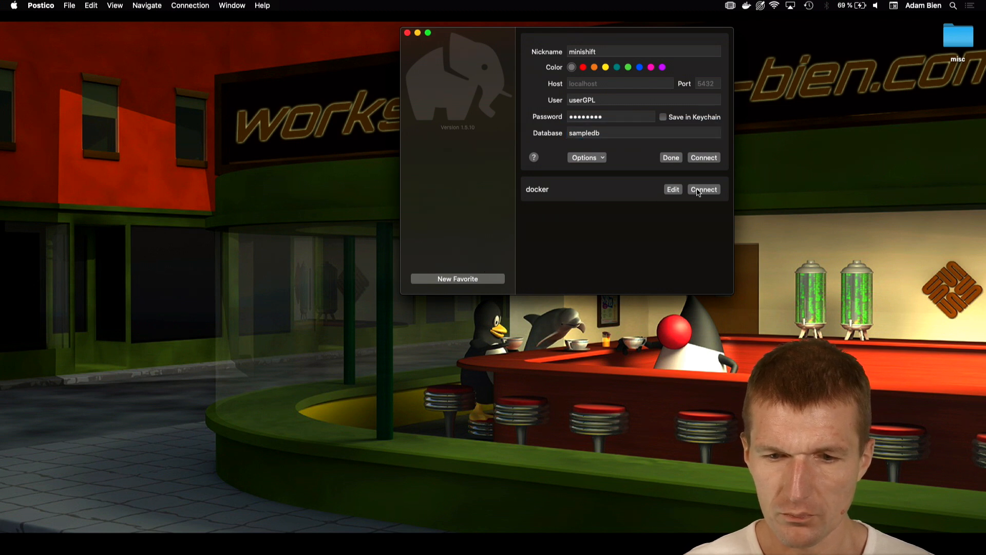
click(703, 190)
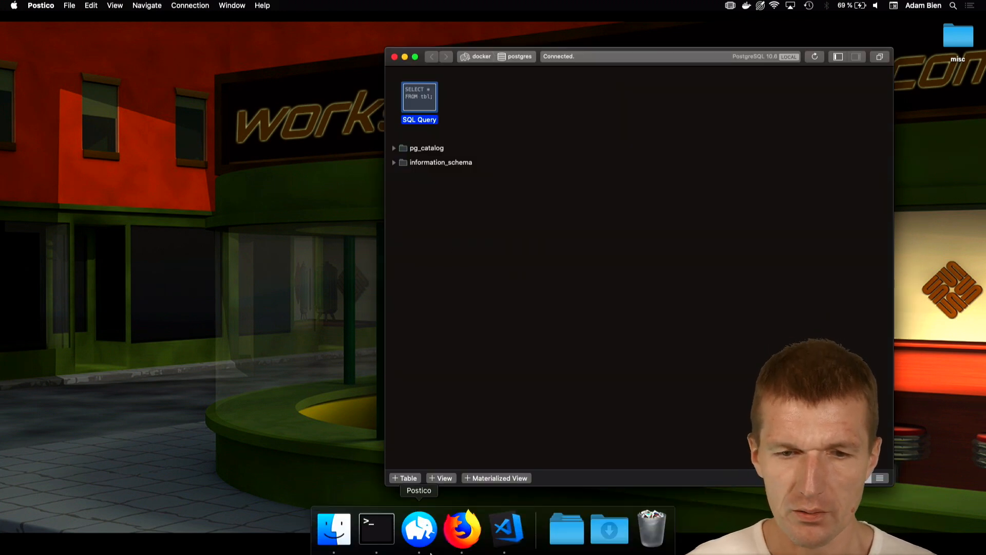
mouse_move(505, 529)
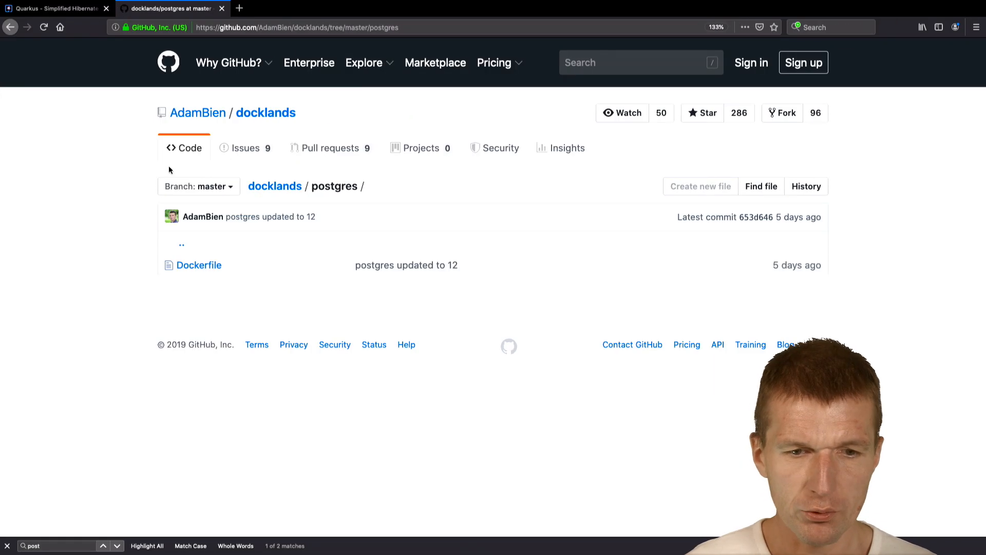
- Copy the datasource properties snippet from the Quarkus Panache guide and return to VS Code
click(54, 8)
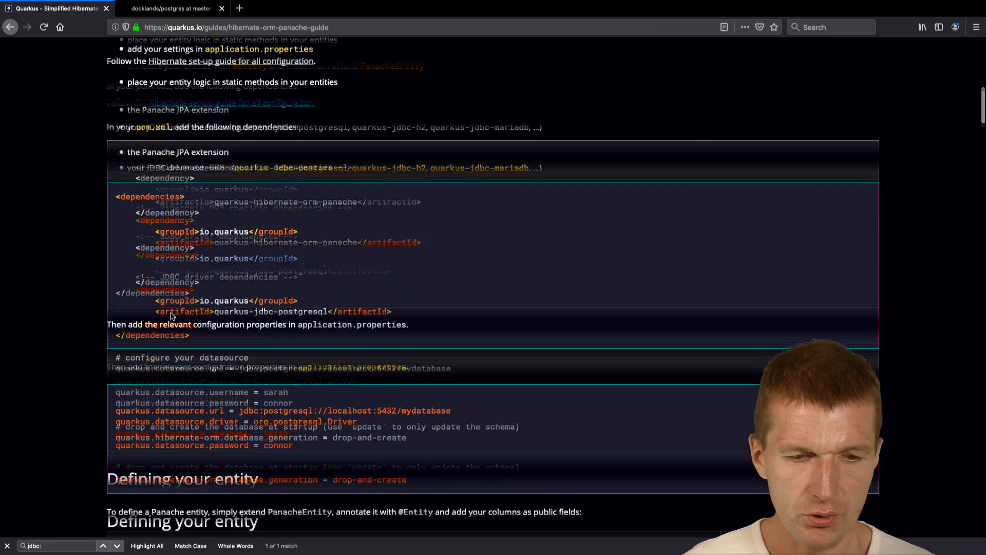
scroll(down, 3)
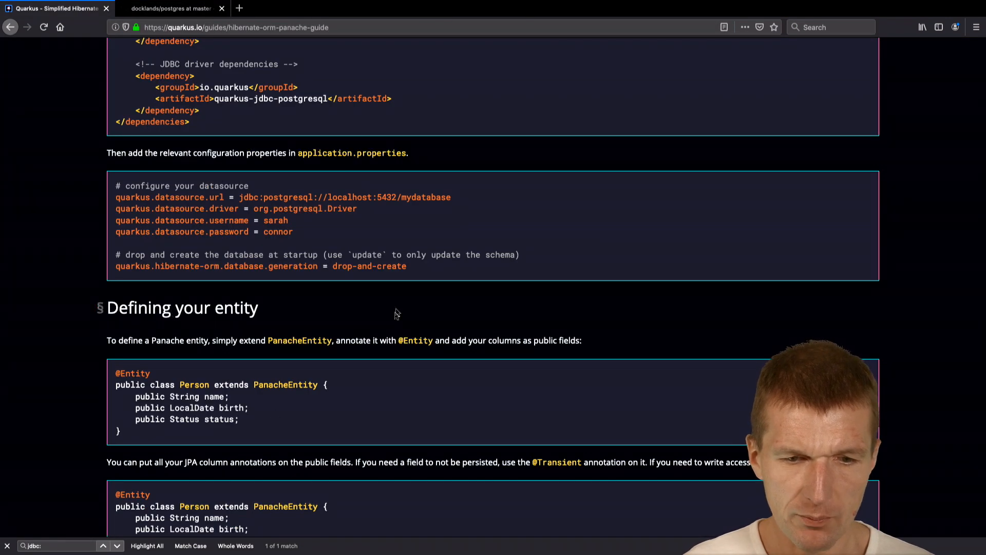
drag(115, 196, 407, 265)
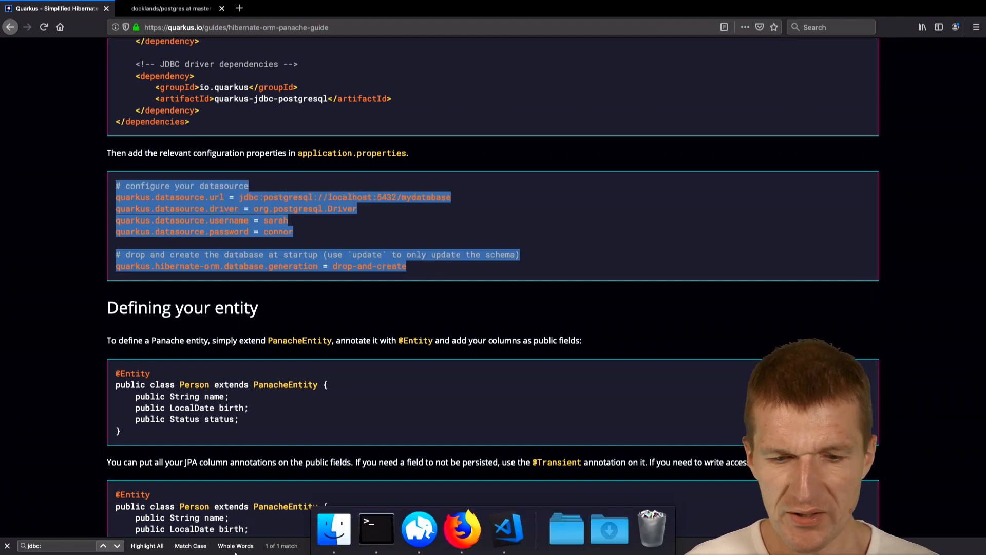
click(506, 527)
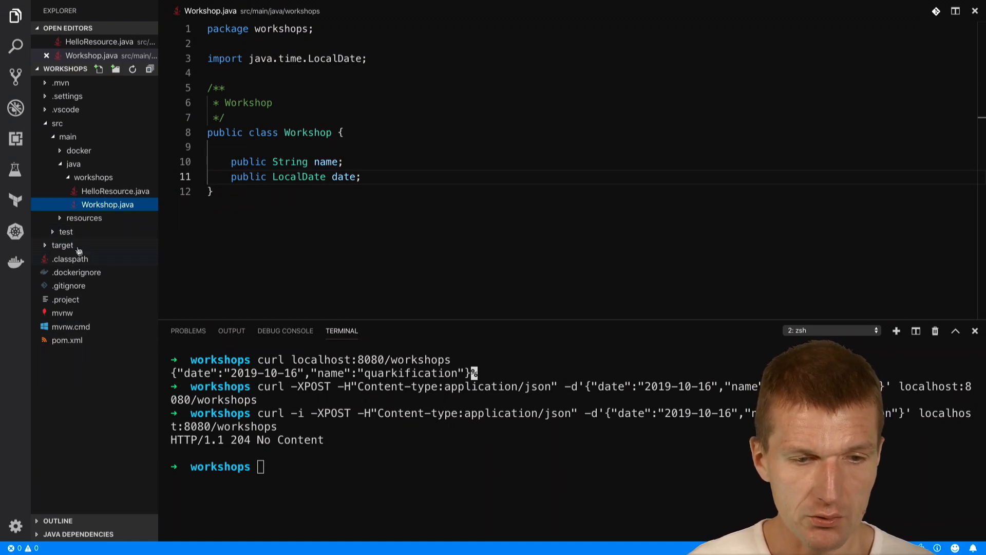
click(113, 258)
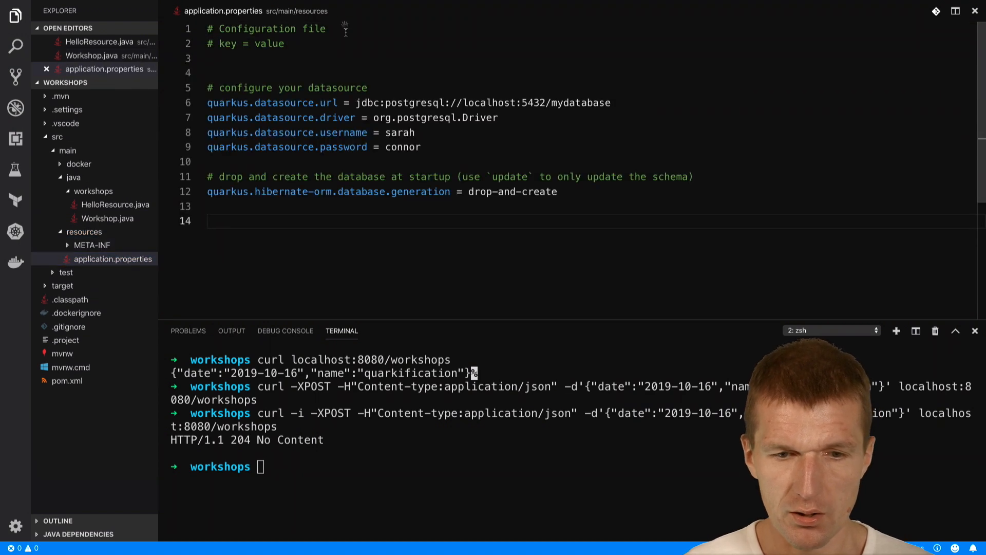
double_click(580, 103)
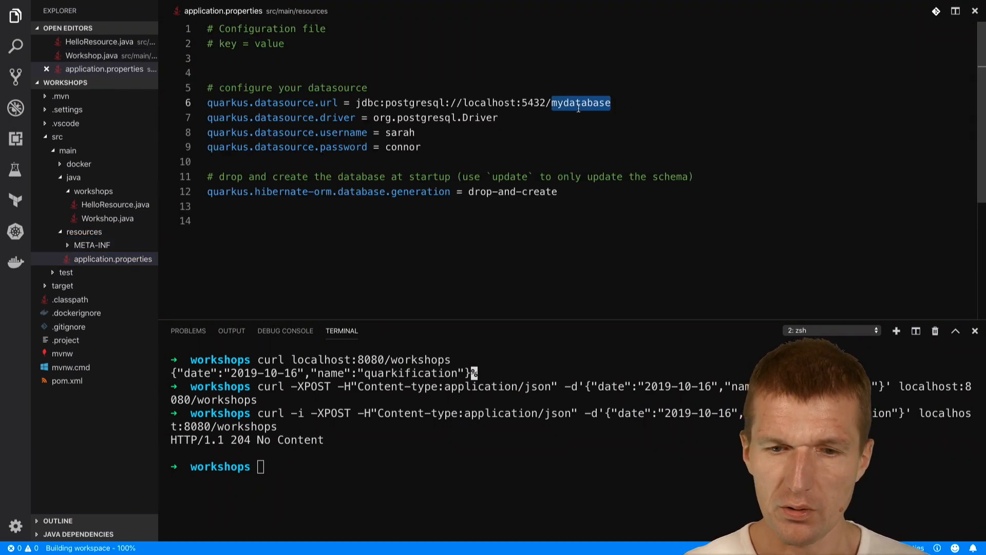
text(postge)
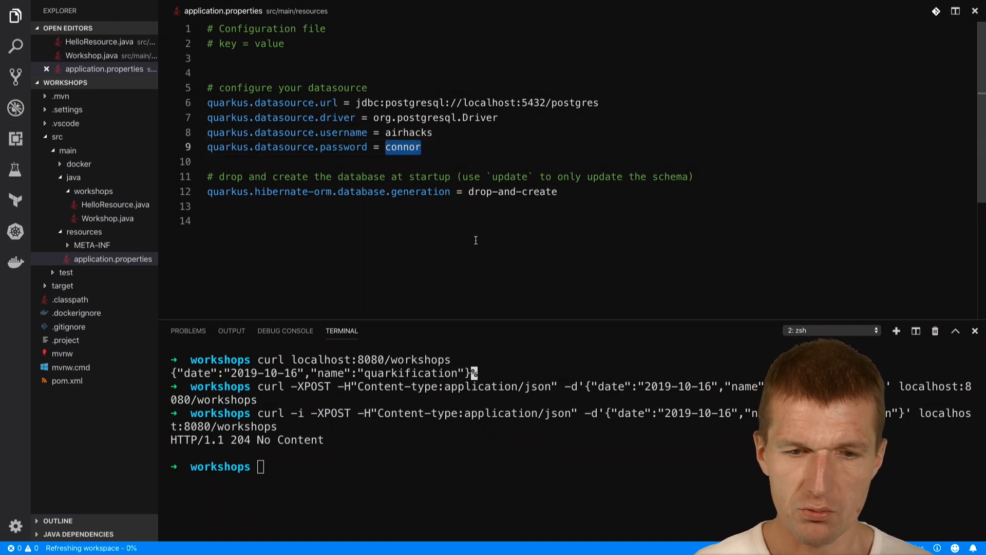
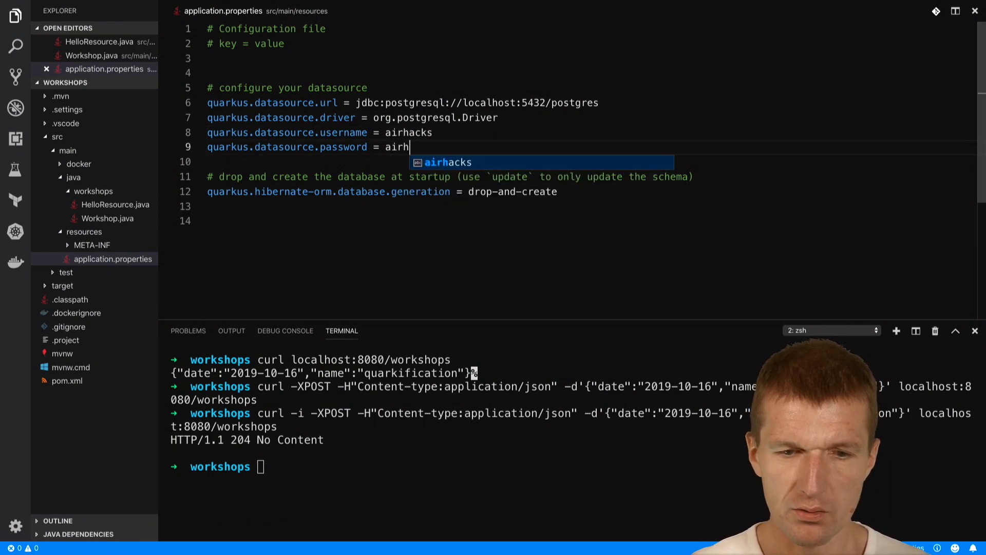
key(Tab)
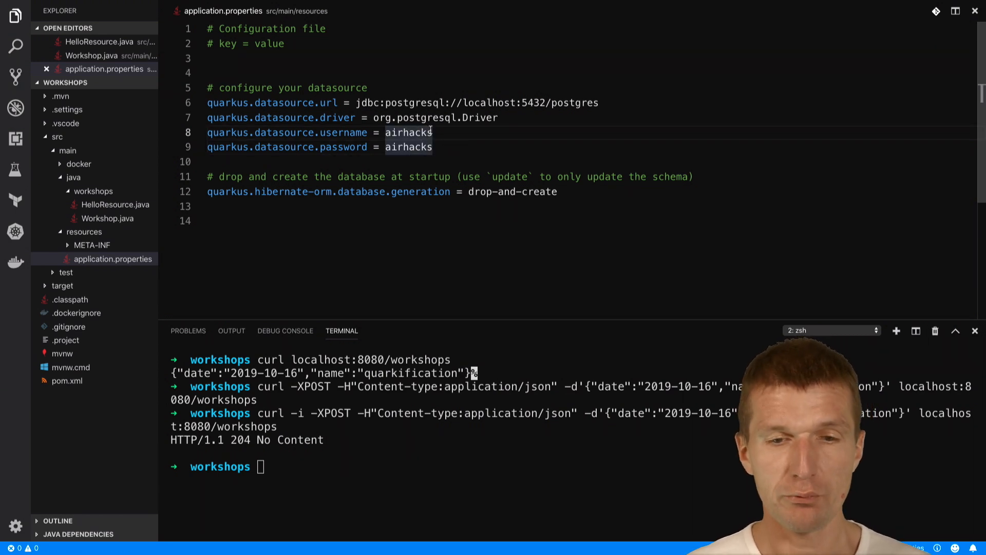
double_click(429, 176)
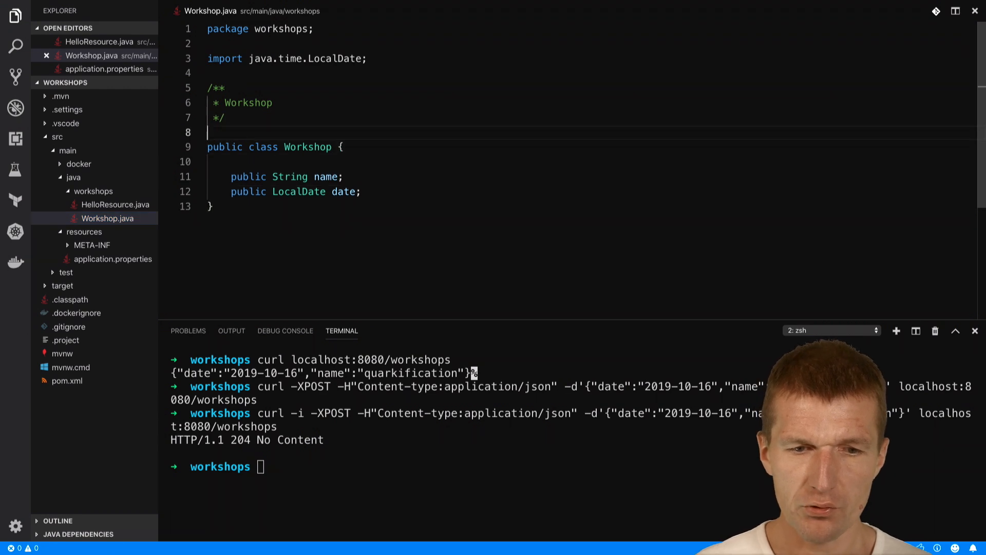
text(@Enti)
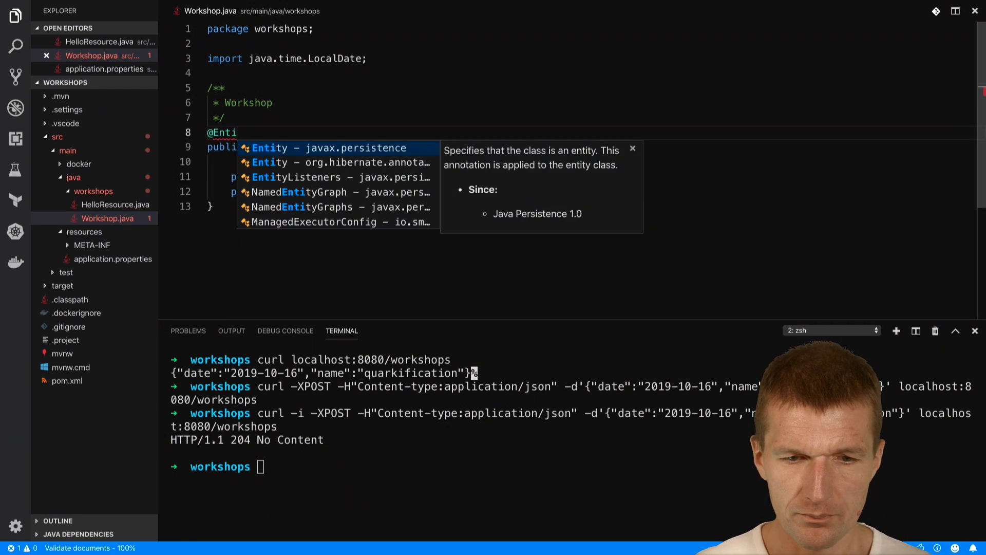
key(Enter)
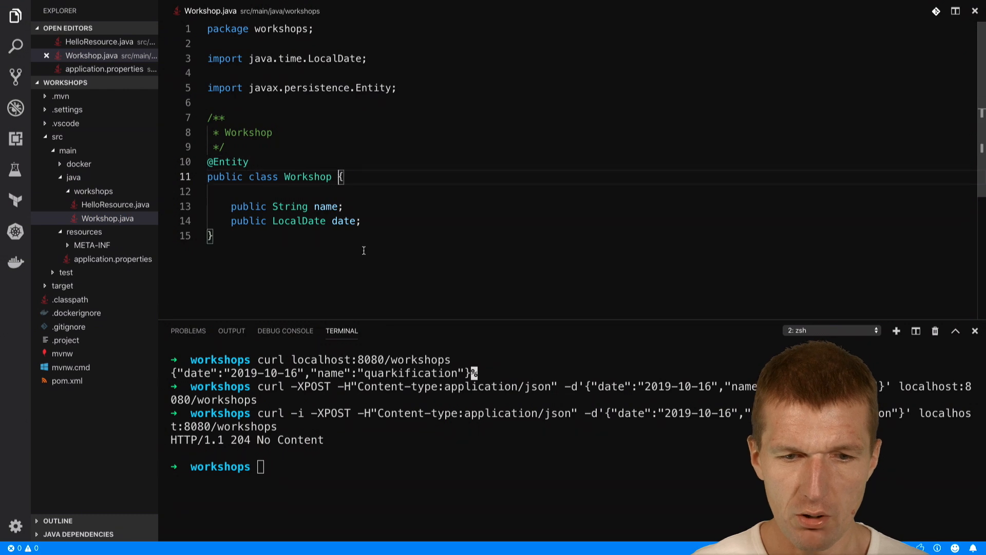
text(extends)
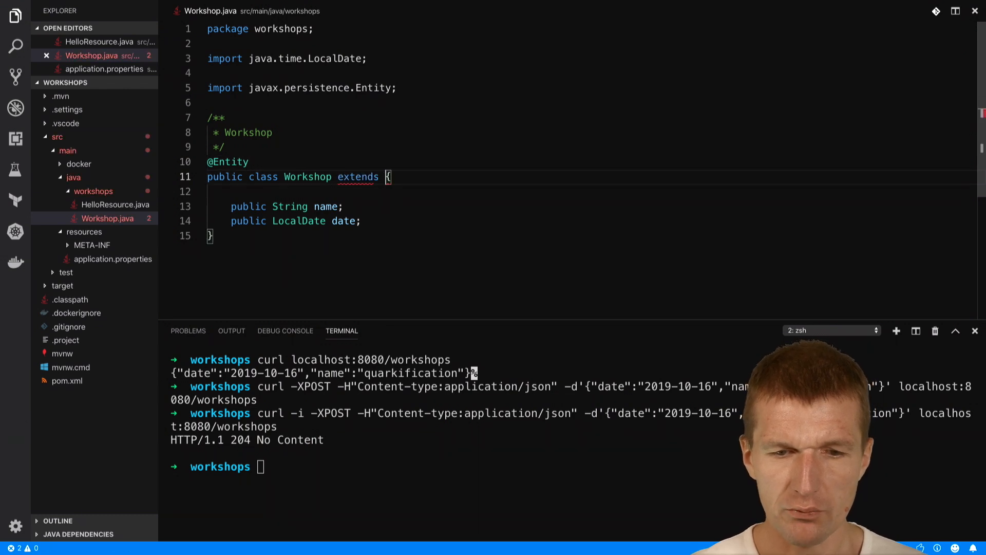
text(PanacheEntity)
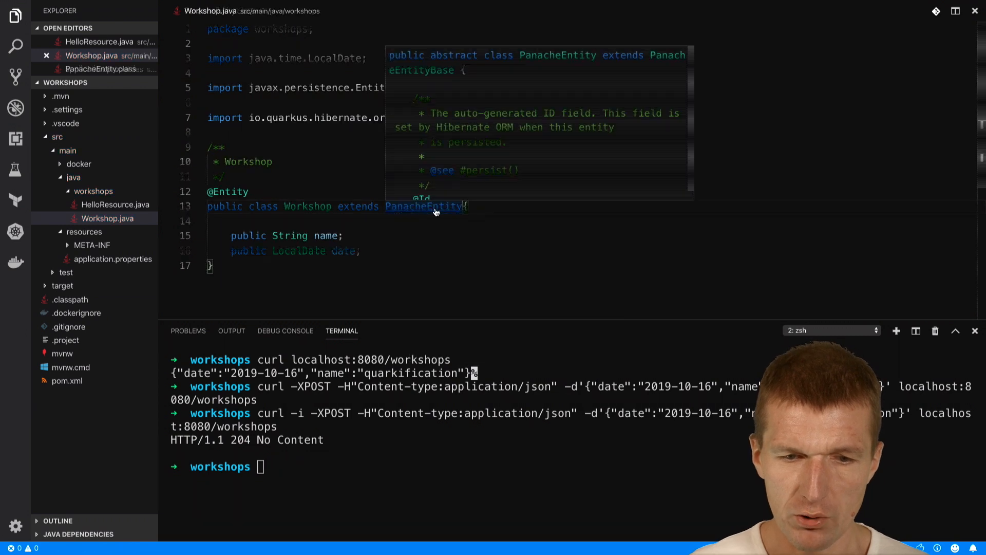
- Open the PanacheEntity definition and scroll through the PanacheEntityBase source
click(423, 206)
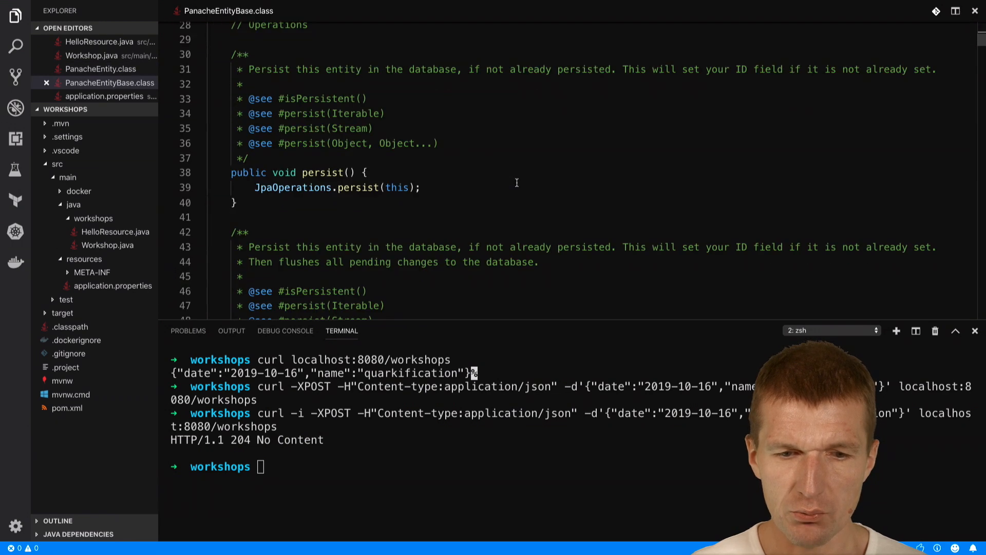
scroll(down, 3)
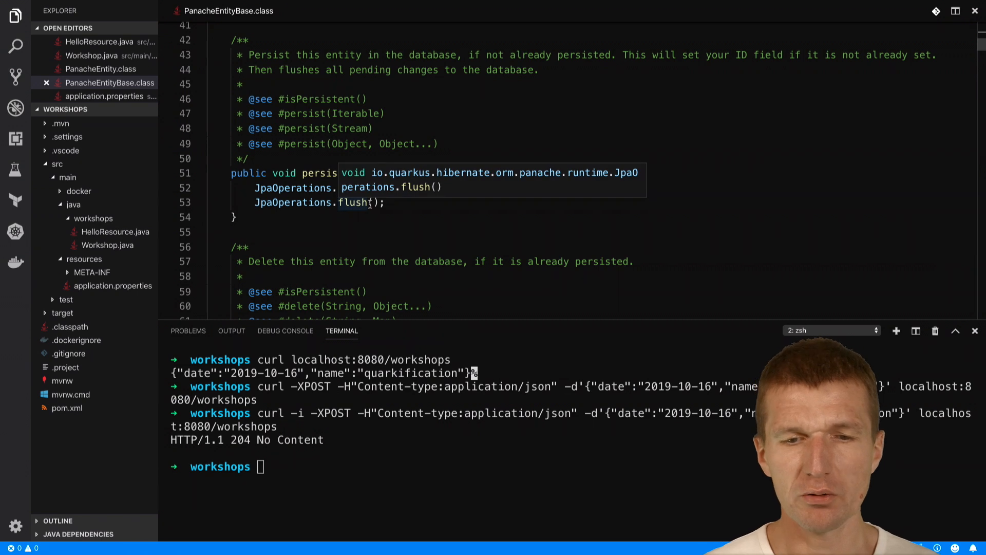
scroll(down, 3)
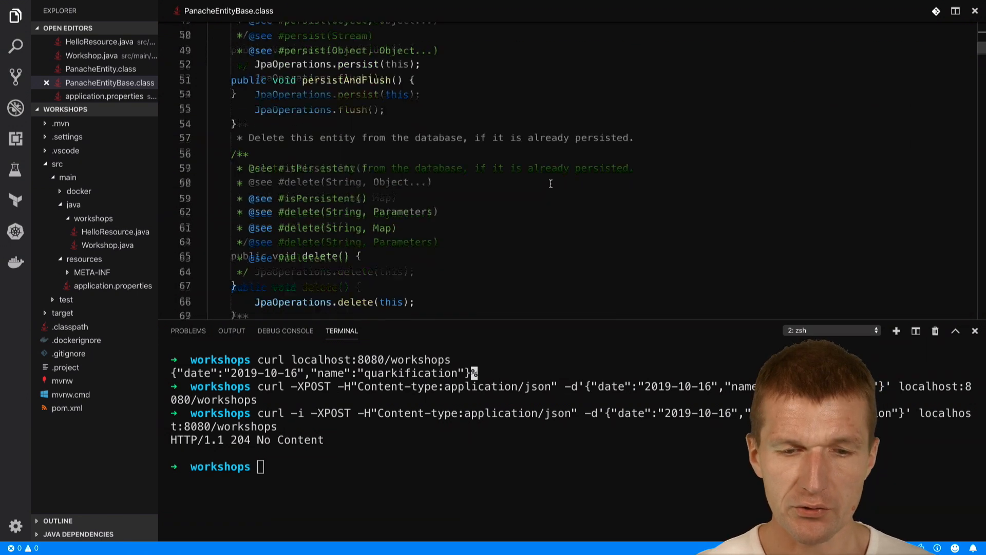
scroll(down, 3)
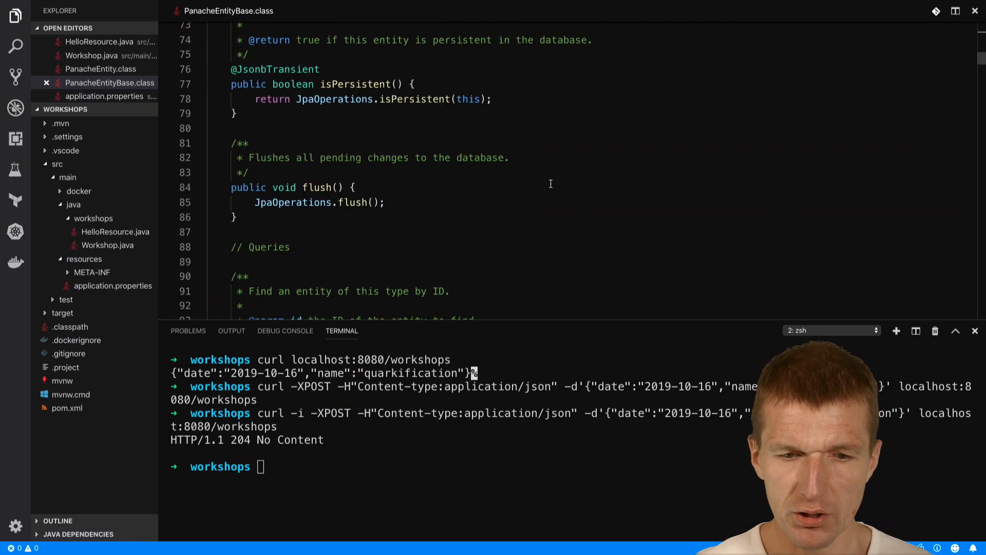
scroll(down, 3)
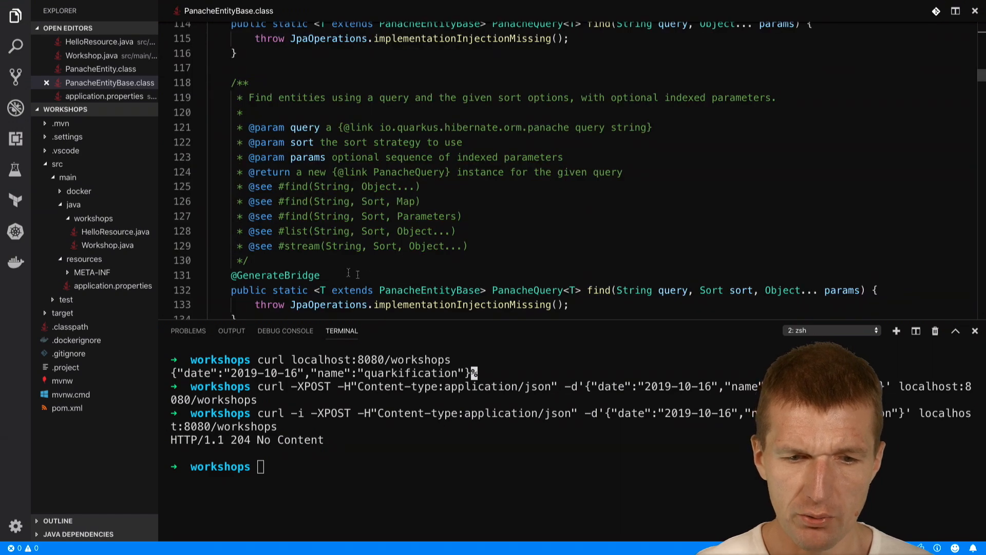
scroll(down, 3)
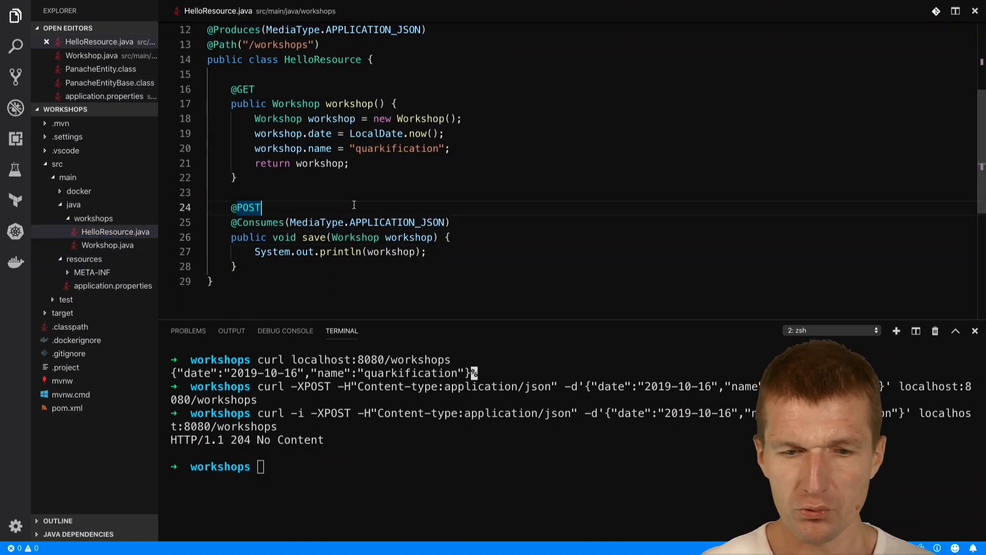
text(@Transactional)
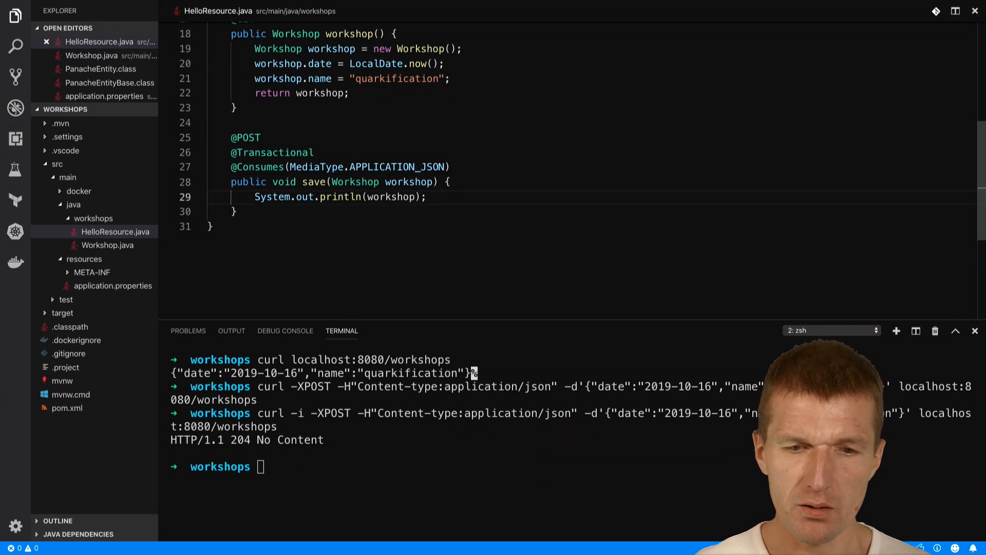
text(worksho)
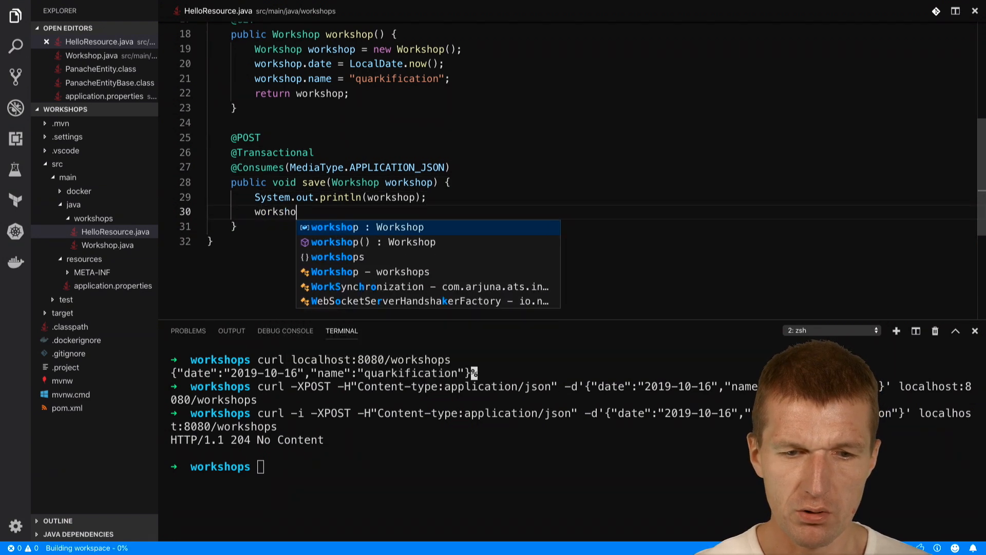
text(p.)
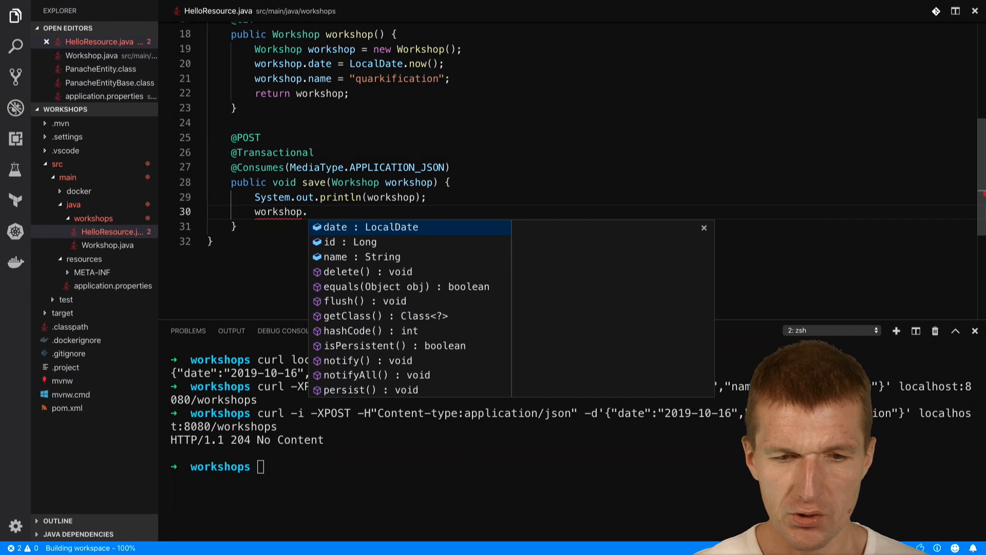
text(persist();)
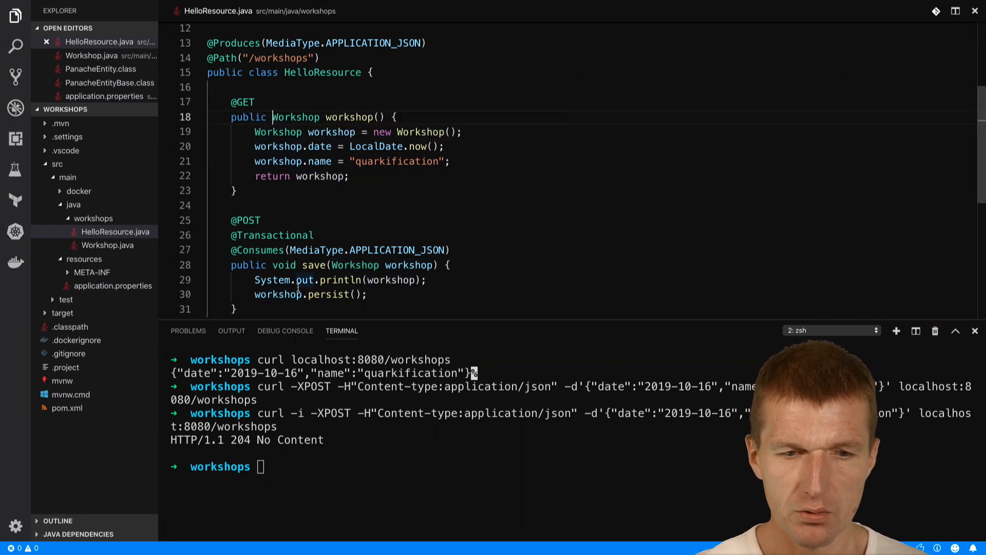
- Change the GET method to return List<Workshop> using return Workshop.listAll();
text(List<)
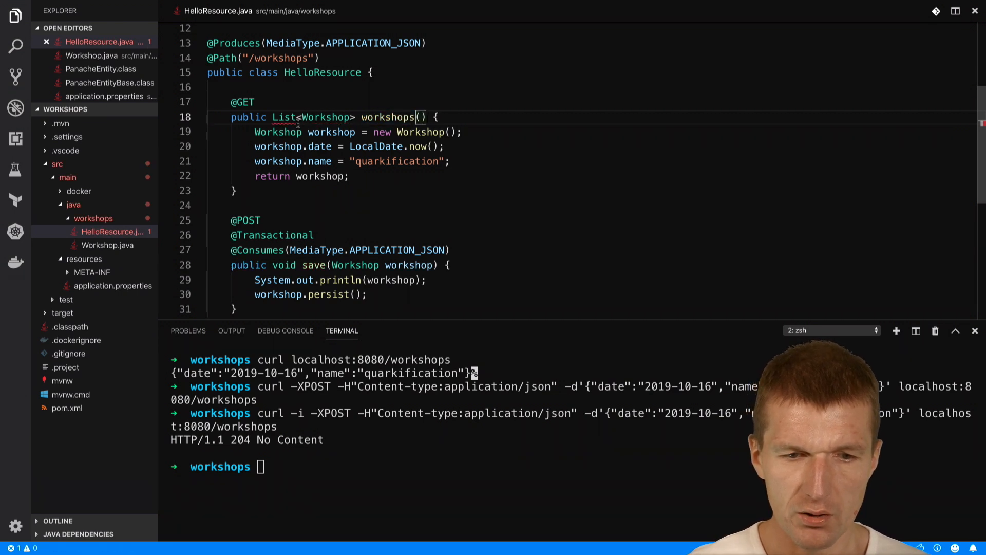
click(284, 117)
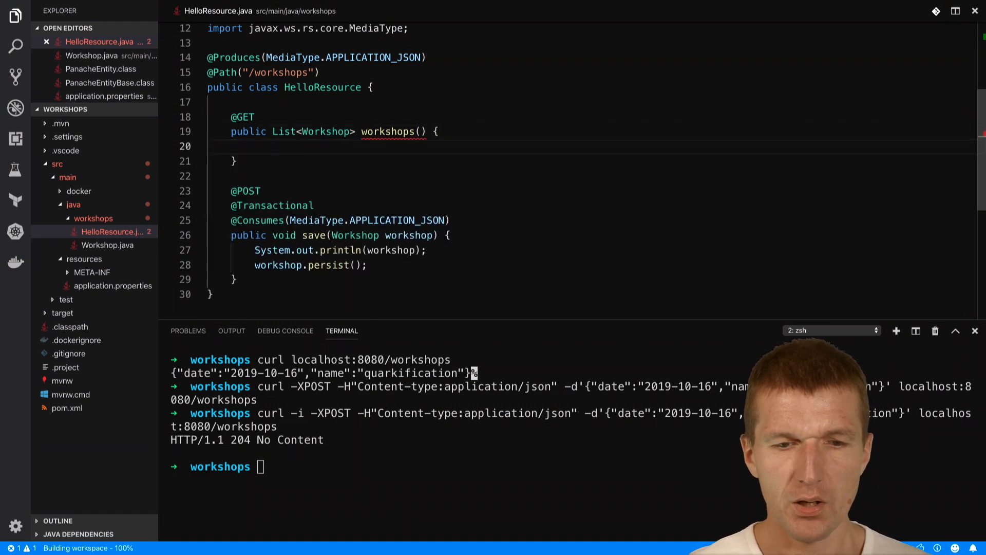
text(wor)
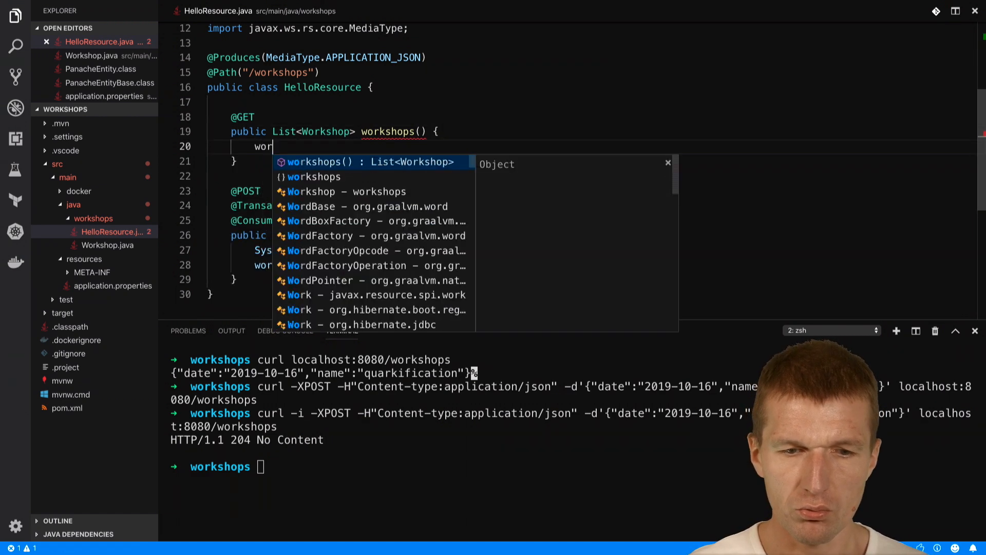
text(return wo)
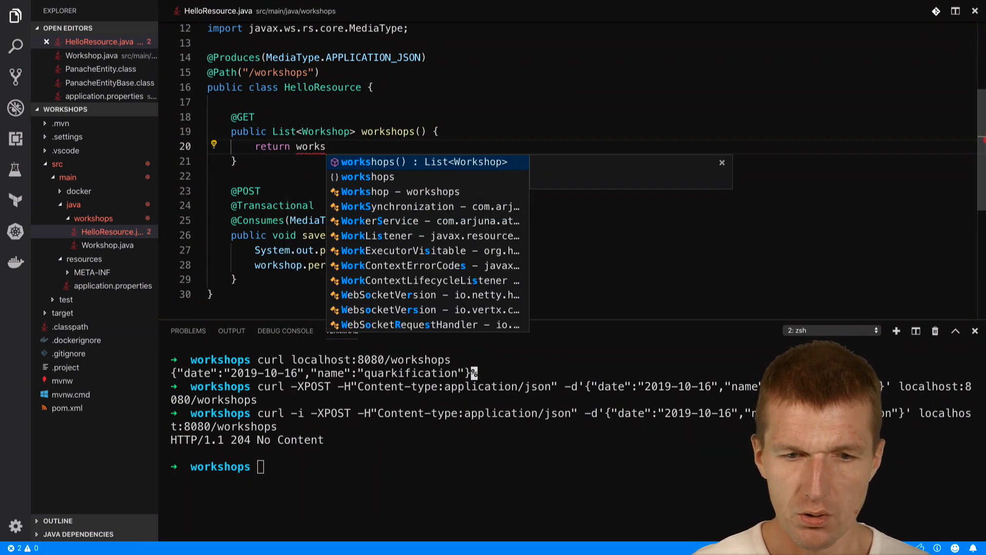
text(Workshop.)
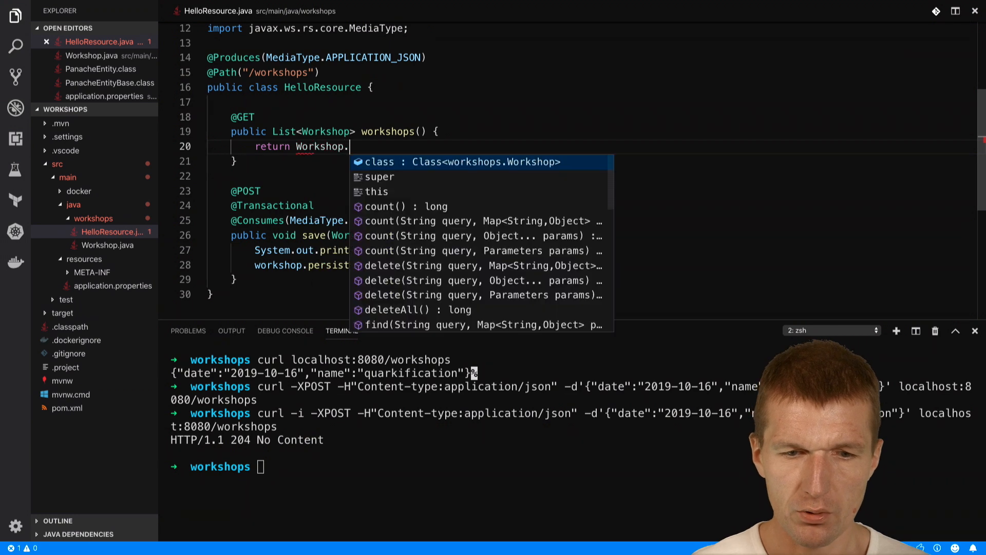
text(lis)
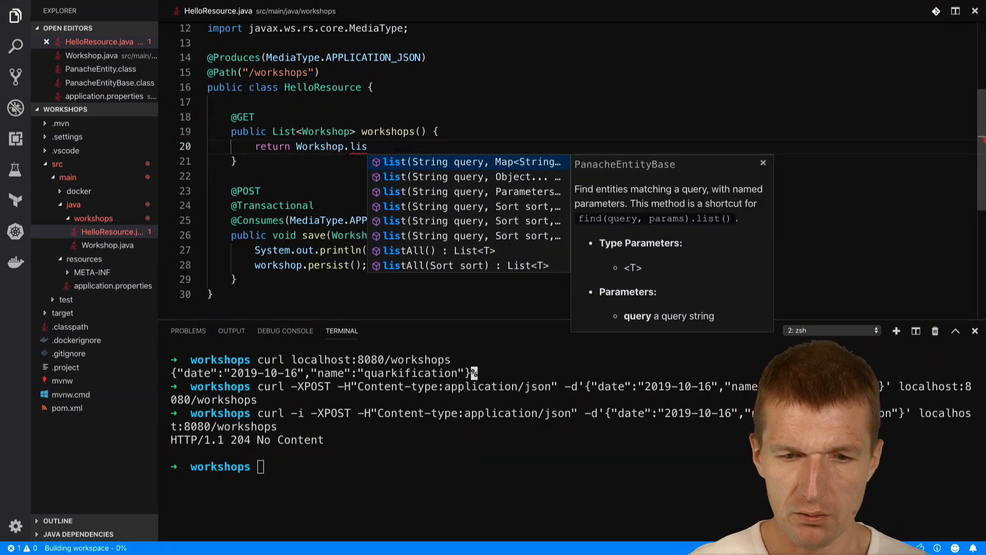
text(listAll();)
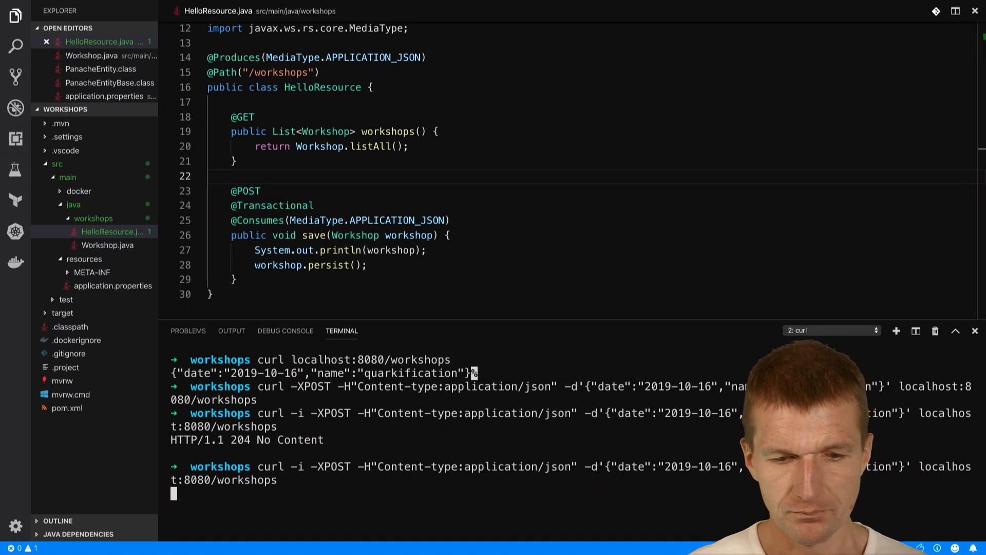
- Send the POST request, view the Quarkus app log in the java terminal, return to zsh
key(Return)
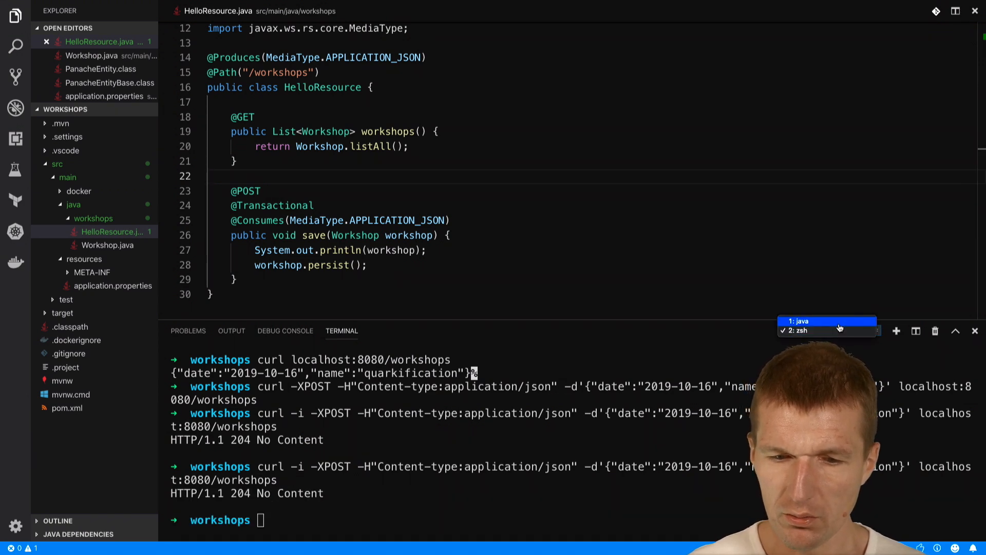
click(802, 321)
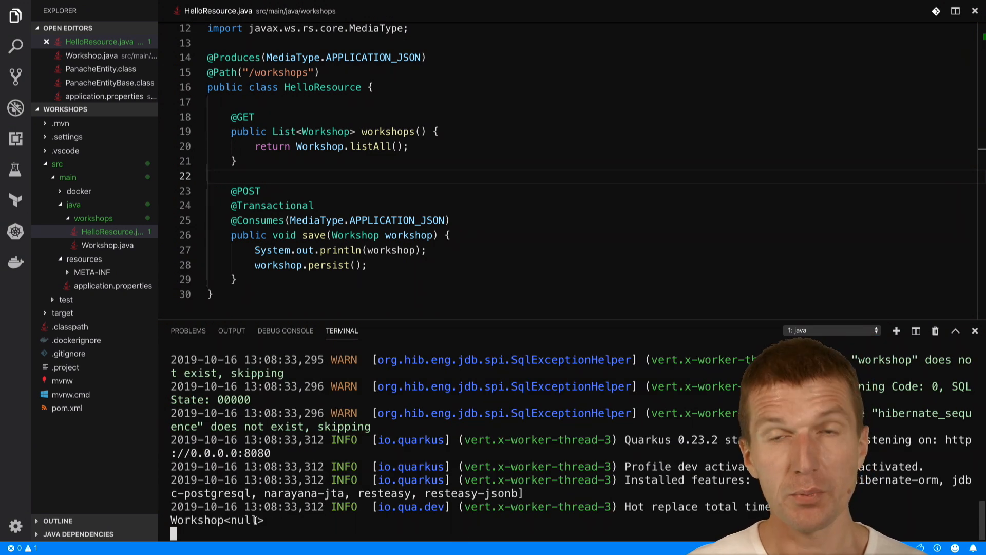
click(830, 330)
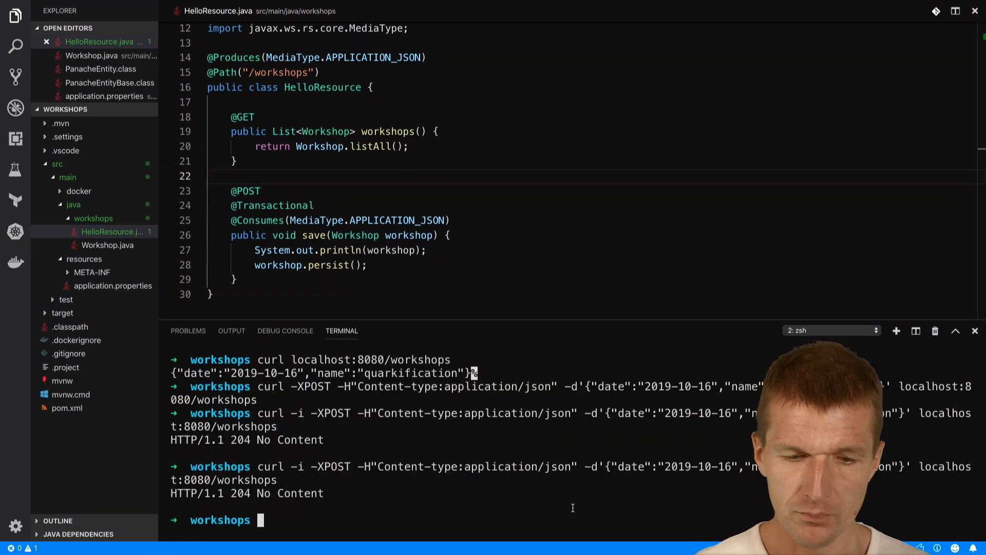
- Run curl localhost:8080/workshops to list the stored workshops, returning id 1
text(curl)
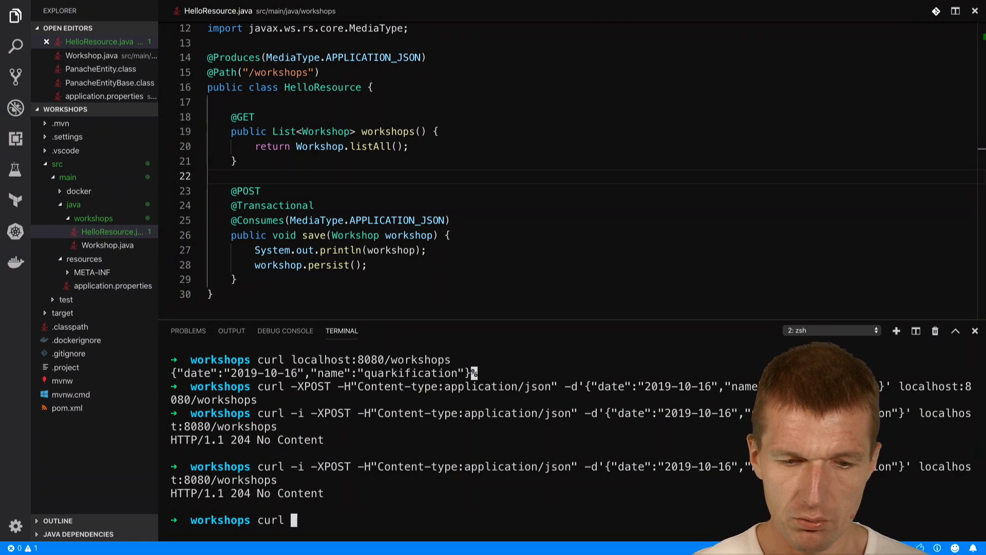
text(localhost:)
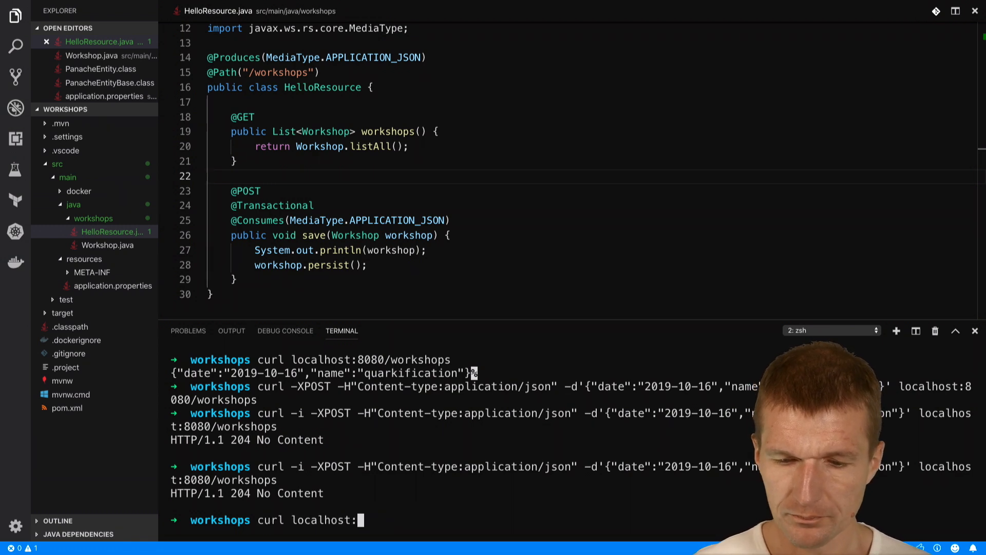
text(8080/w)
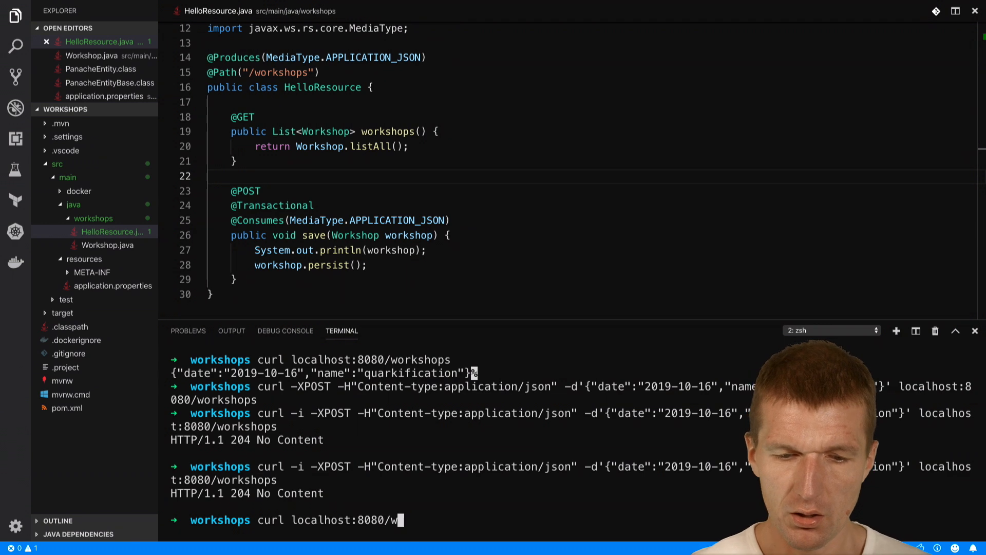
text(orkshops)
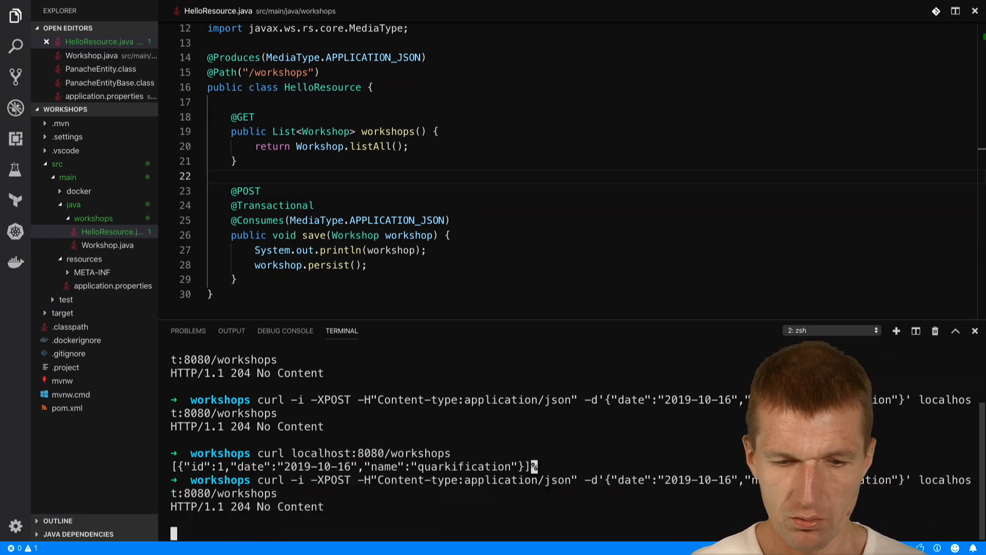
key(Enter)
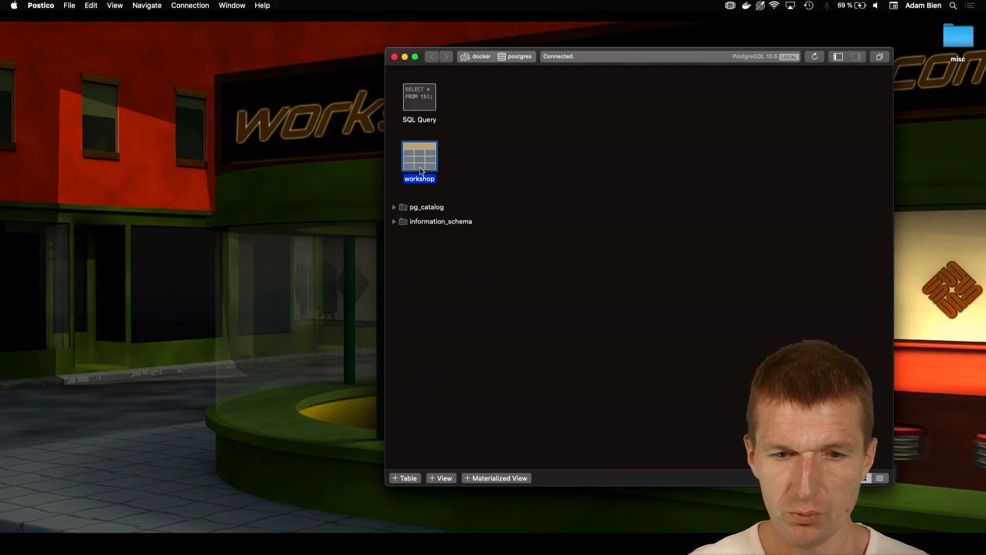
- Inspect the two stored quarkification rows in Postico's workshop table, then return to VS Code
double_click(419, 161)
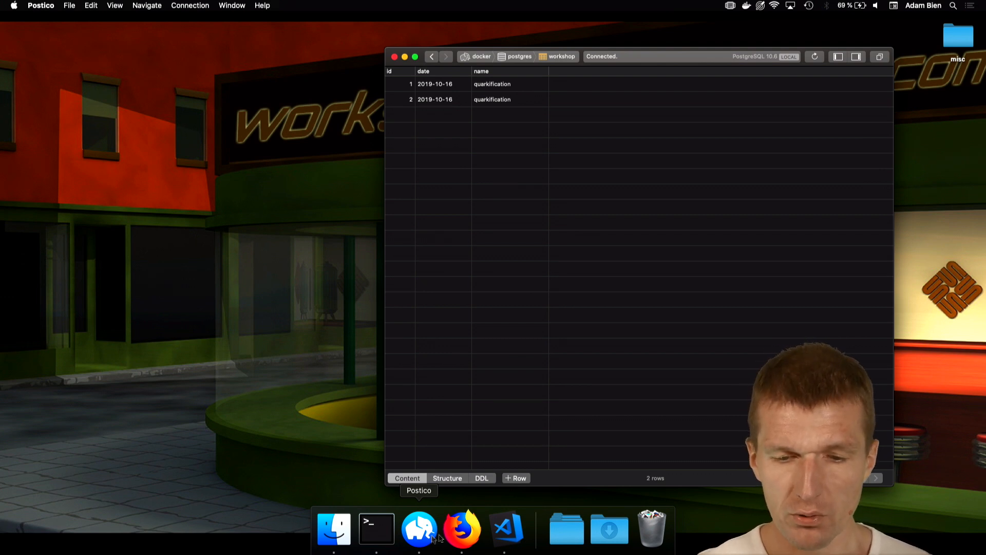
mouse_move(462, 529)
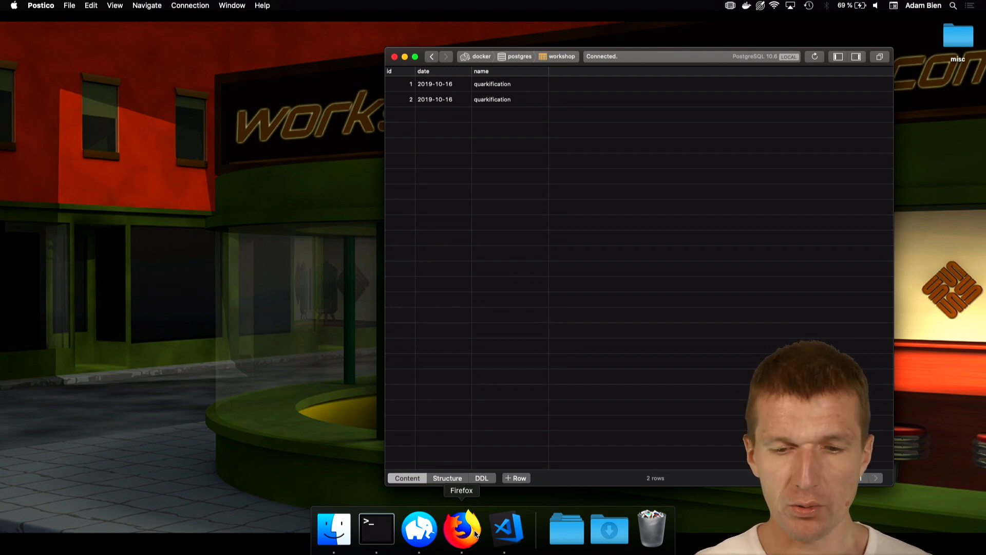
click(507, 528)
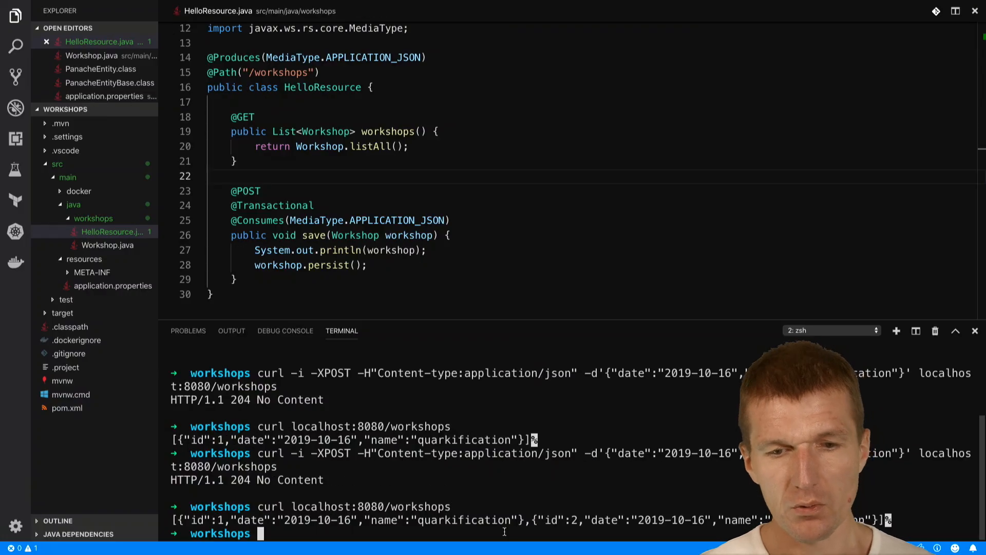